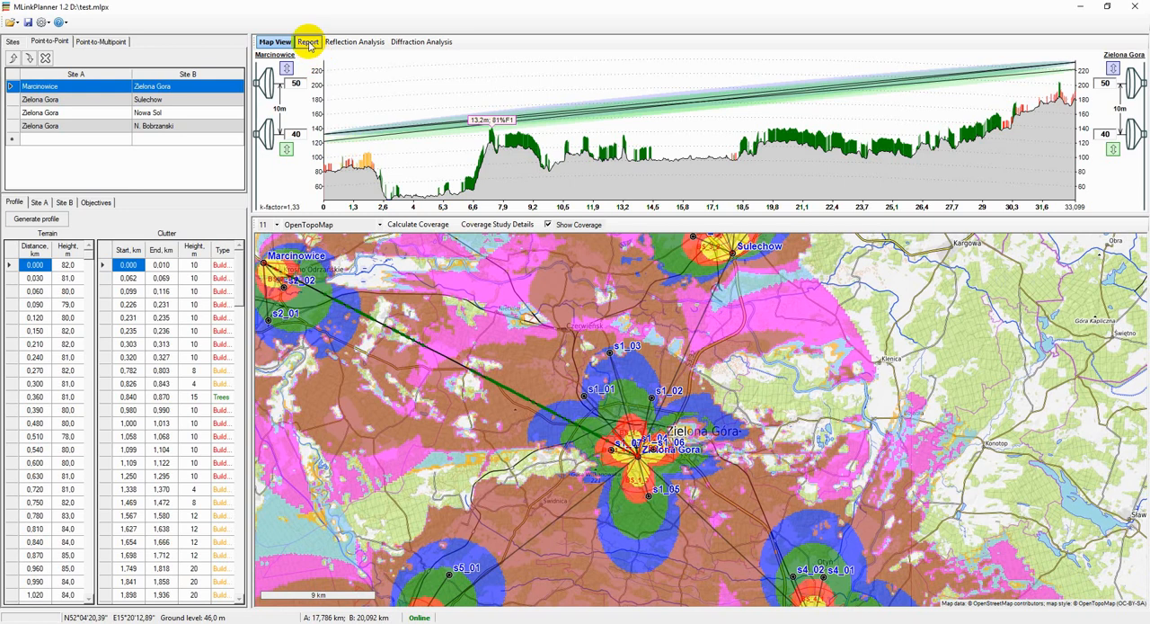
View the link report, then the multipoint performance summary, and start a new blank project from settings
left_click(307, 41)
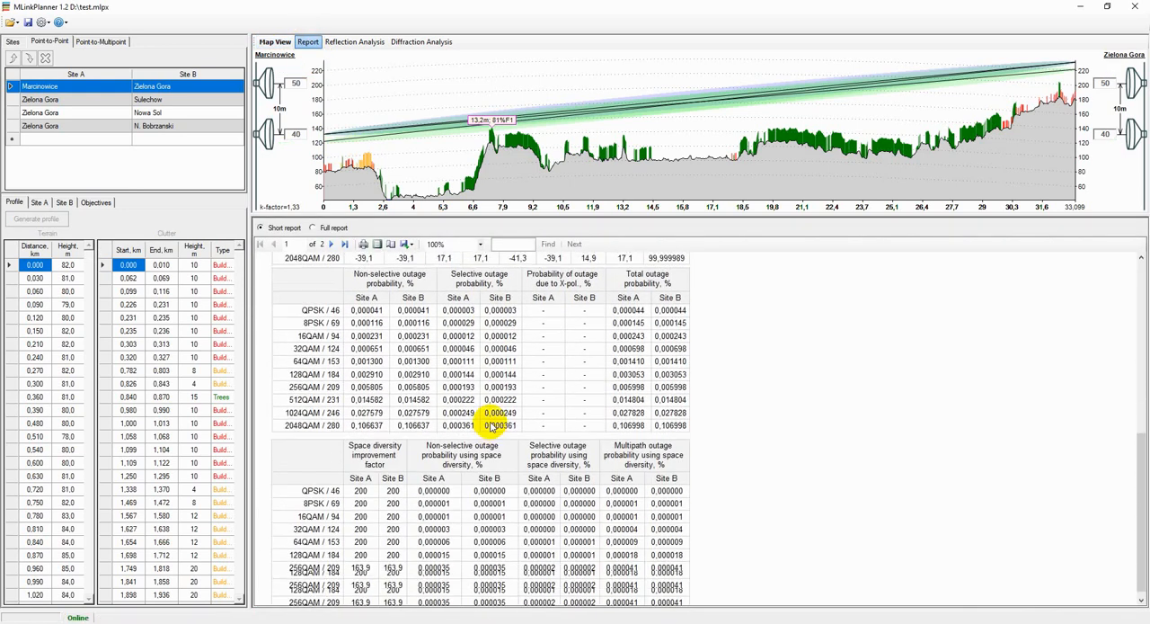
left_click(101, 42)
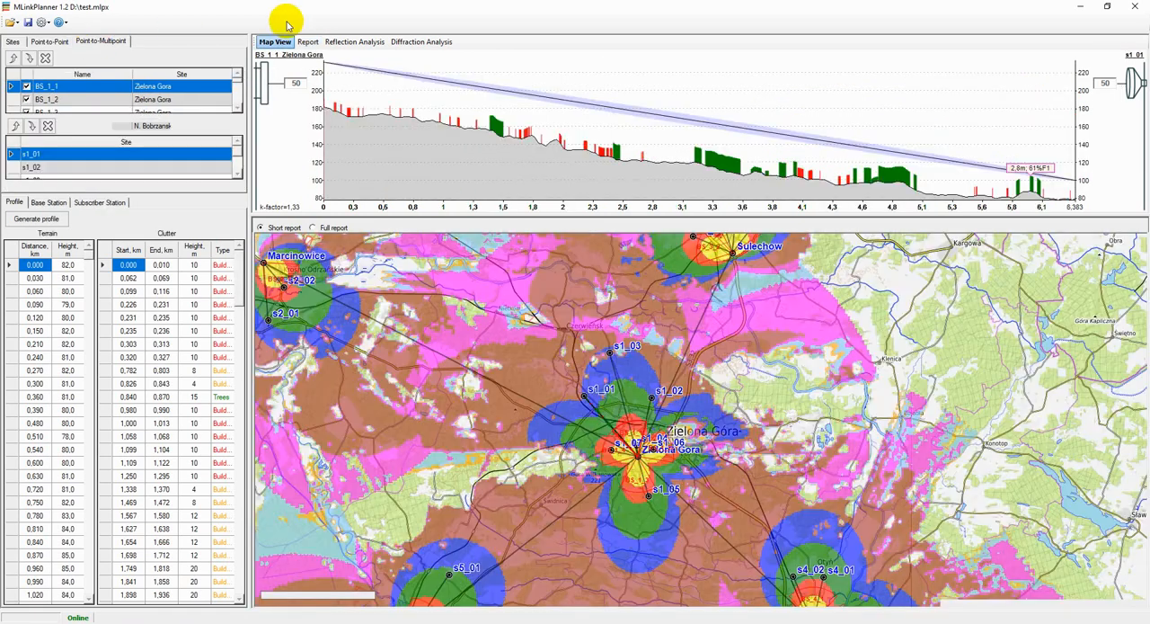
left_click(307, 41)
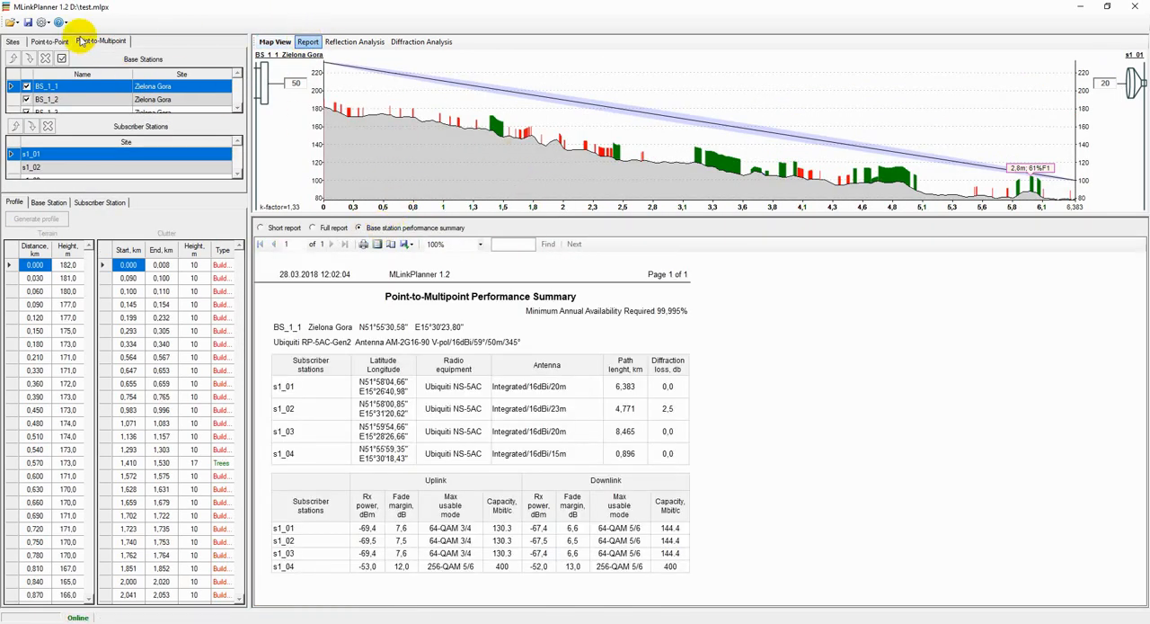
left_click(47, 21)
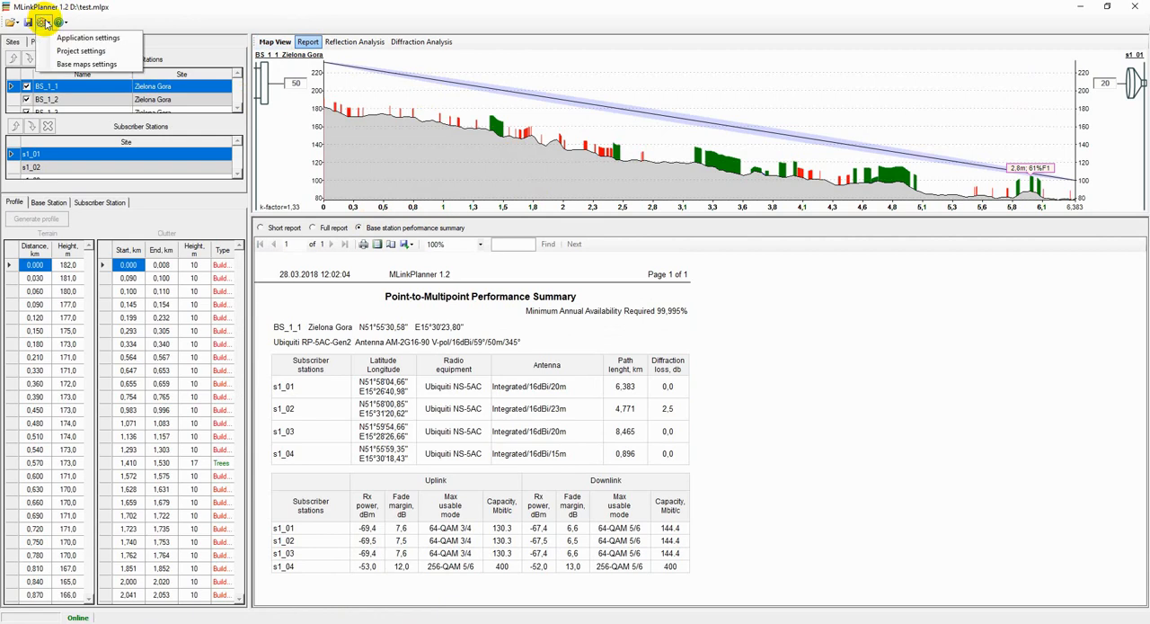
left_click(59, 22)
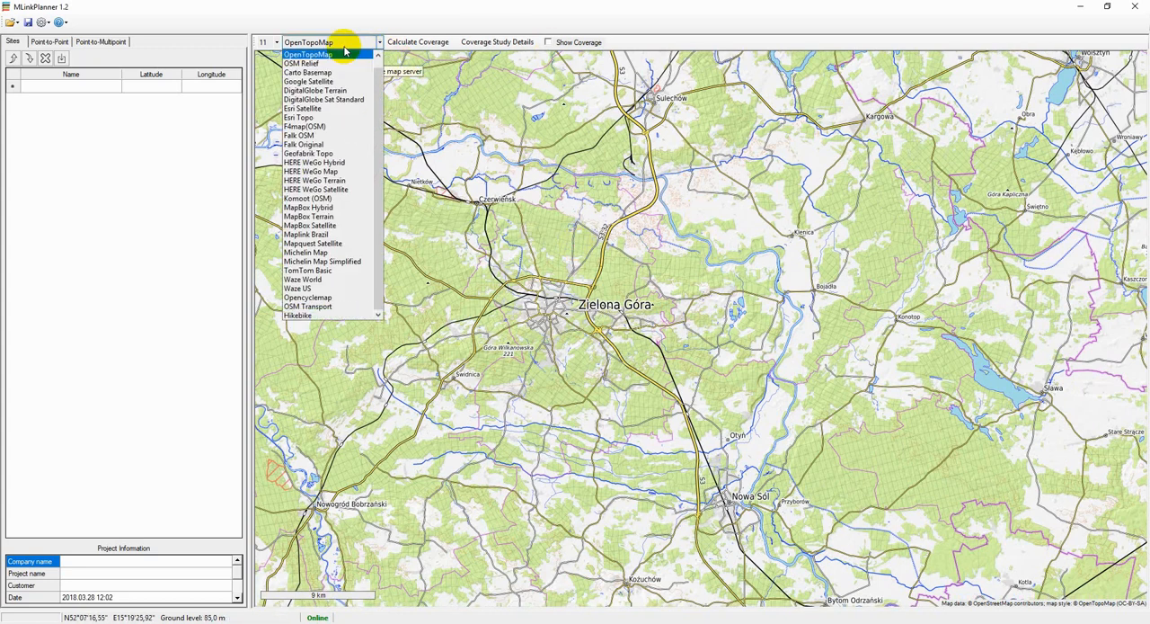
mouse_move(323, 99)
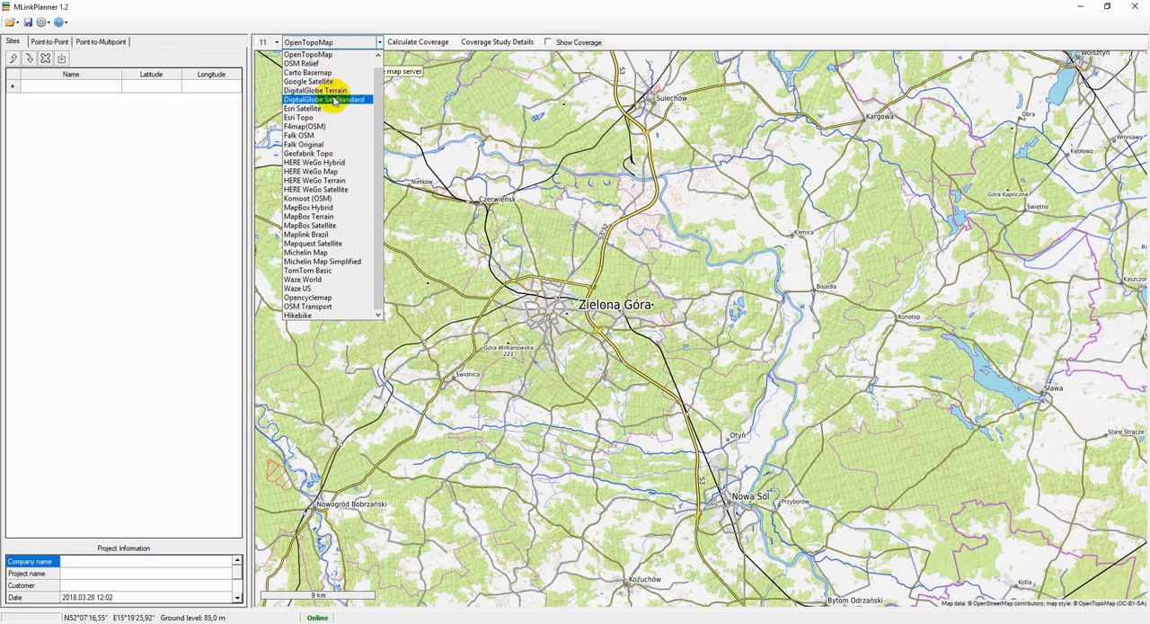
Try another base map source, return to OpenTopoMap and pan the map to centre Zielona Góra
left_click(298, 117)
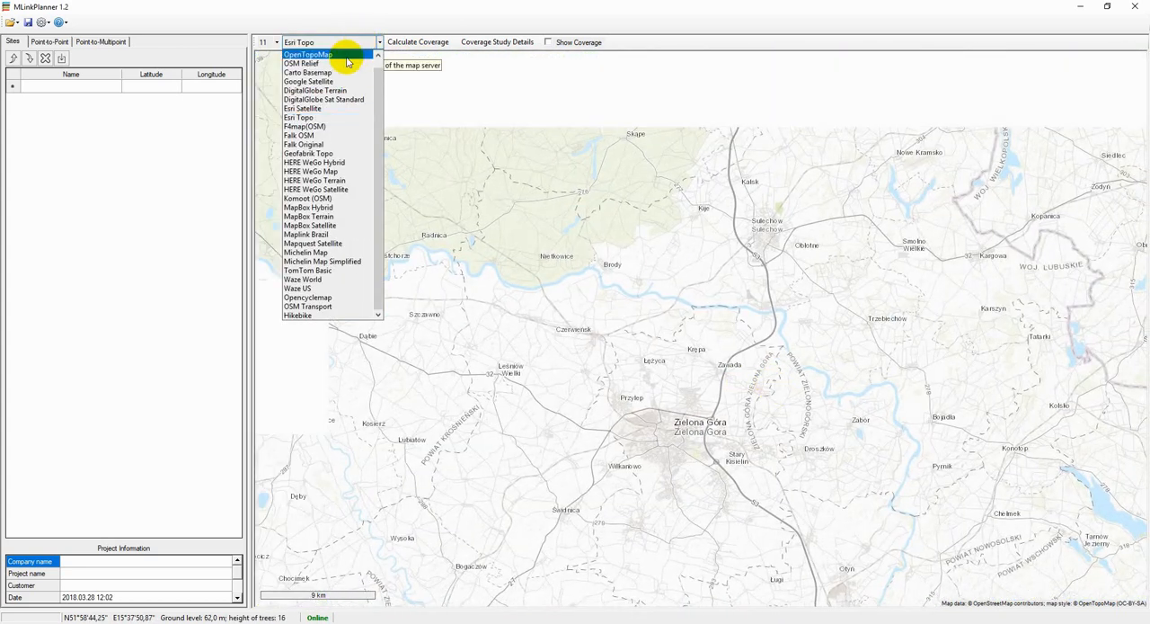
left_click(307, 54)
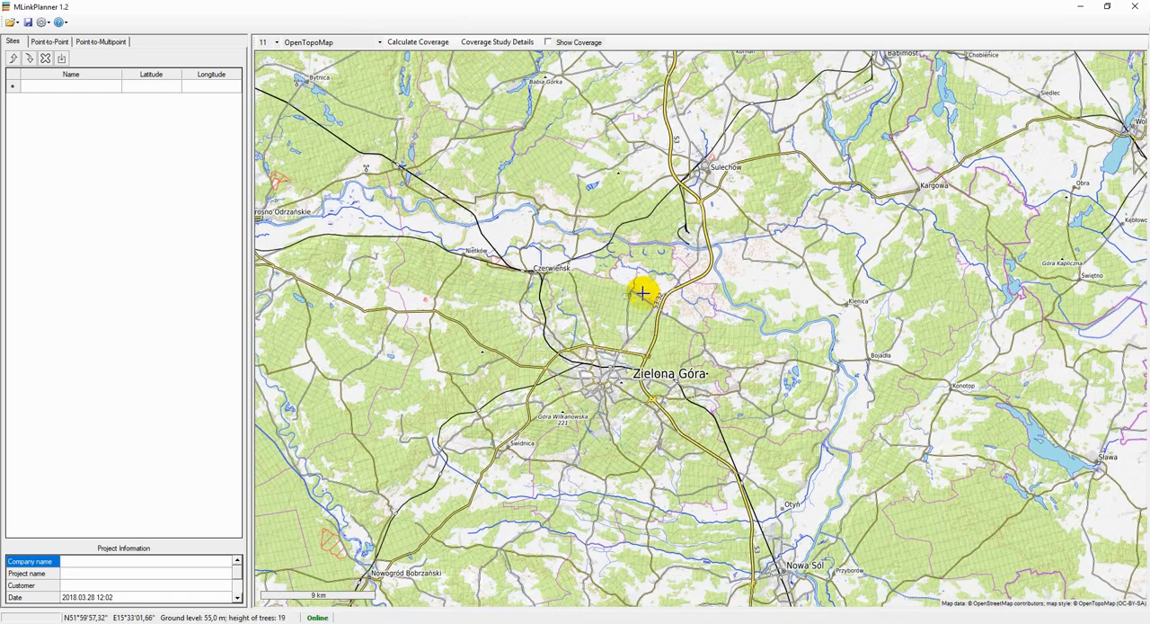
left_click_drag(644, 291, 769, 261)
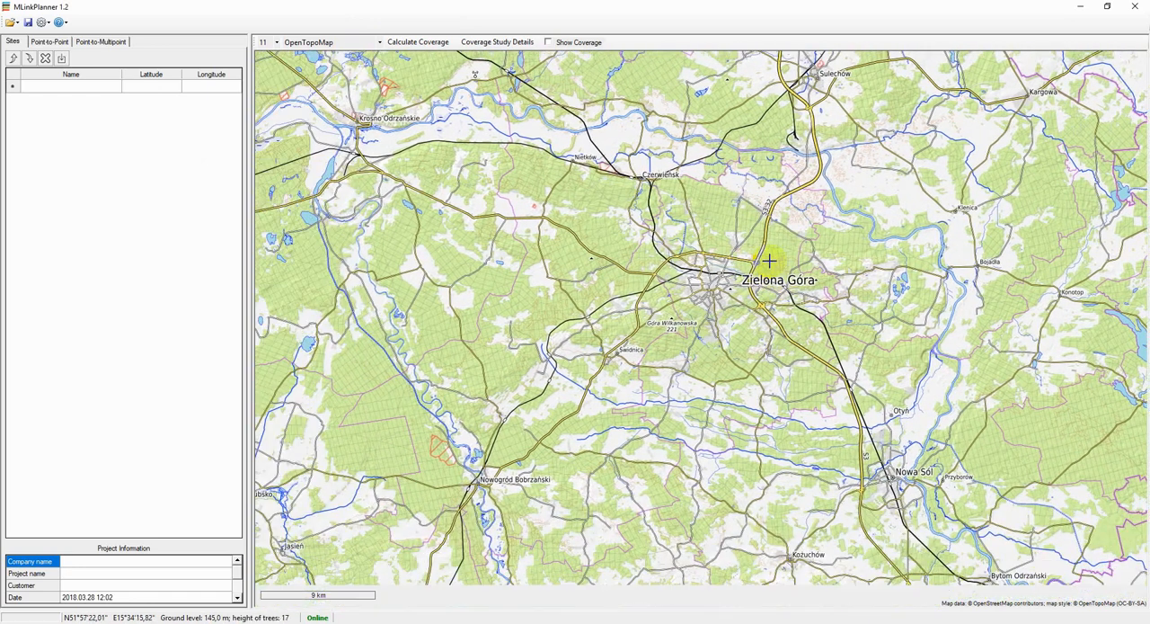
left_click_drag(769, 261, 962, 338)
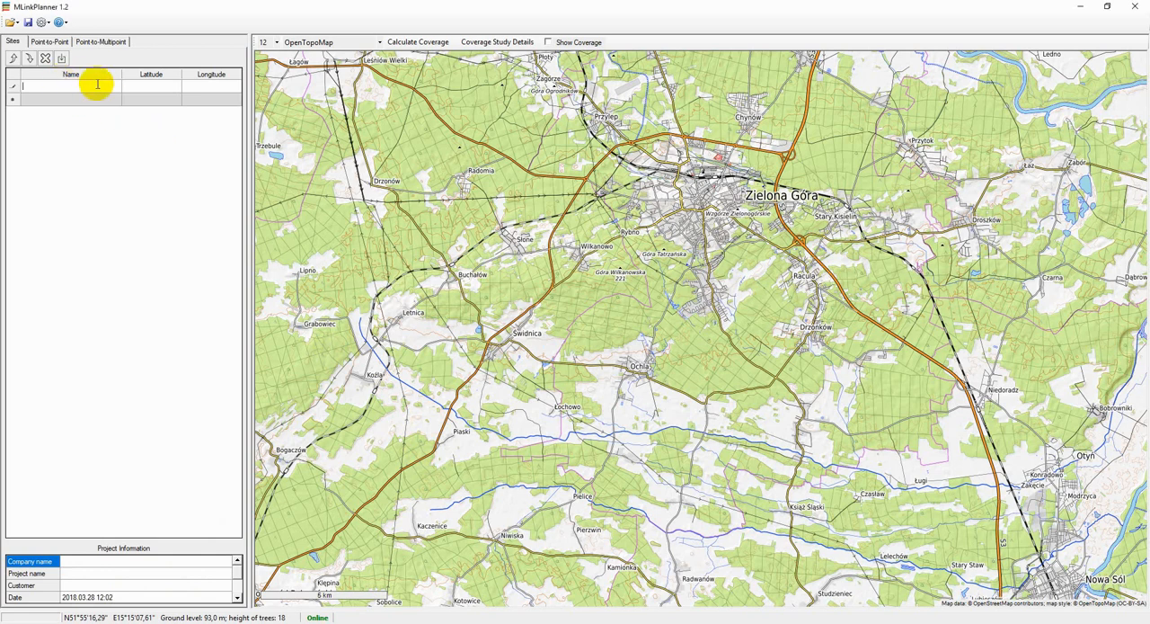
Enter 'site' with latitude and longitude in the Sites table, then place New site 1 on the map
type("site")
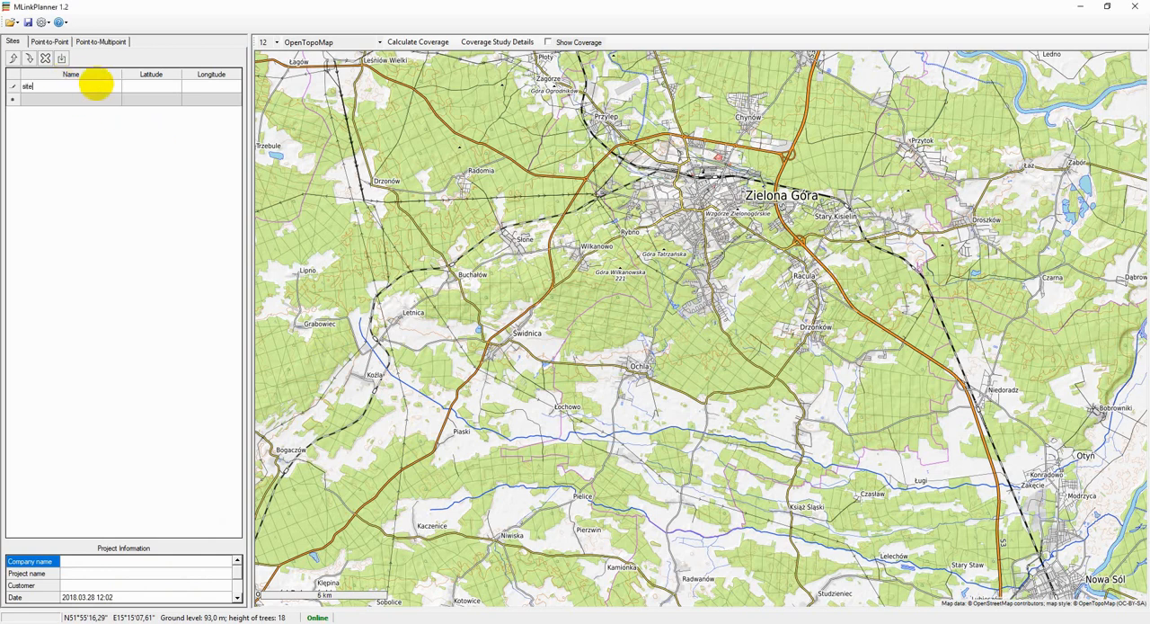
left_click(151, 85)
type("51 55")
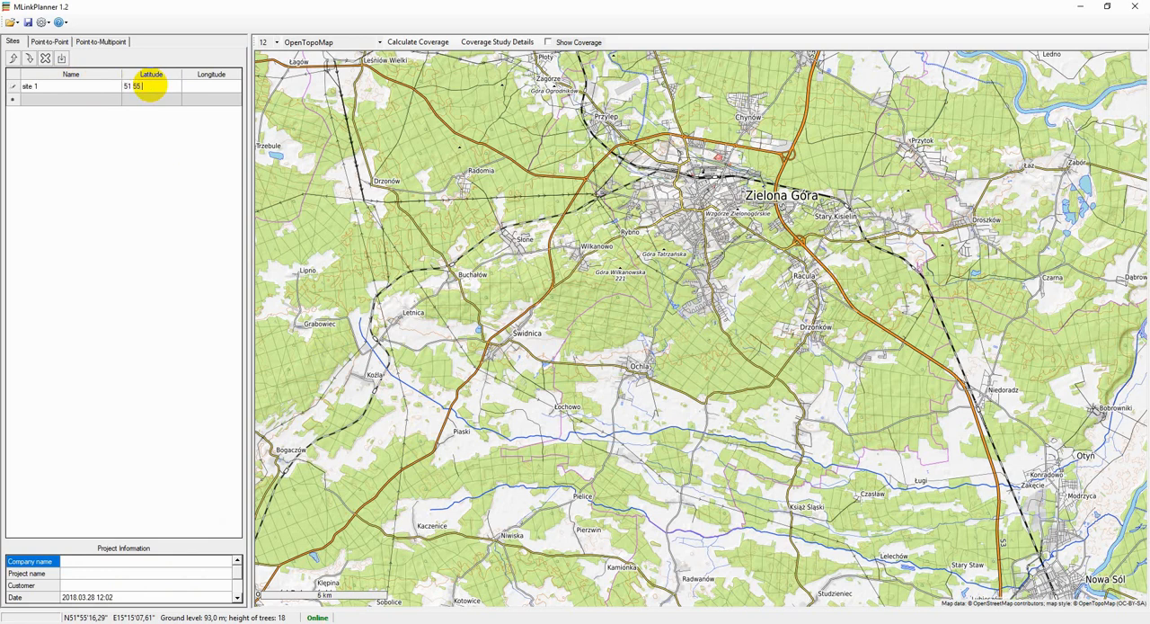
left_click(210, 86)
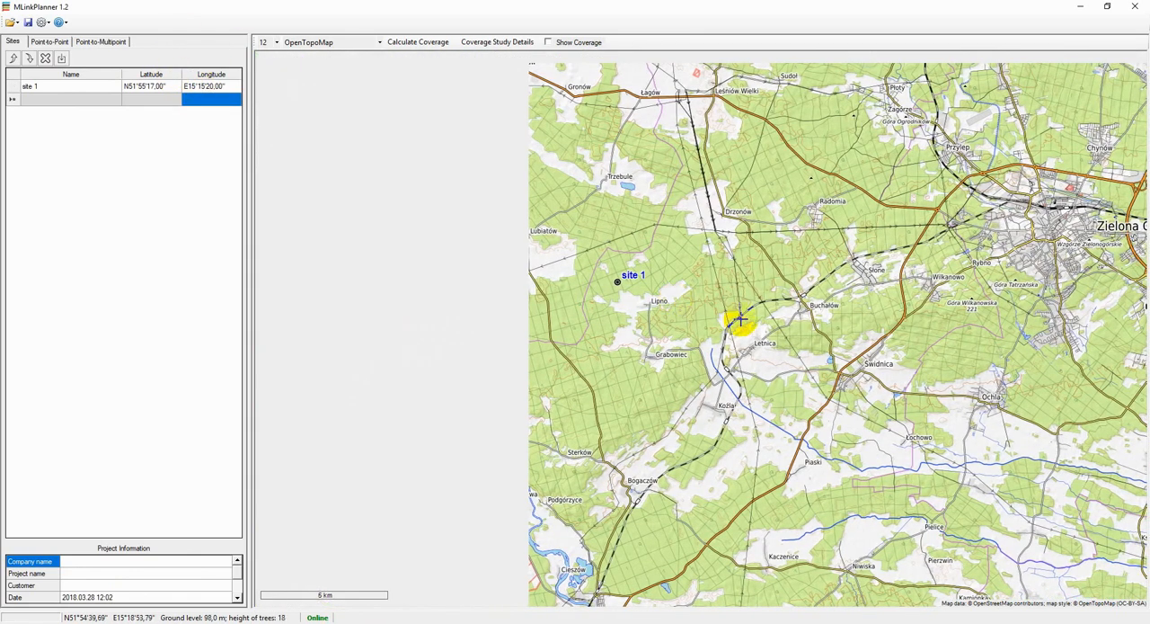
left_click(782, 305)
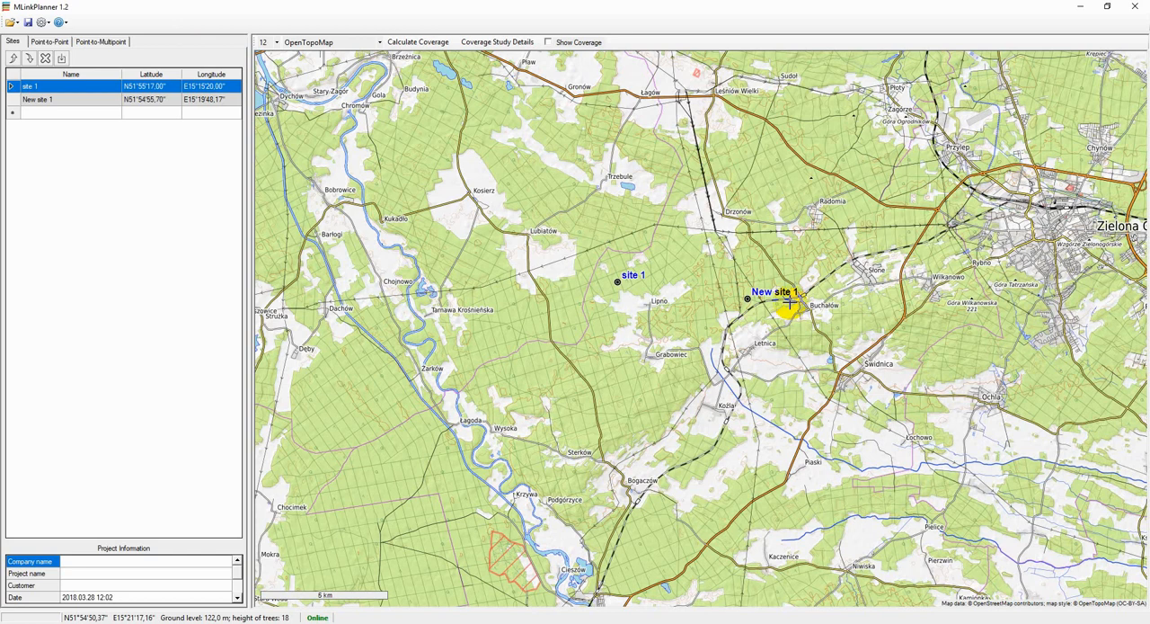
left_click(72, 99)
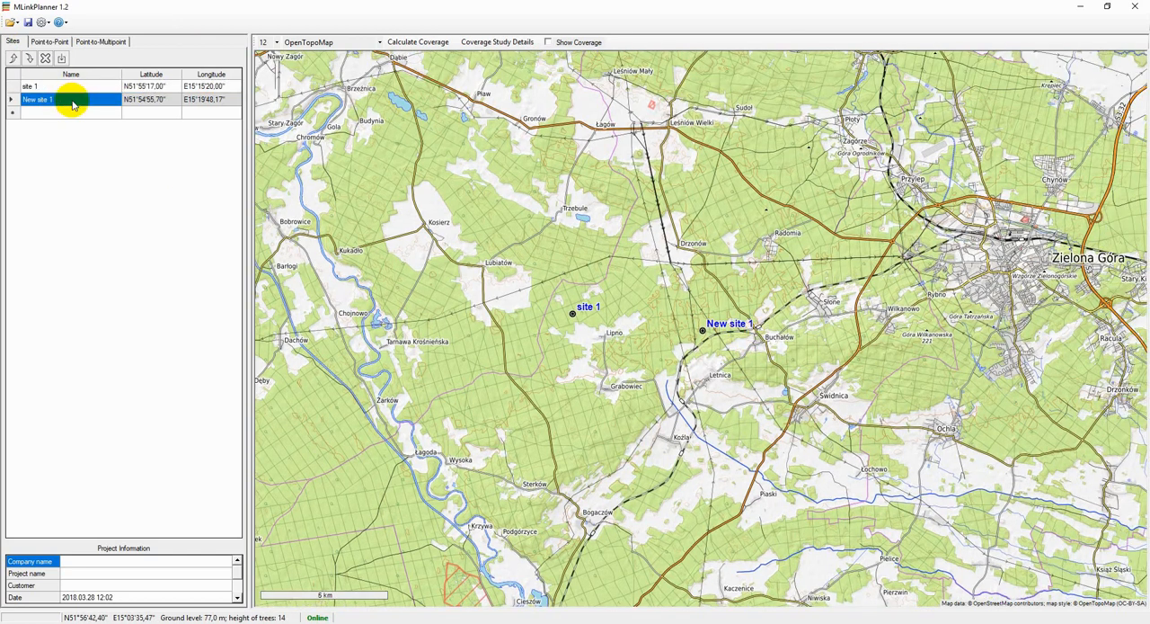
mouse_move(579, 417)
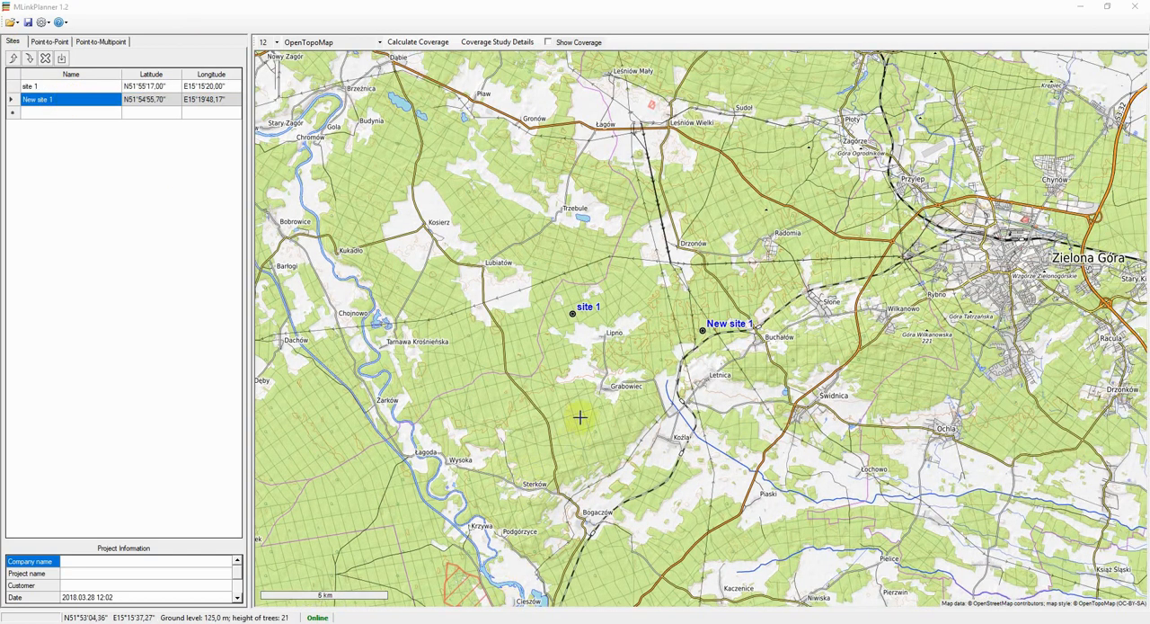
right_click(580, 417)
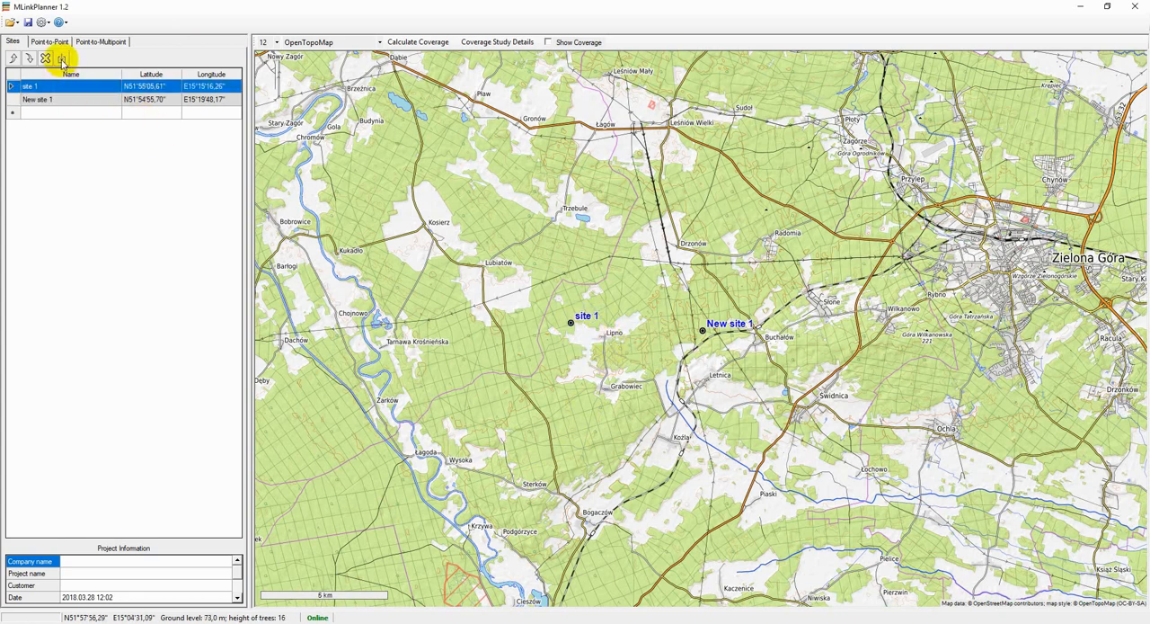
mouse_move(61, 58)
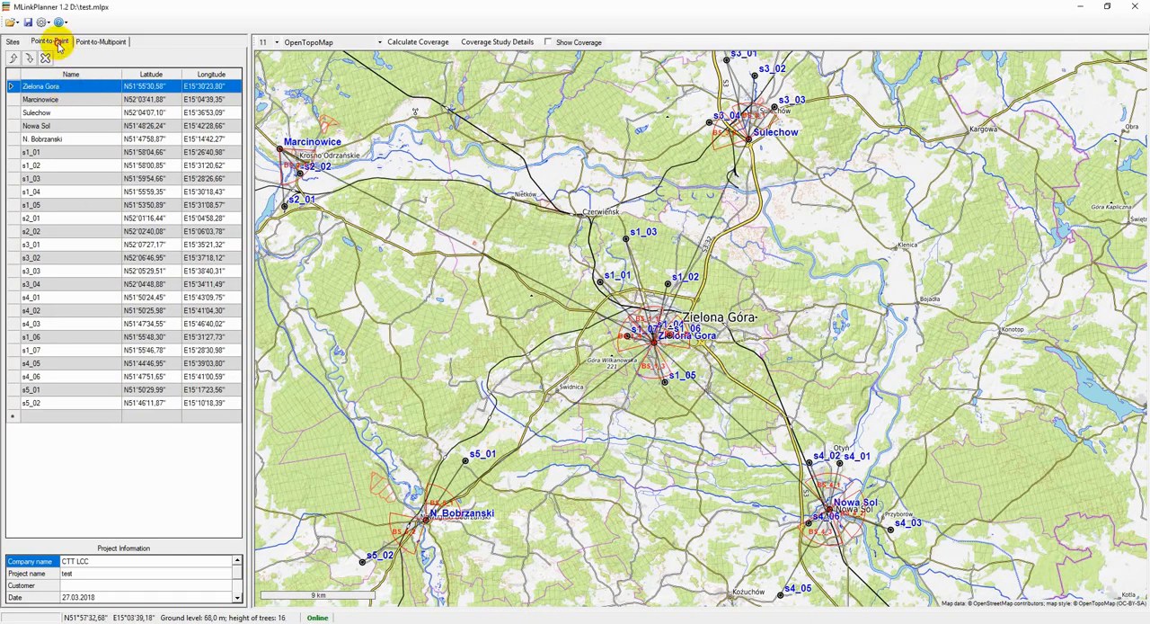
Add a point-to-point link from Marcinowice (Site A) to Zielona Gora (Site B) in the link list
left_click(100, 41)
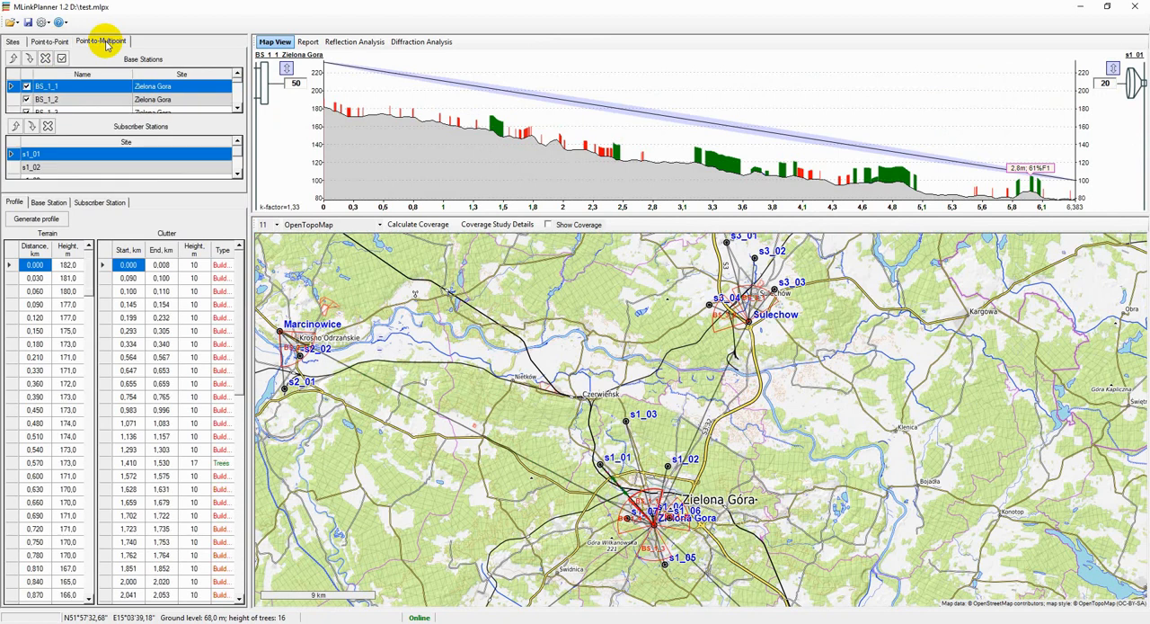
left_click(51, 41)
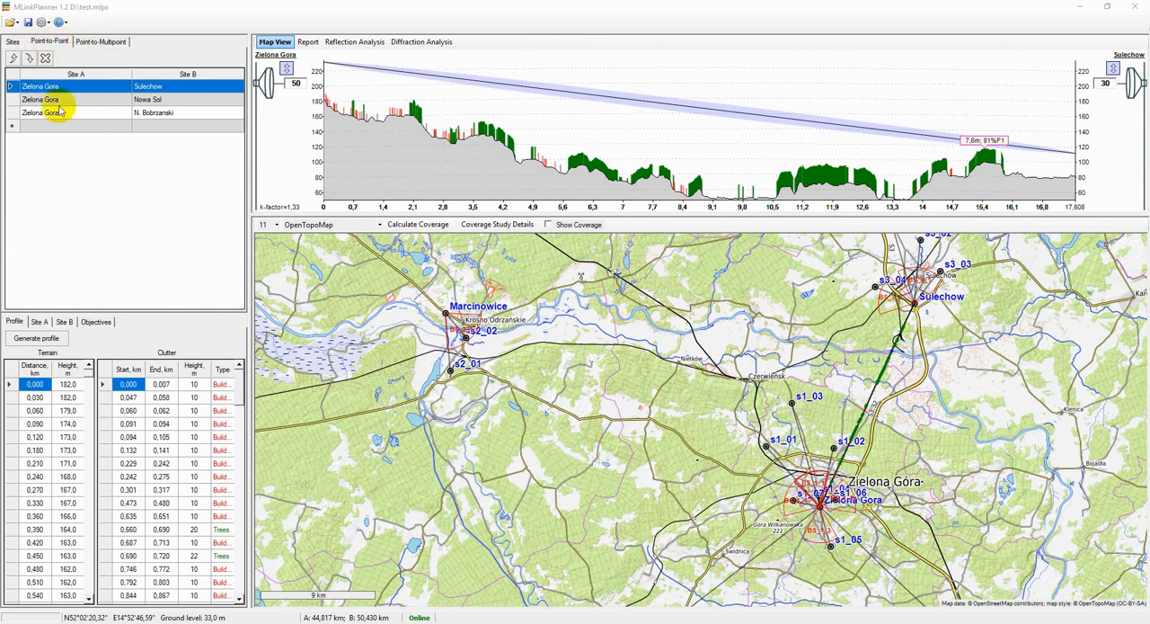
left_click(63, 126)
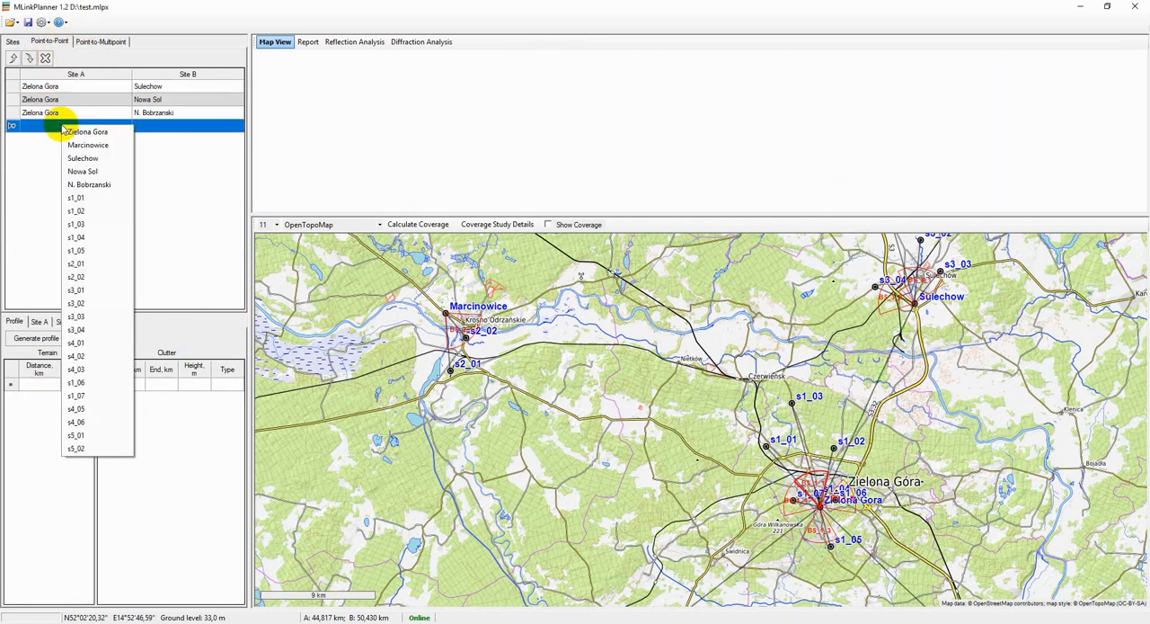
left_click(86, 144)
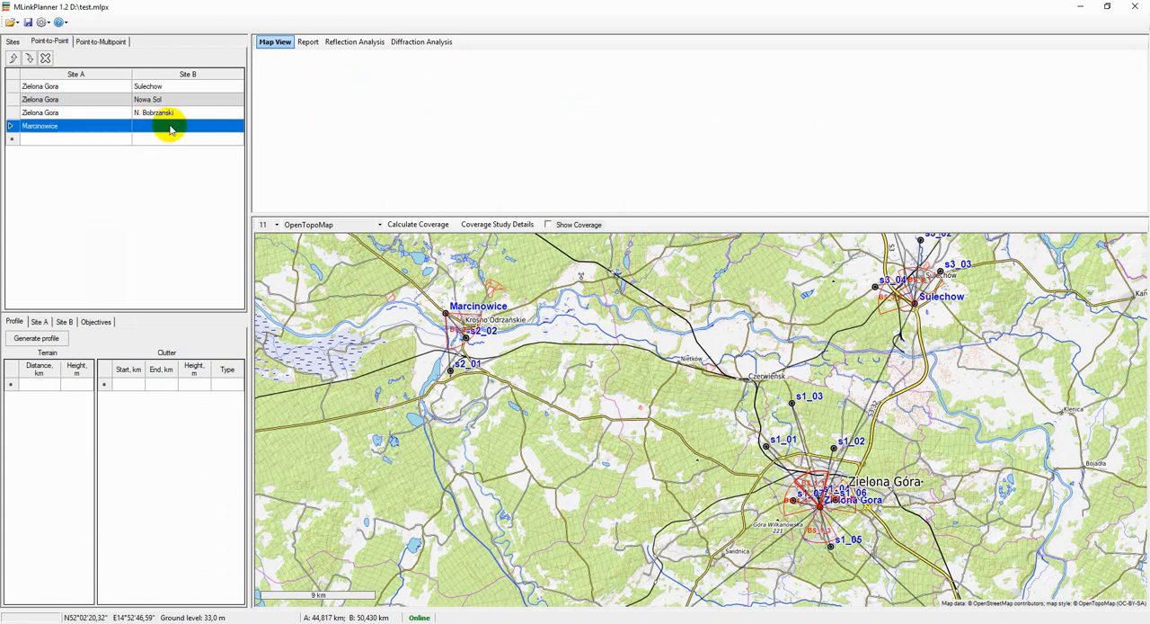
left_click(187, 126)
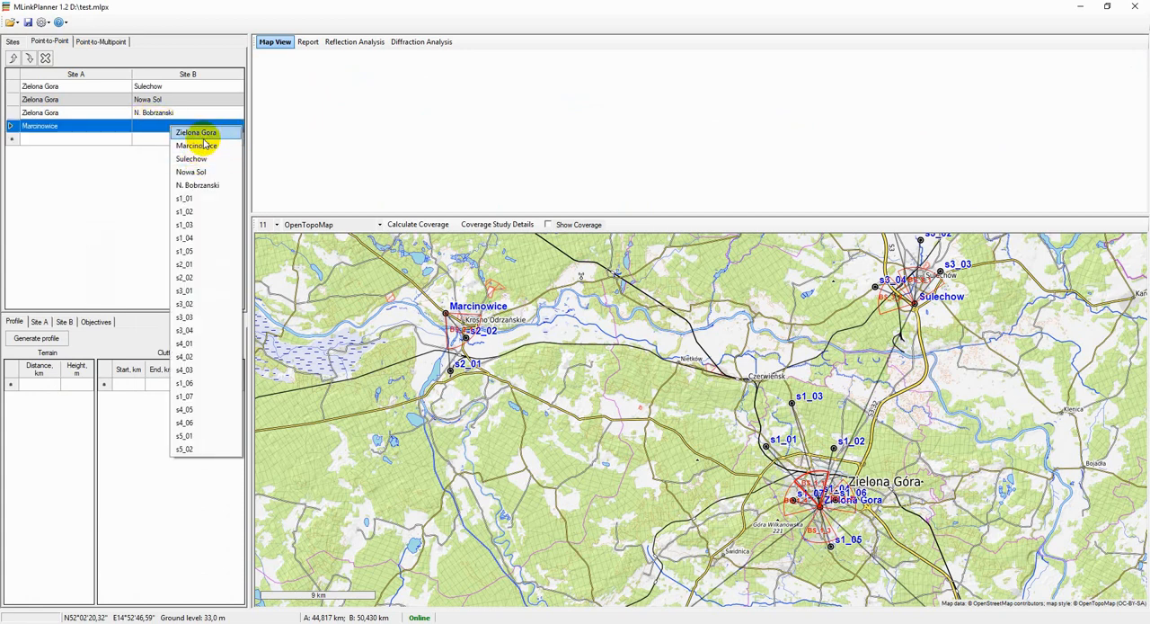
left_click(196, 133)
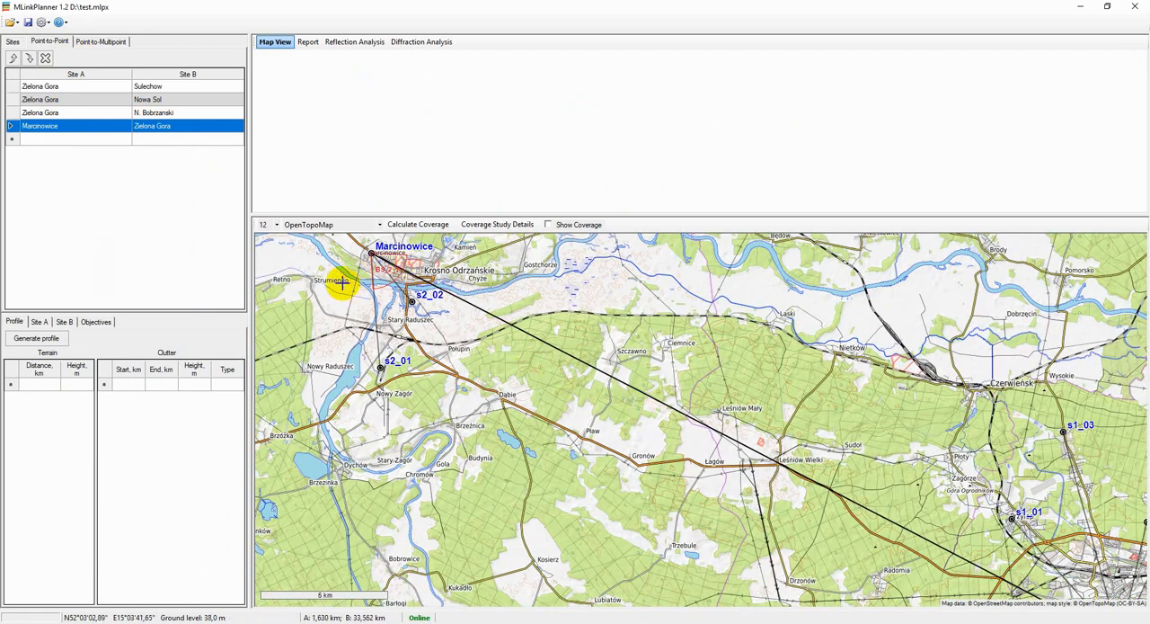
right_click(341, 279)
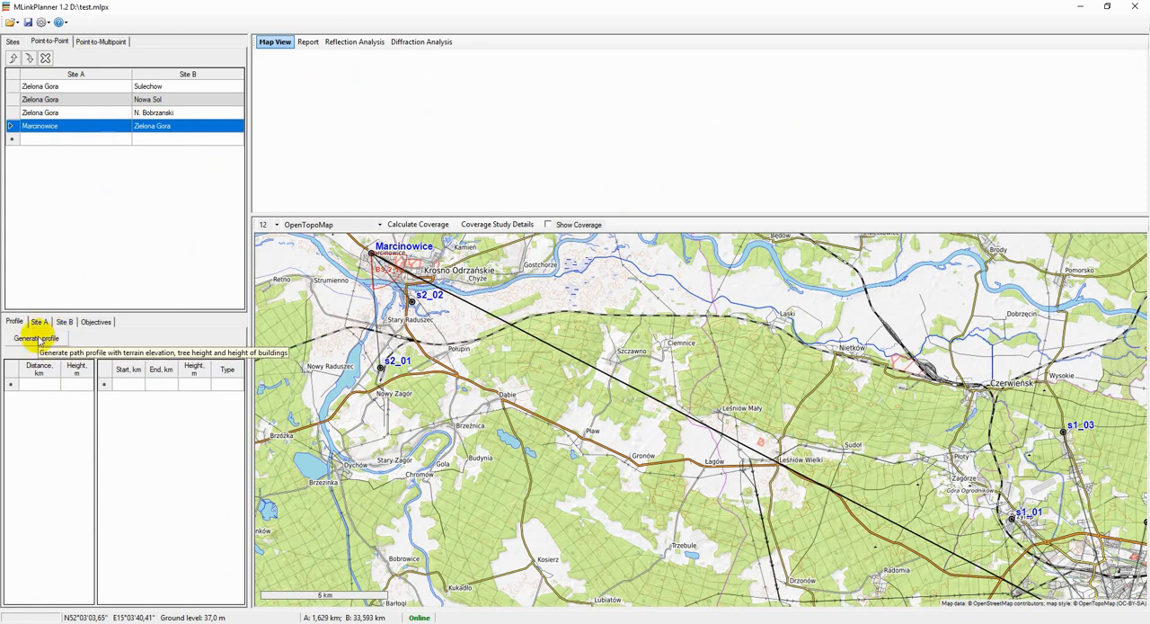
Start profile generation with floor height 3 m, building height 12 m, keeping tree height data in use
left_click(36, 338)
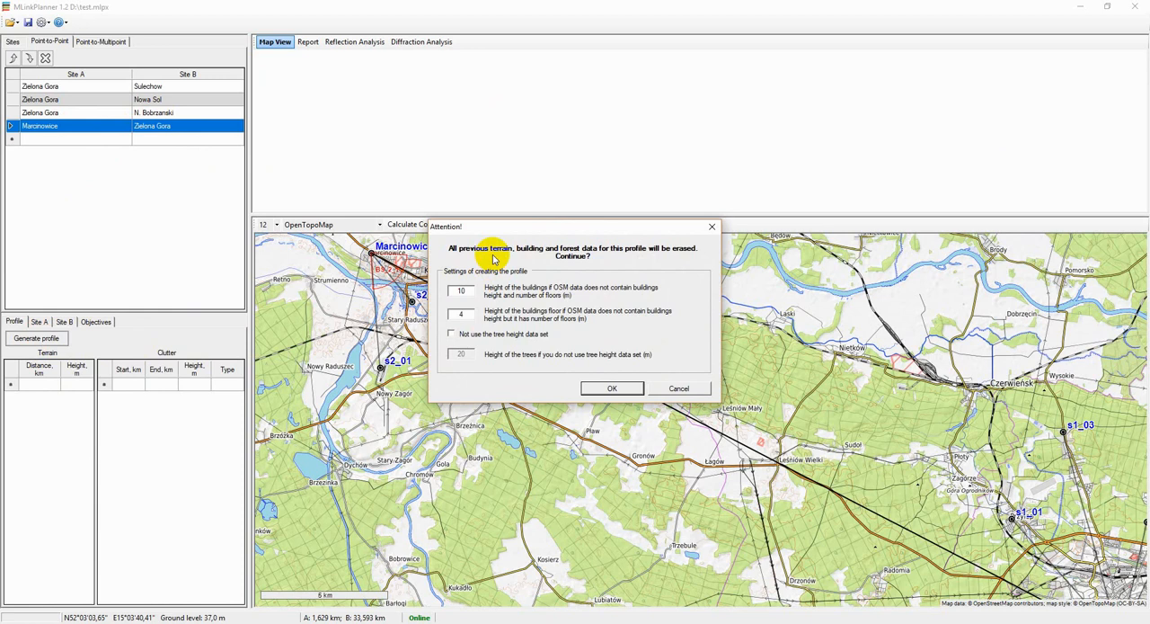
mouse_move(550, 244)
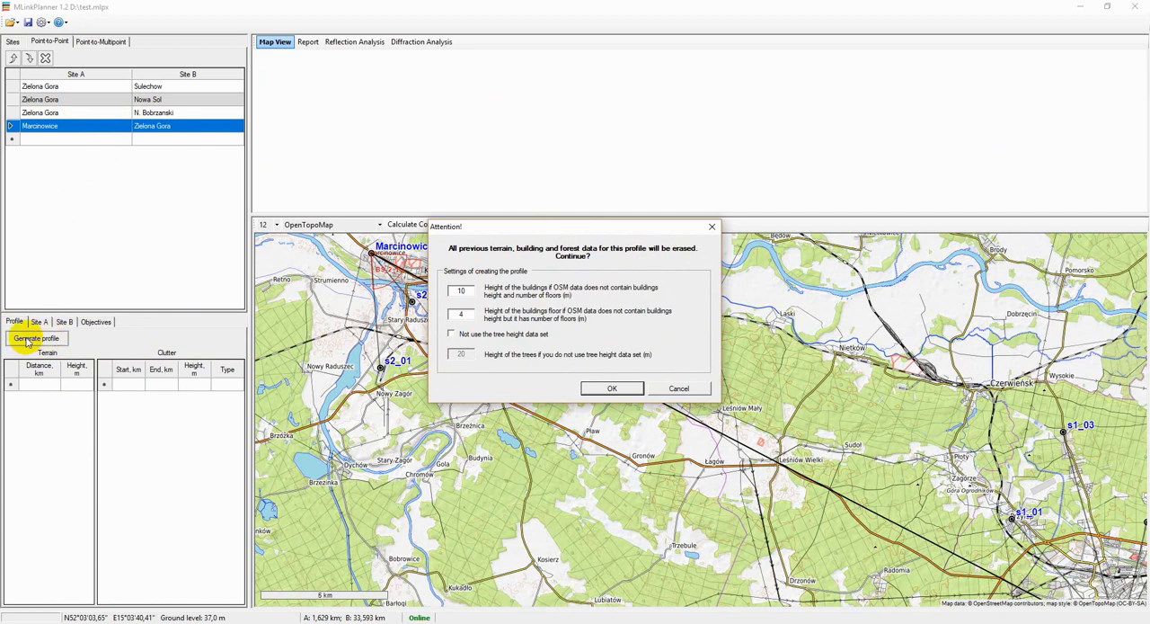
mouse_move(735, 287)
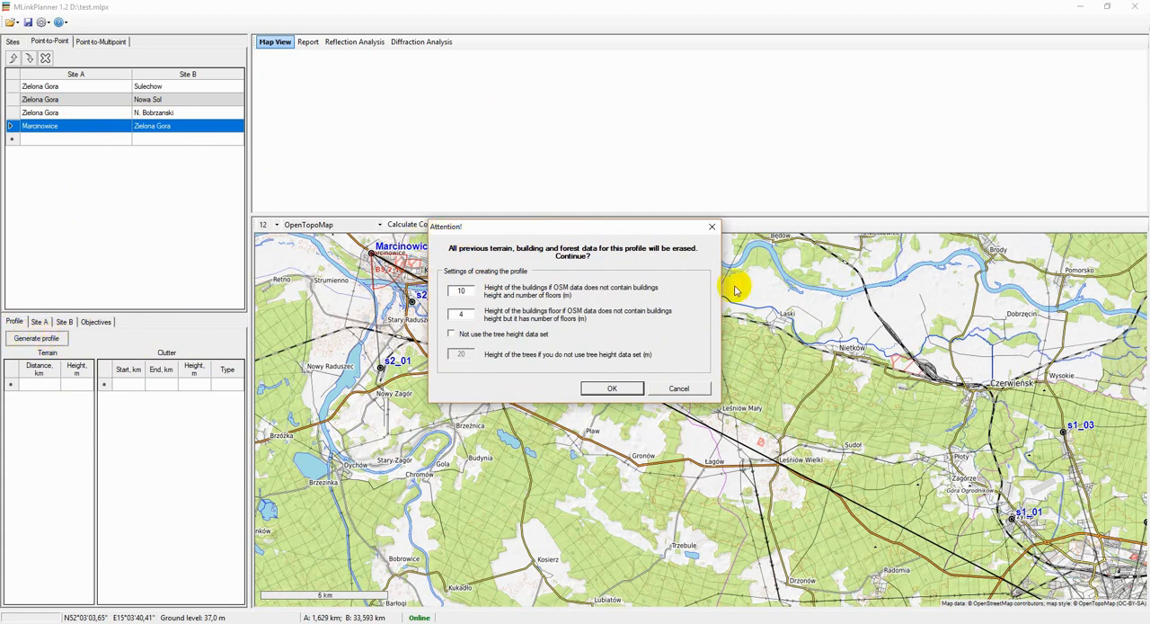
mouse_move(564, 348)
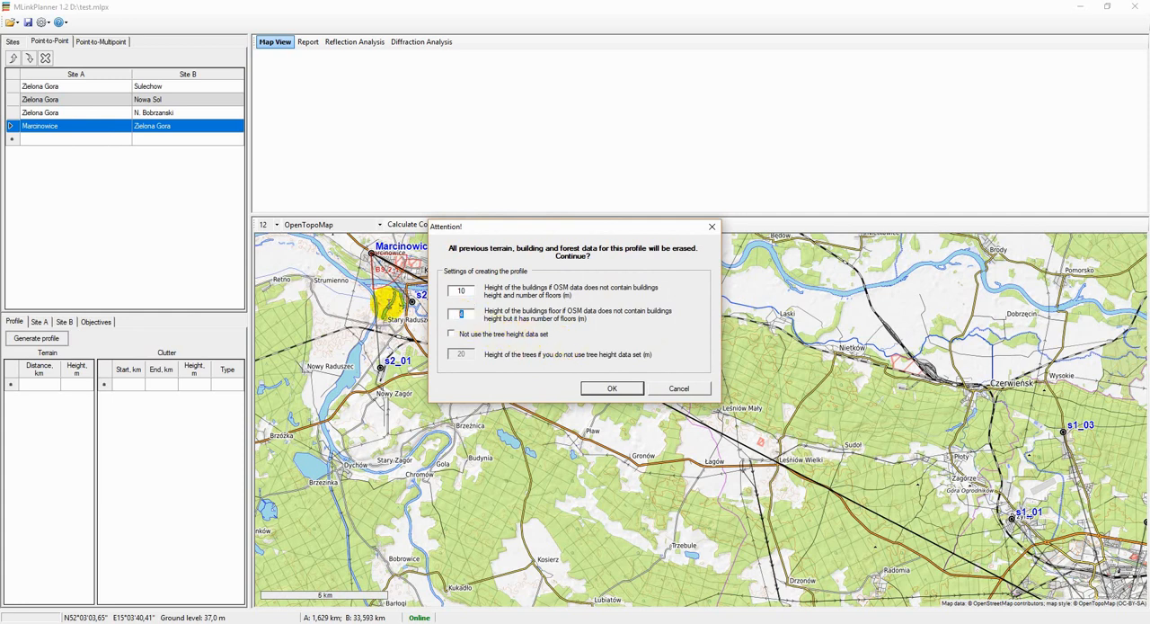
type("3")
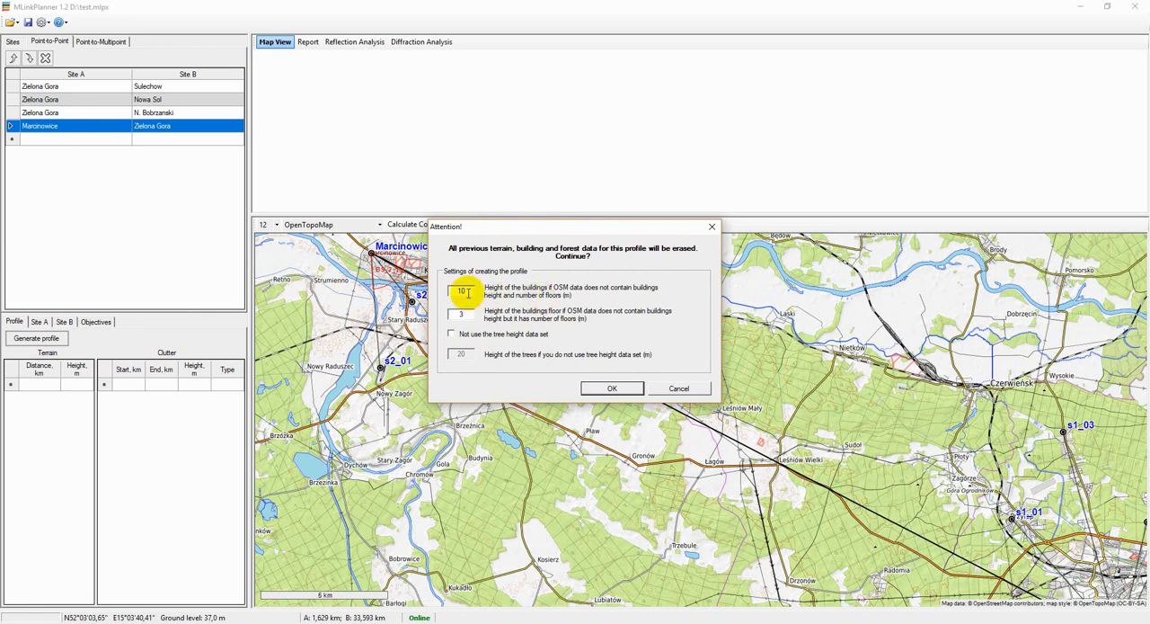
left_click(460, 314)
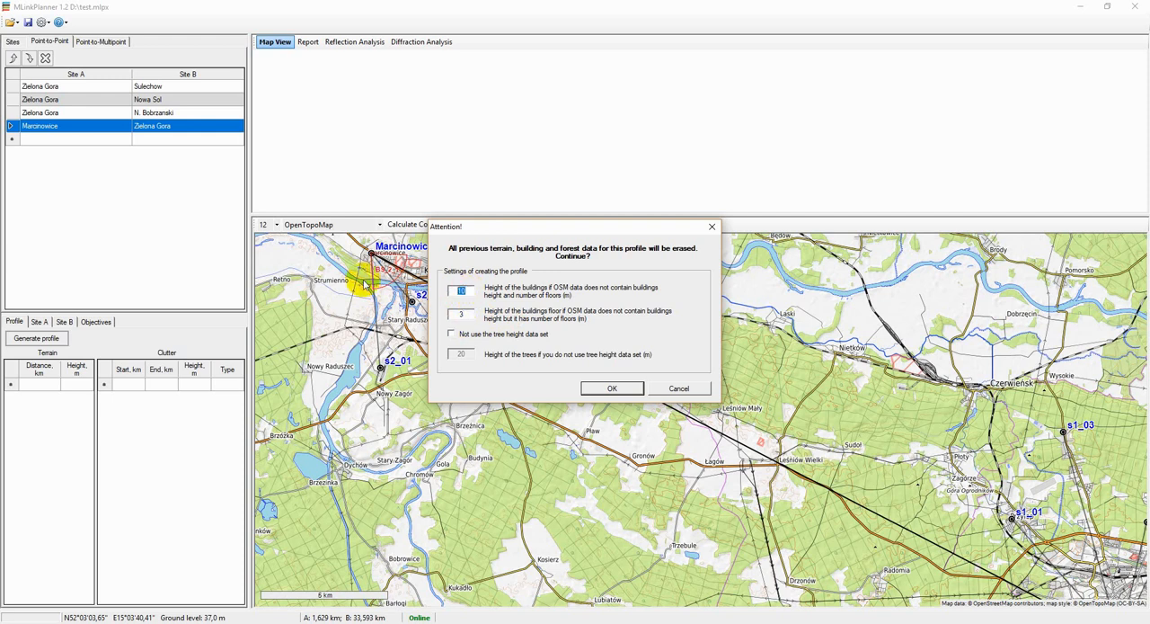
type("12")
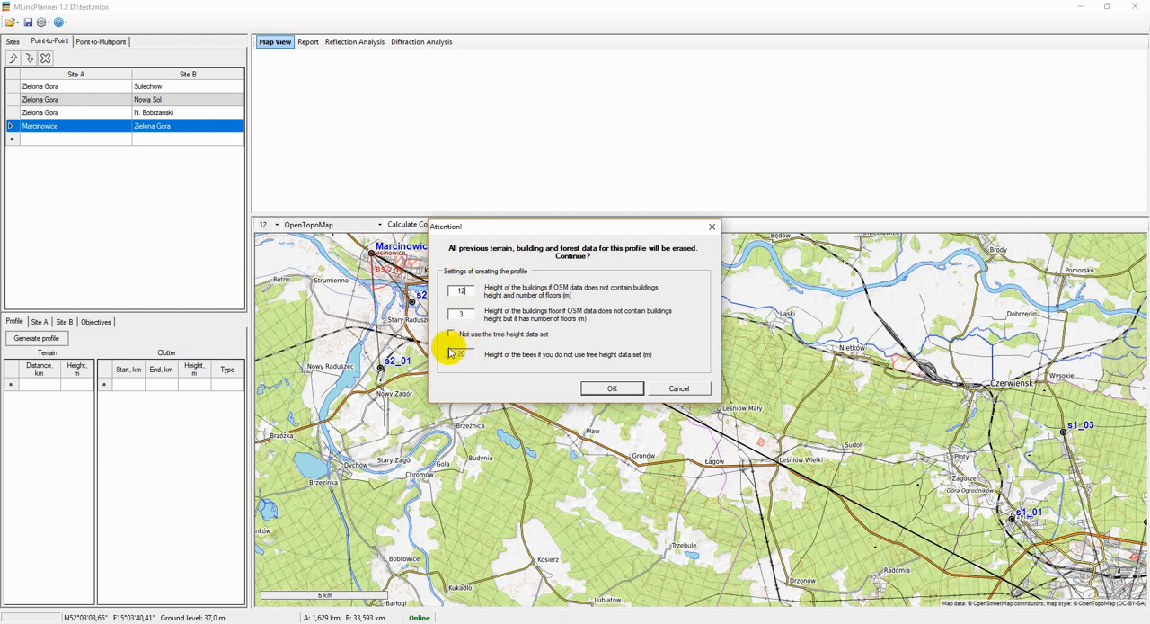
left_click(451, 335)
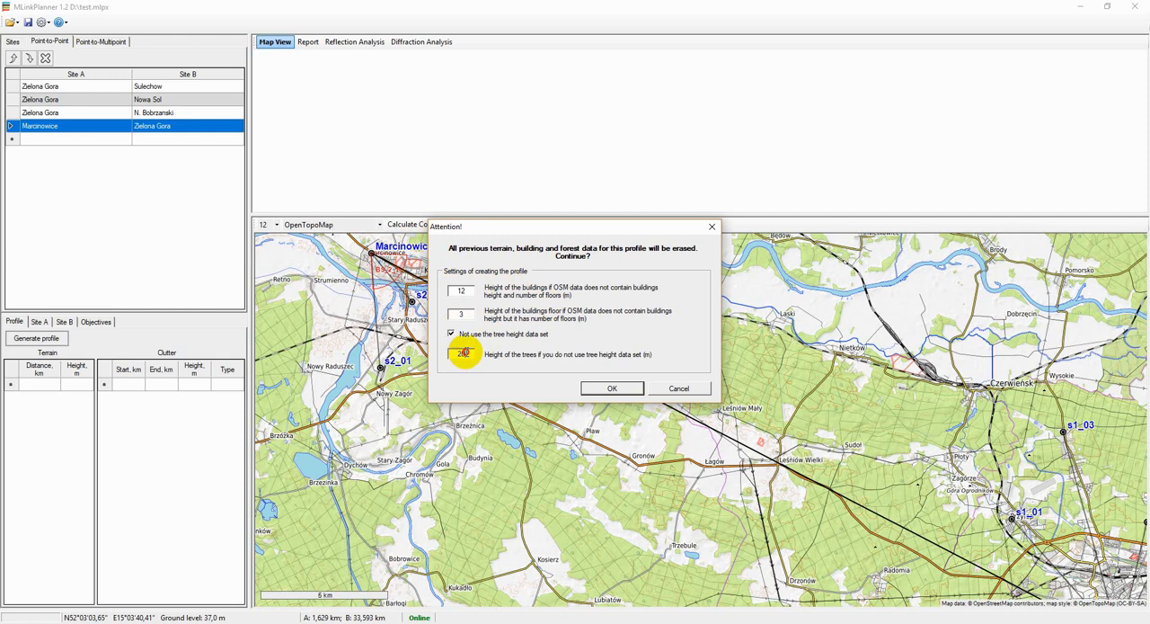
left_click(451, 334)
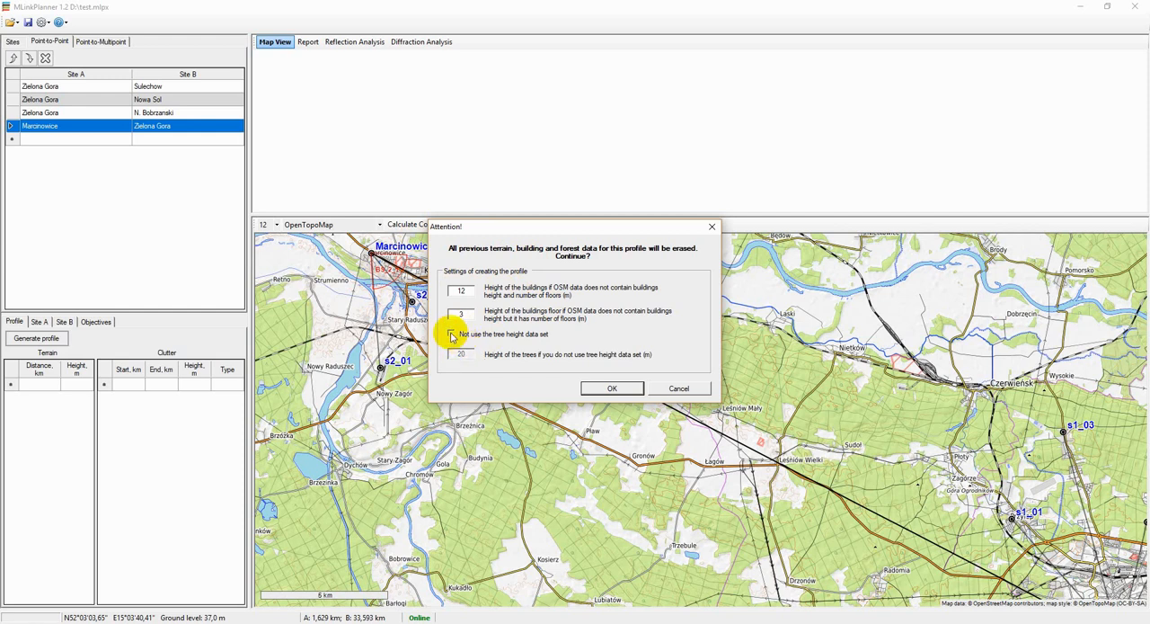
left_click(449, 334)
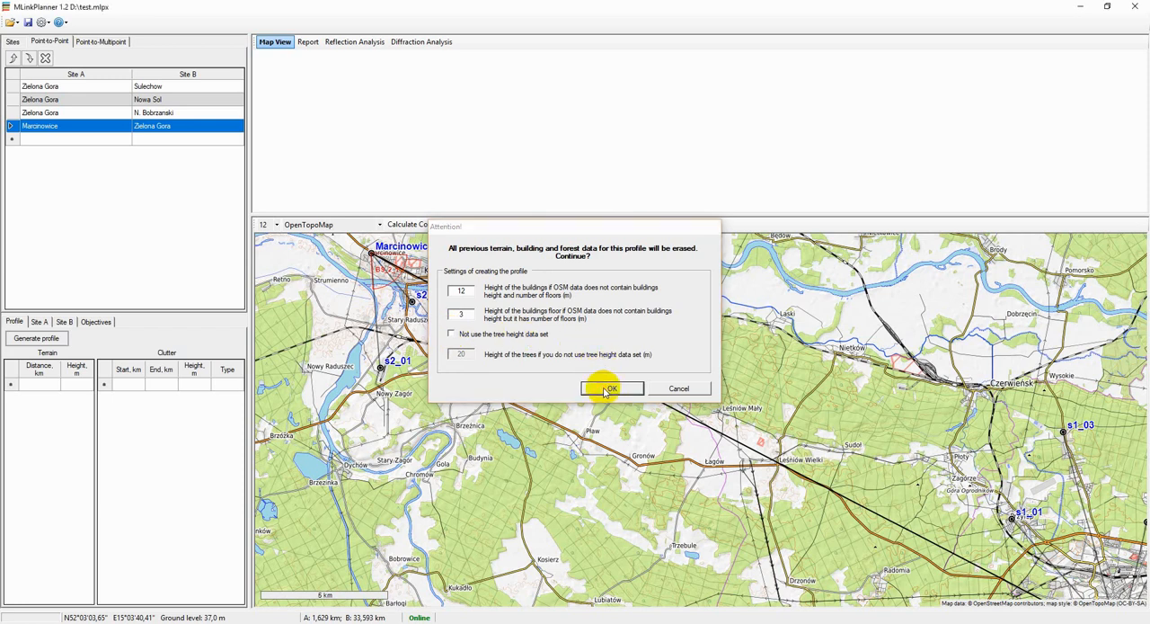
Generate the Marcinowice–Zielona Gora terrain profile and show Site A's radio and antenna parameters
left_click(611, 388)
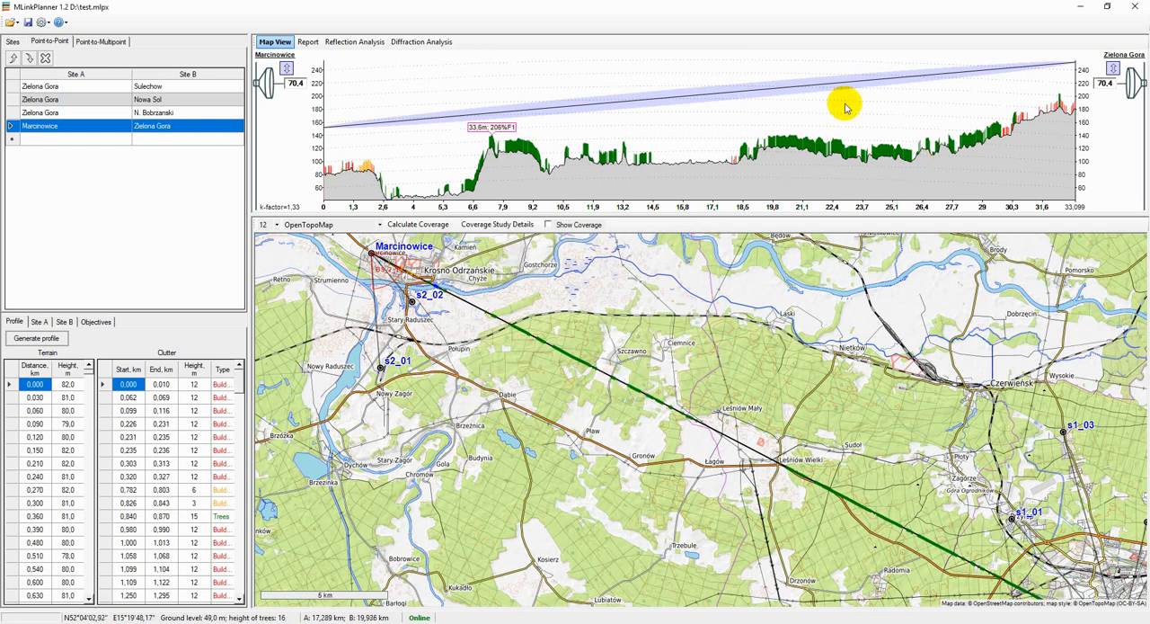
mouse_move(410, 135)
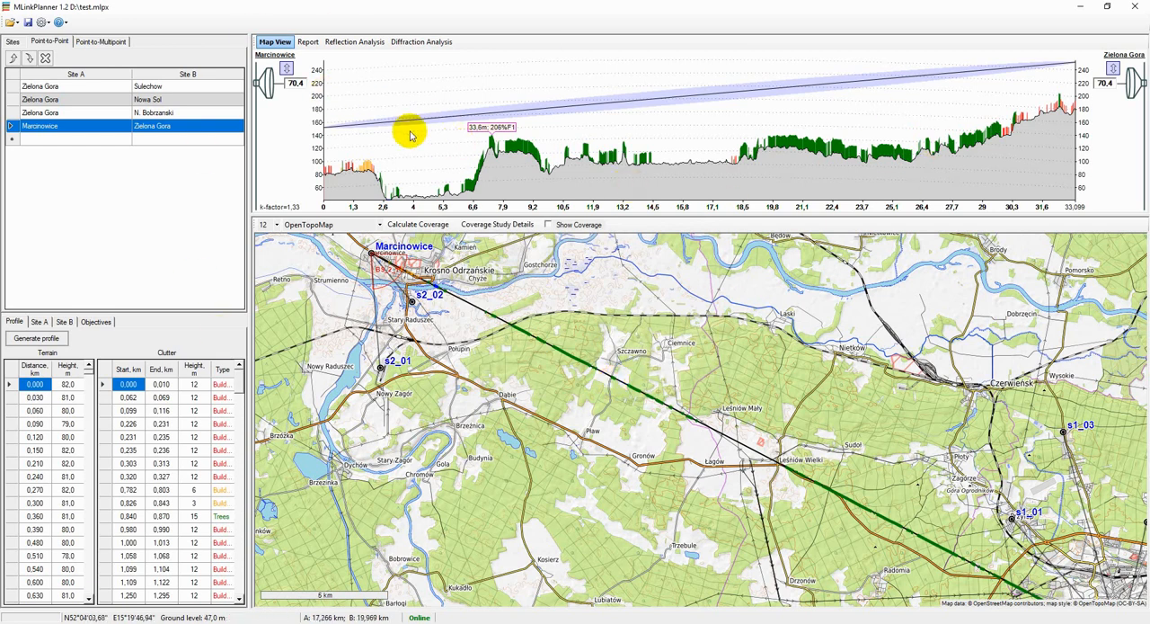
mouse_move(422, 118)
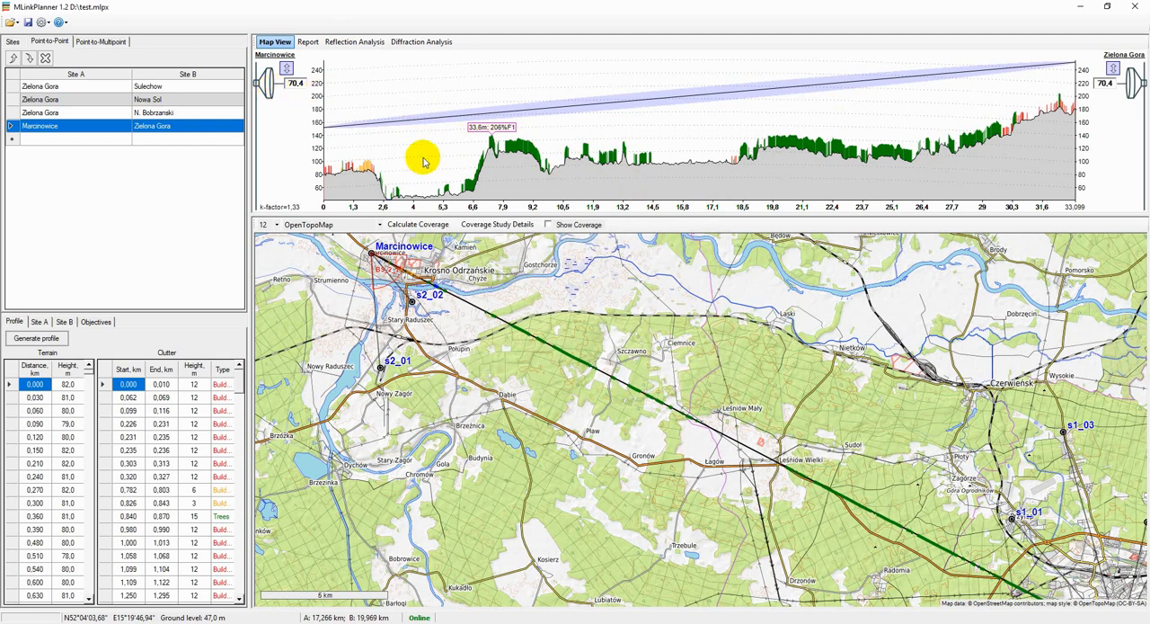
mouse_move(575, 174)
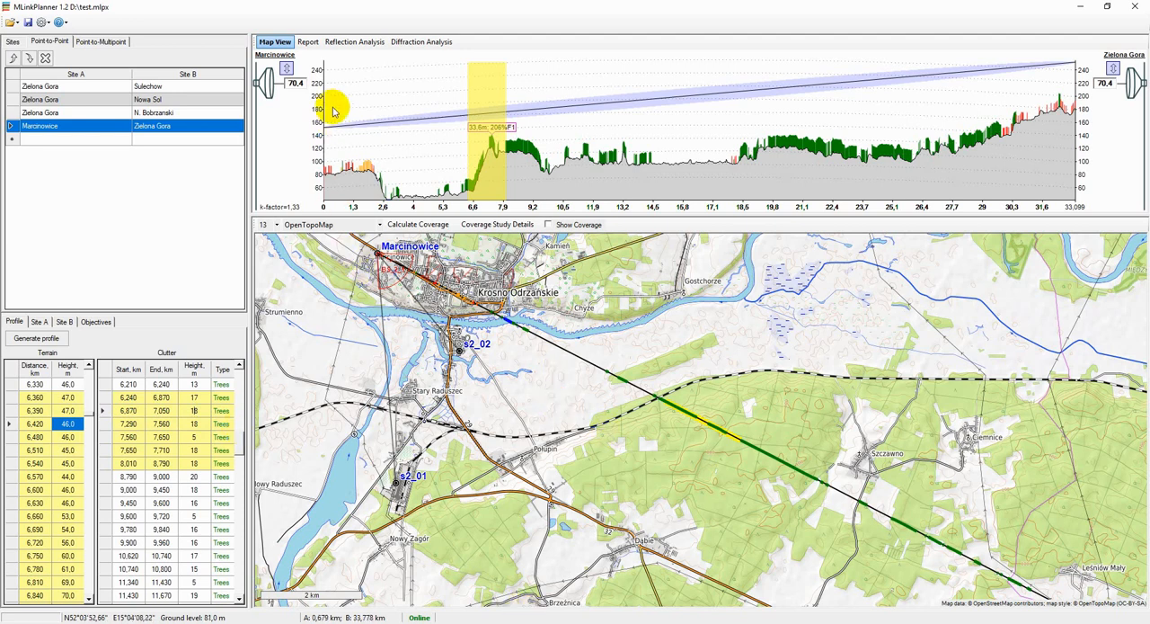
mouse_move(419, 90)
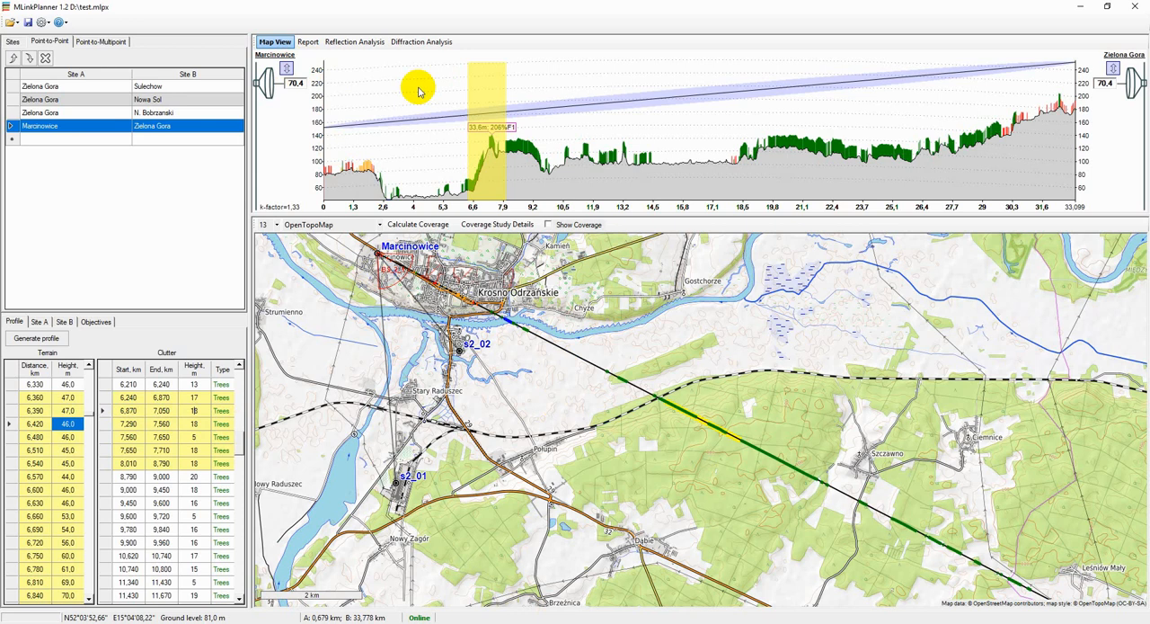
mouse_move(209, 208)
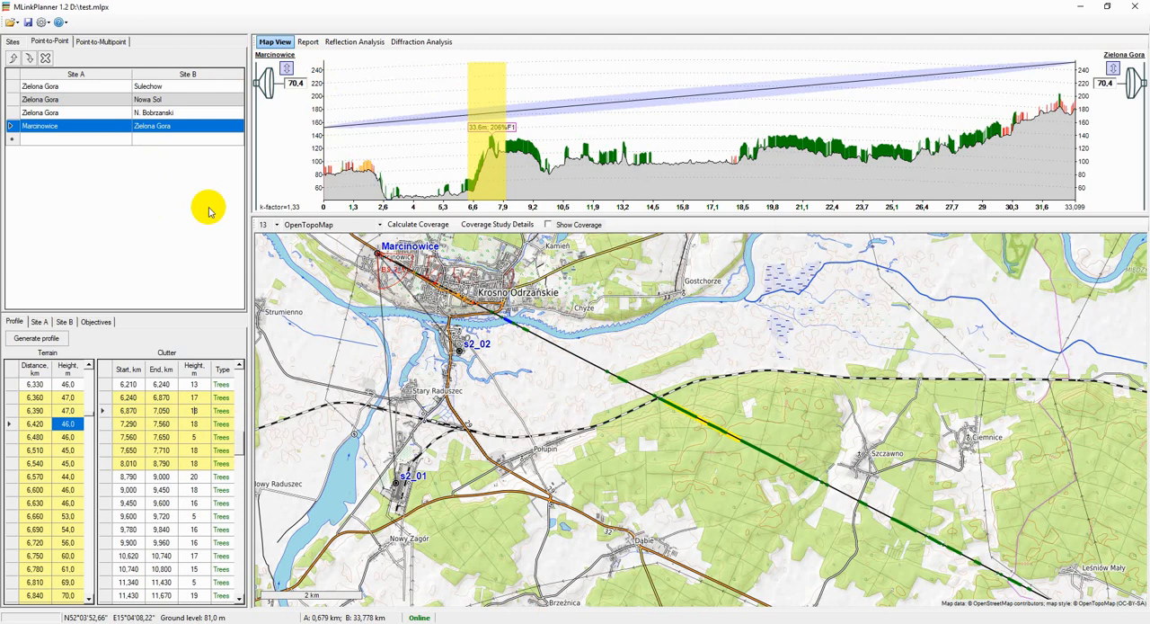
left_click(40, 320)
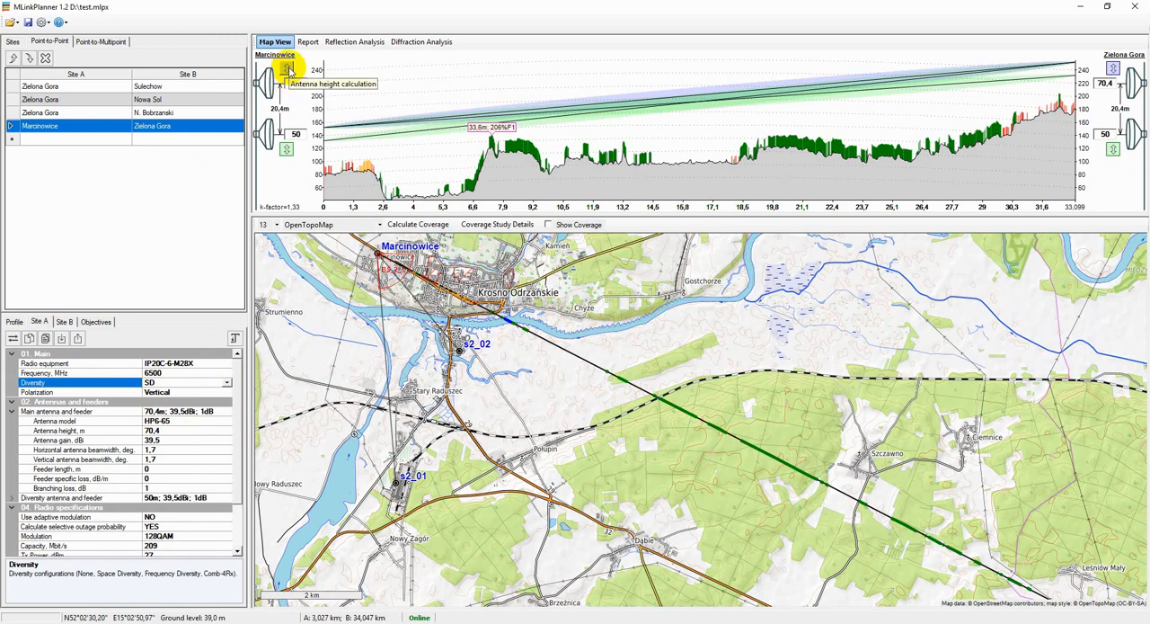
Calculate Site A's main antenna height with obstruction type and clearance criteria, applying 48.2 m
left_click(286, 68)
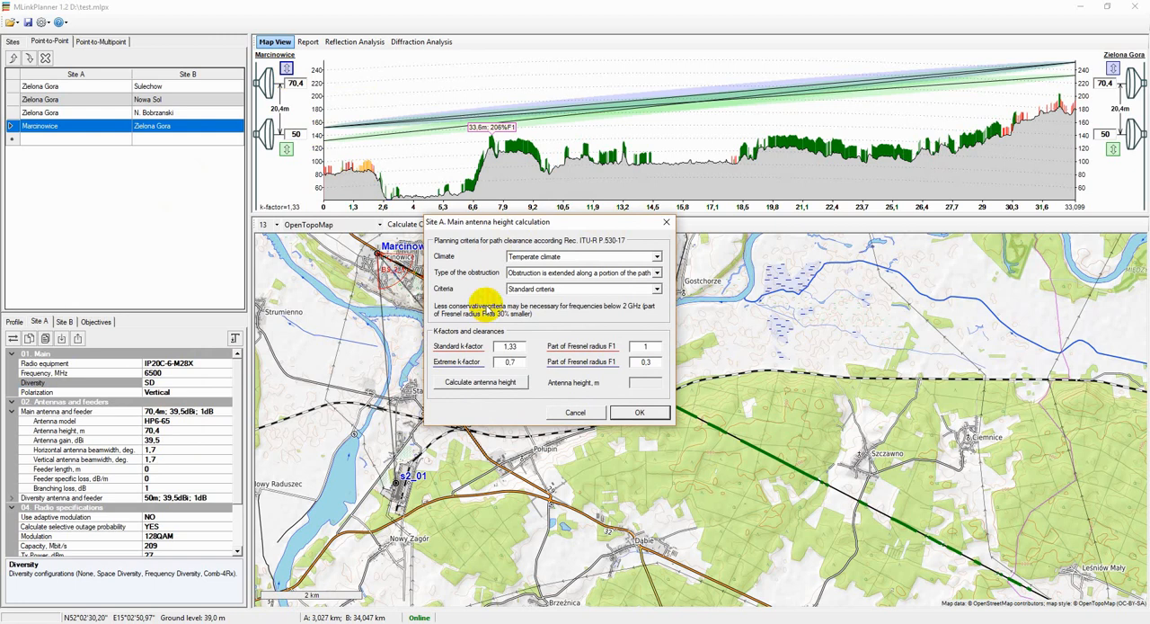
left_click(582, 256)
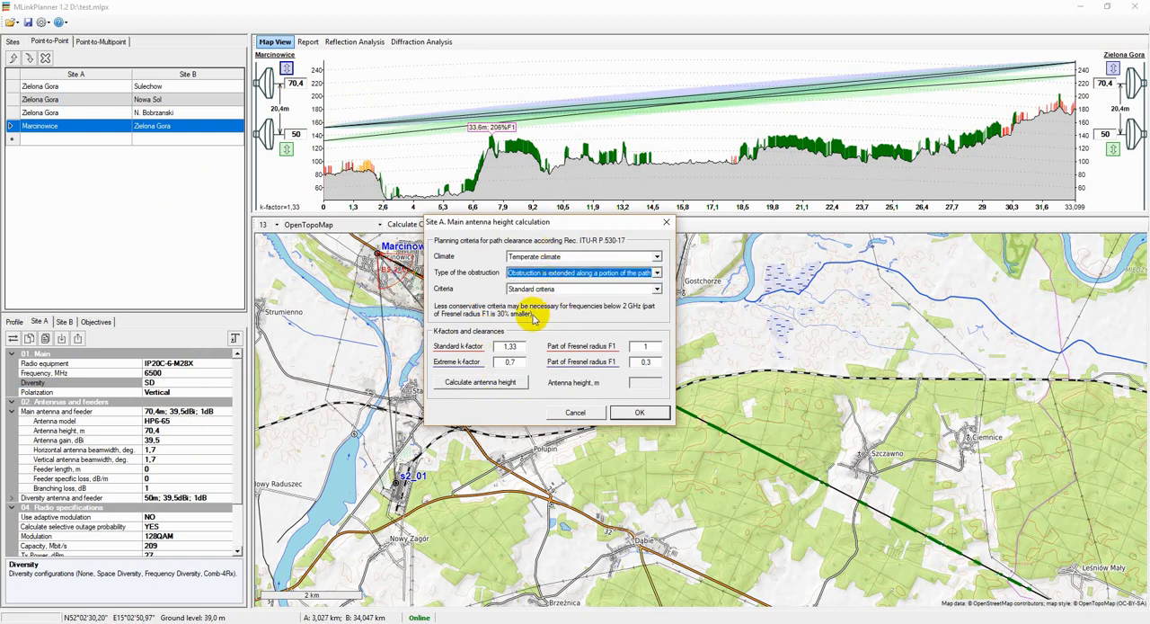
left_click(582, 287)
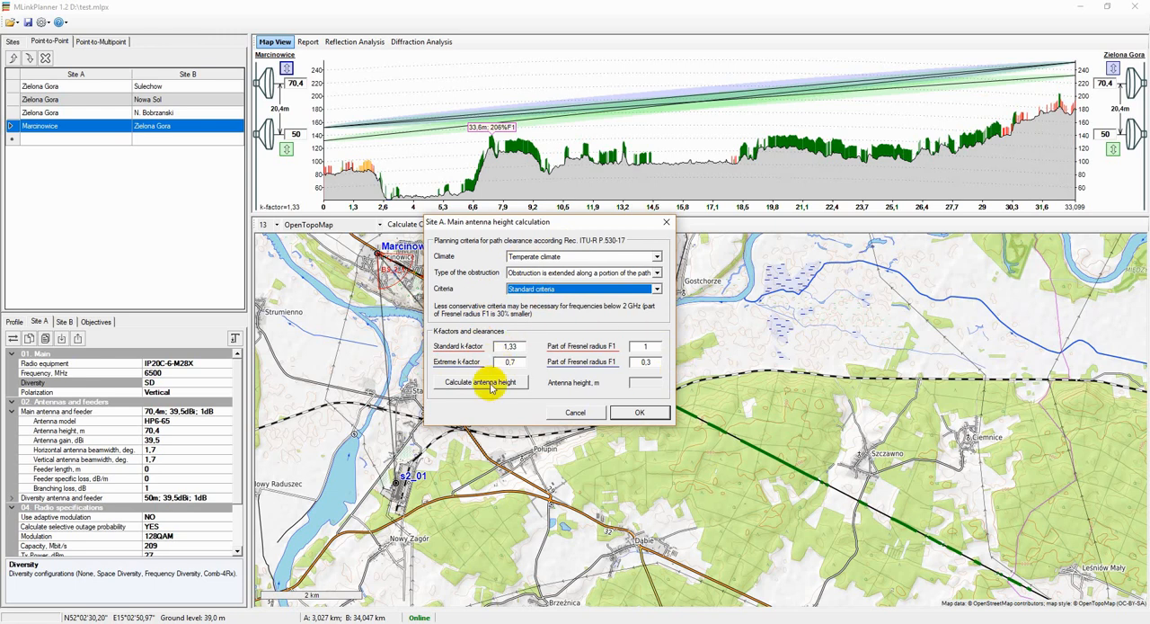
left_click(482, 381)
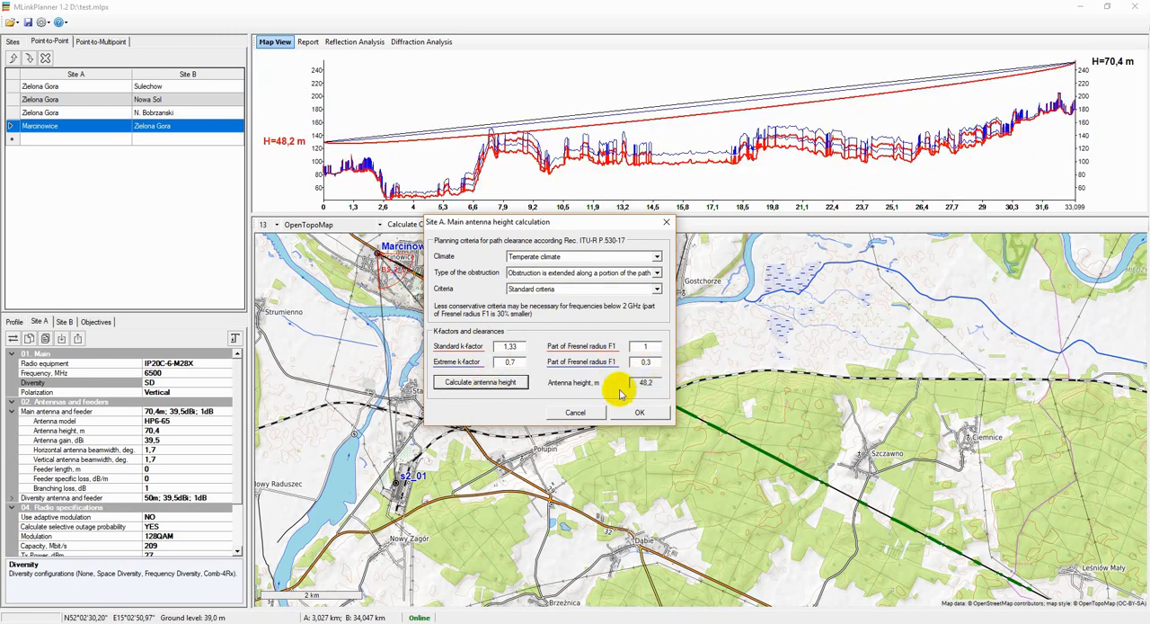
mouse_move(651, 399)
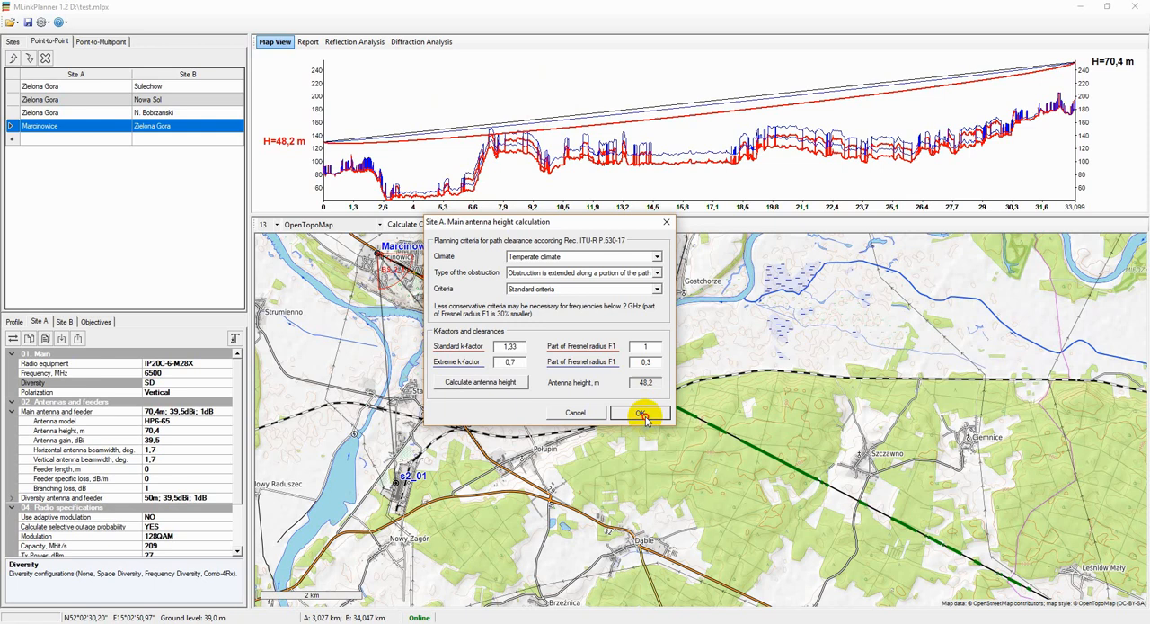
left_click(640, 413)
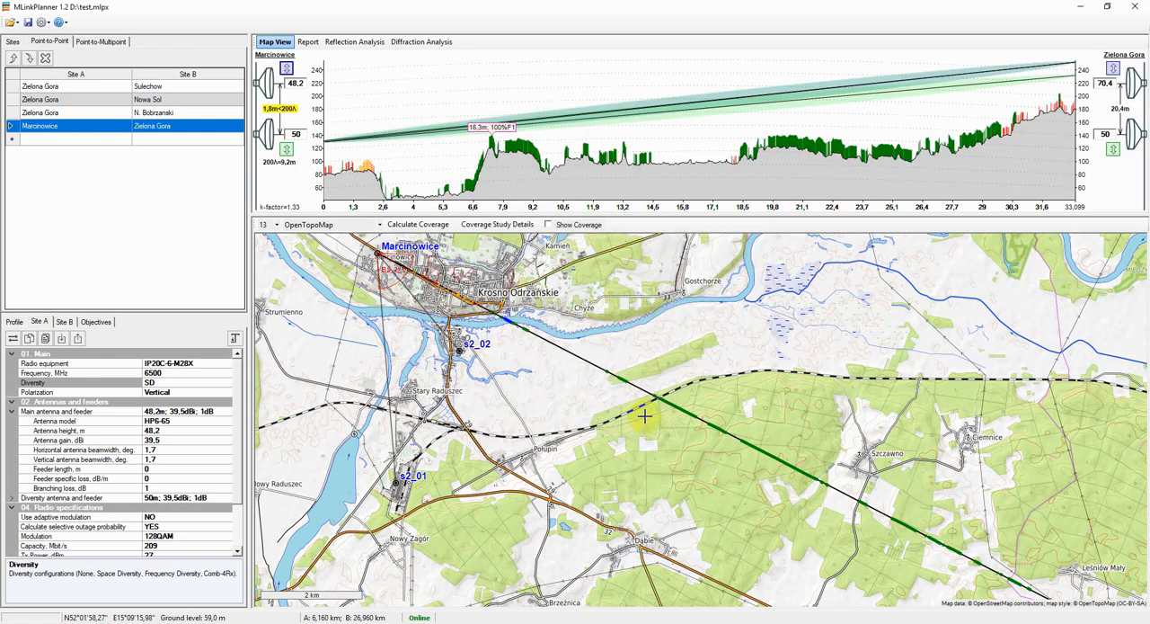
After checking Site B, set Site A's adaptive modulation to YES and review the ADM radio specifications table
left_click(198, 126)
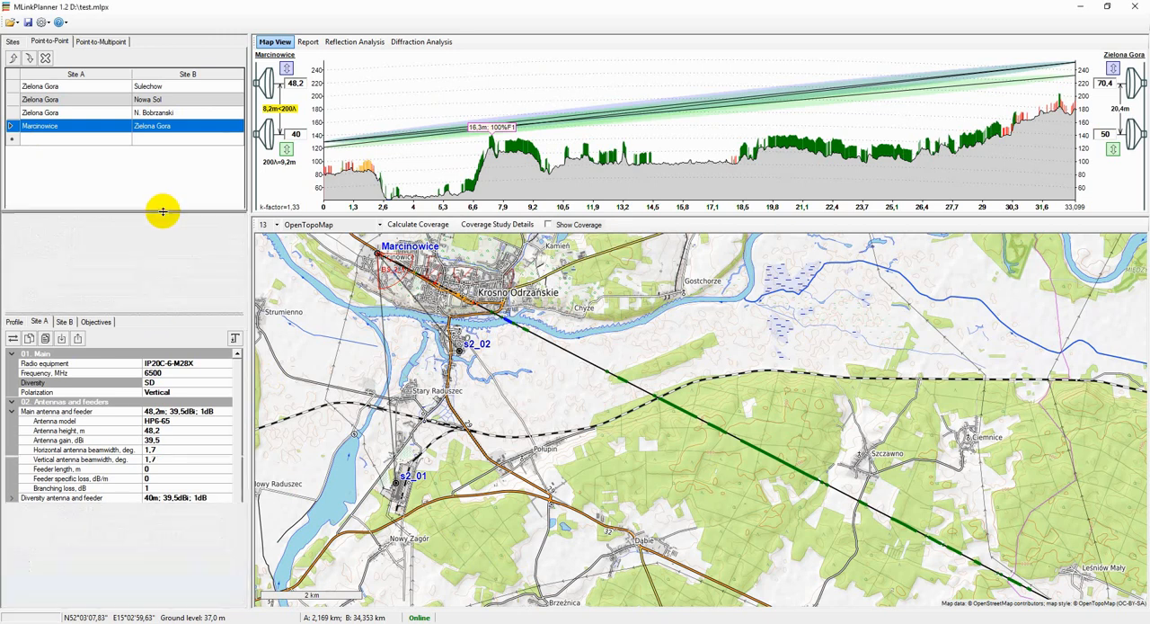
left_click(63, 219)
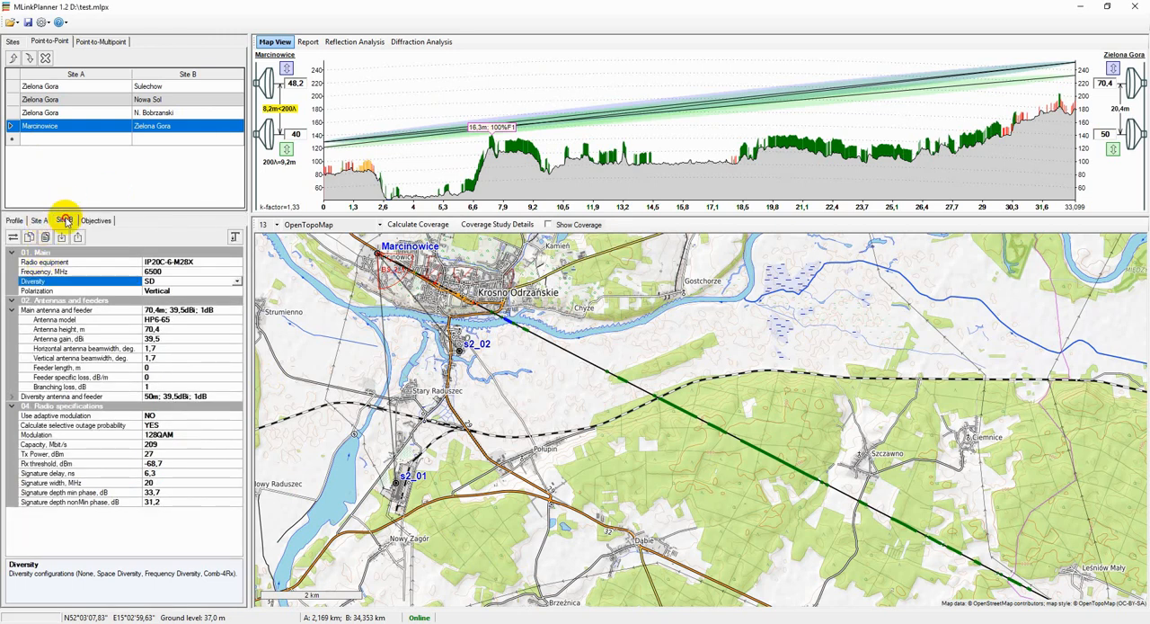
left_click(37, 219)
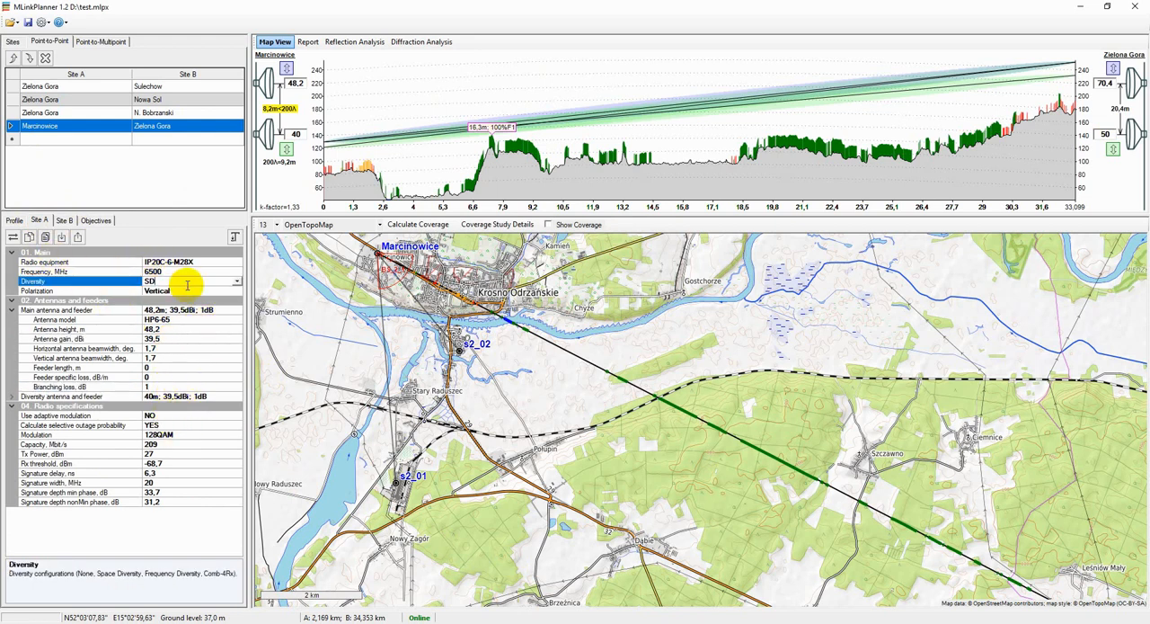
left_click(153, 435)
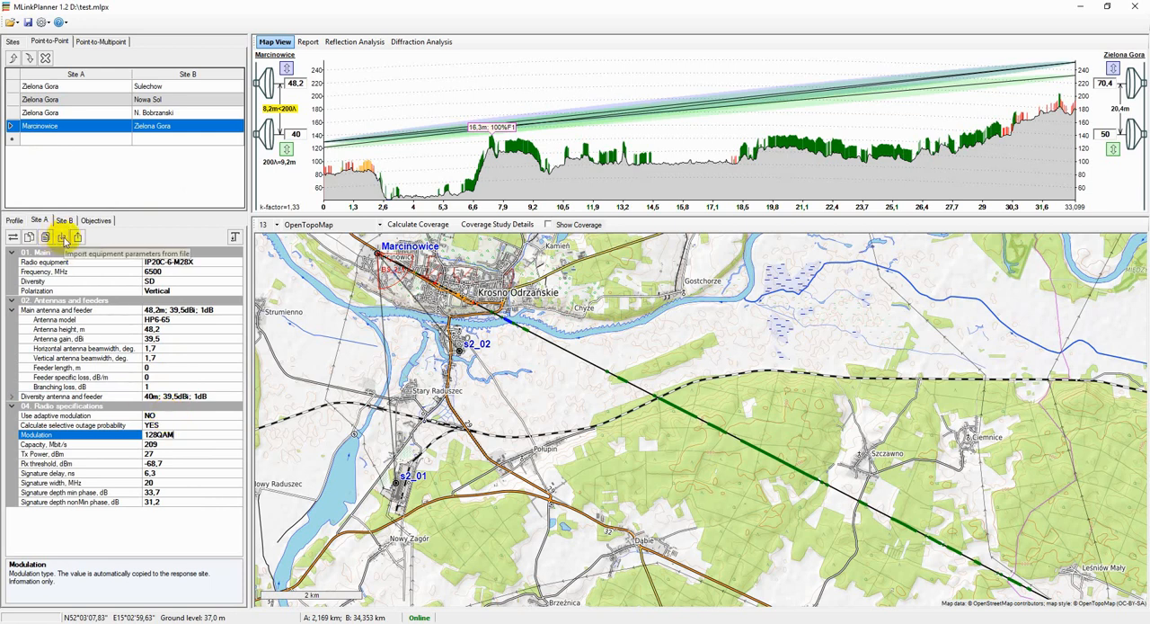
mouse_move(63, 237)
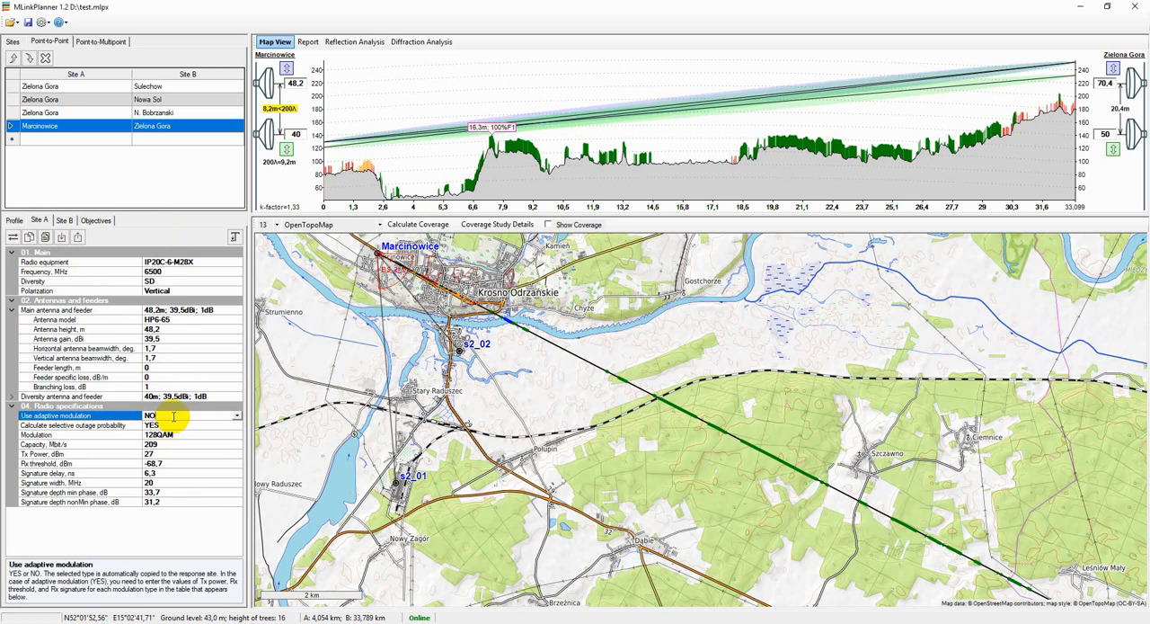
left_click(237, 415)
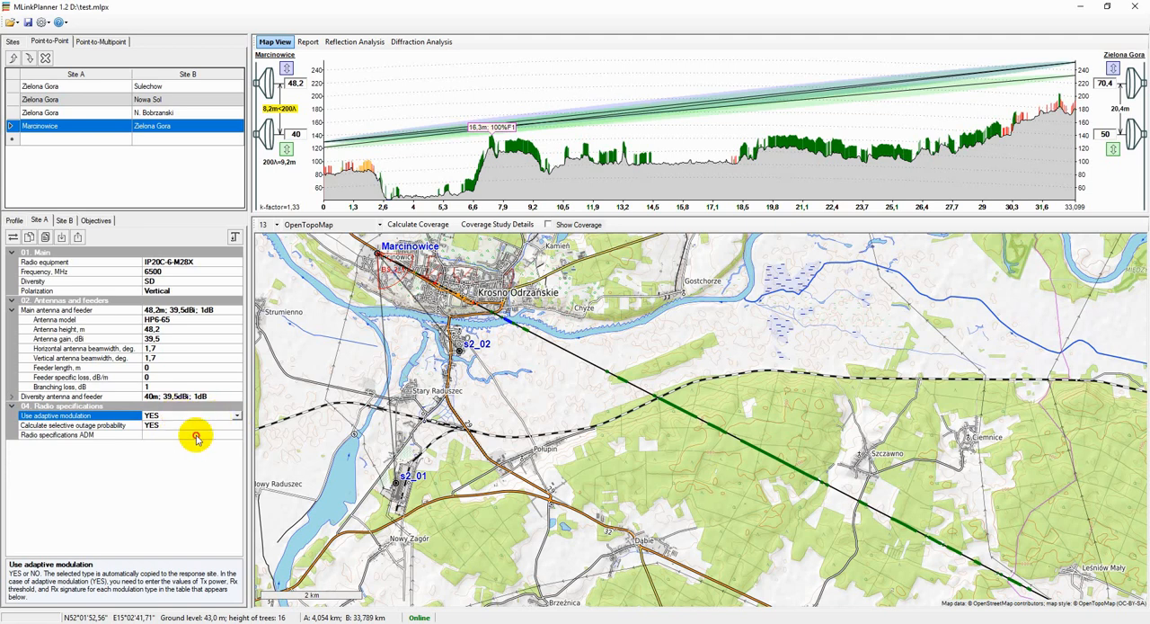
left_click(196, 438)
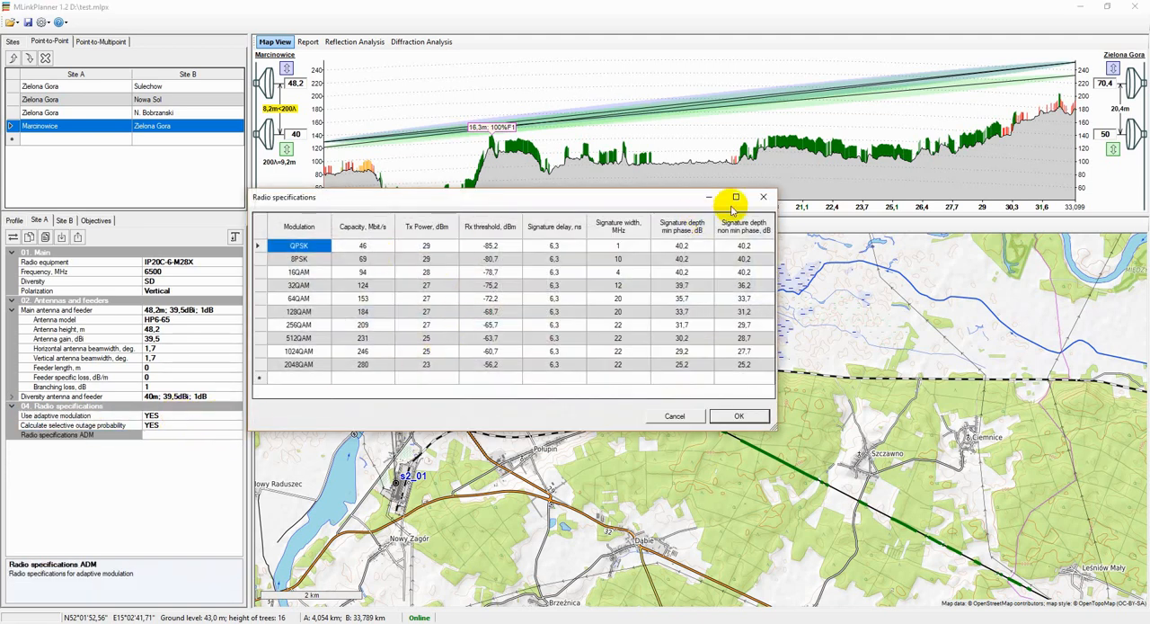
left_click(739, 415)
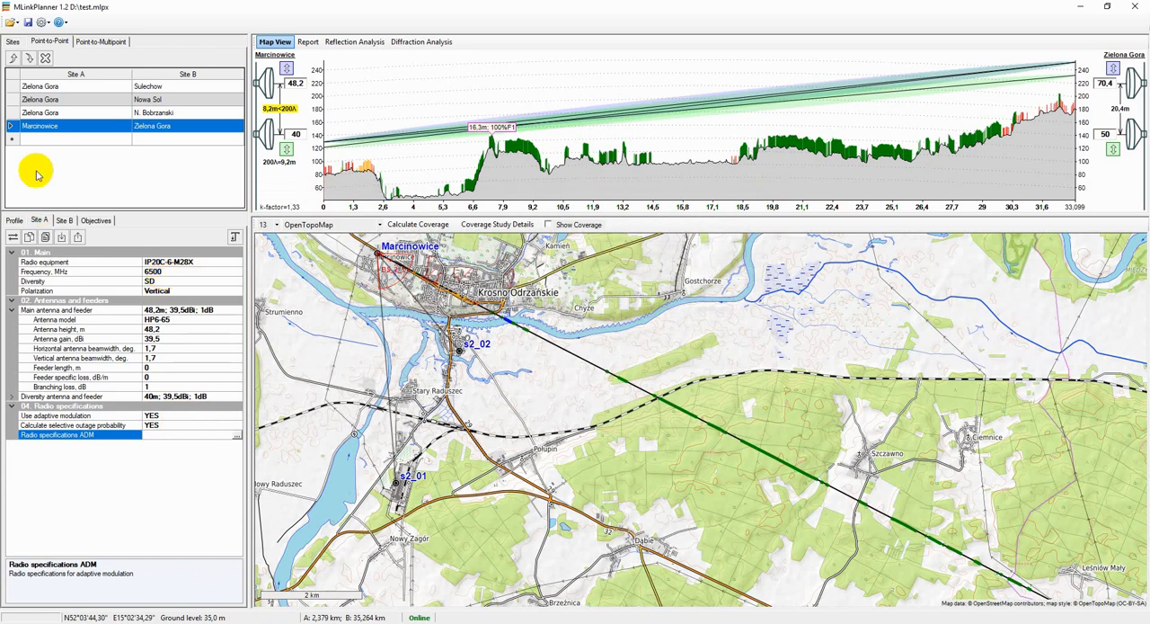
Set the hop's performance objectives to ITU-R F.1668/F.1703, portion type International, single hop
left_click(95, 219)
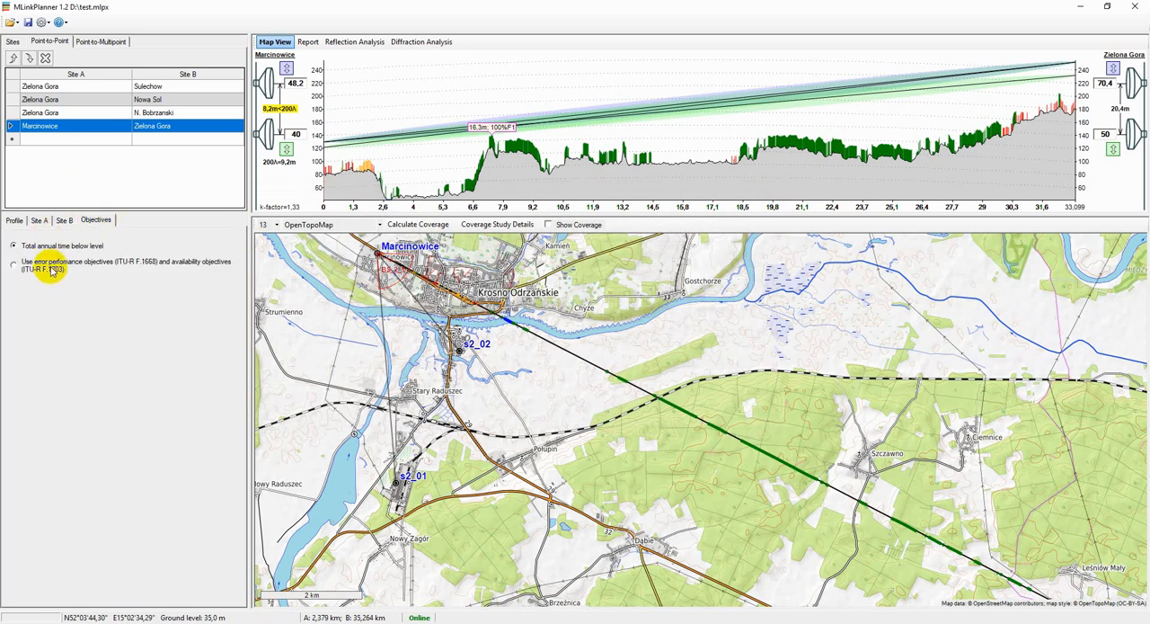
left_click(15, 262)
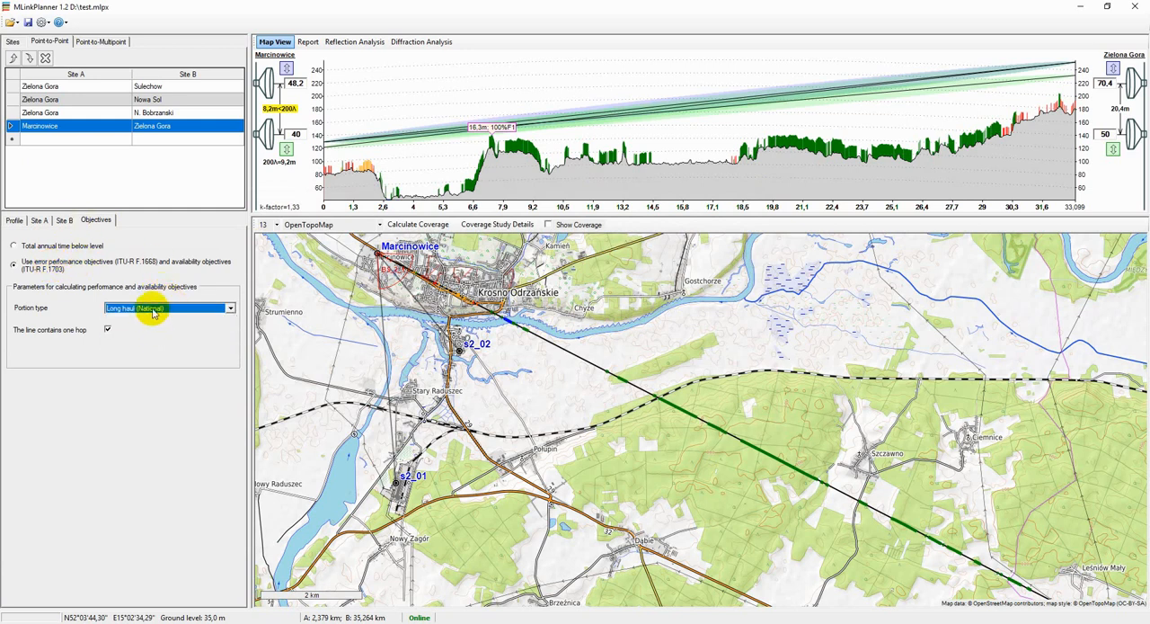
left_click(122, 310)
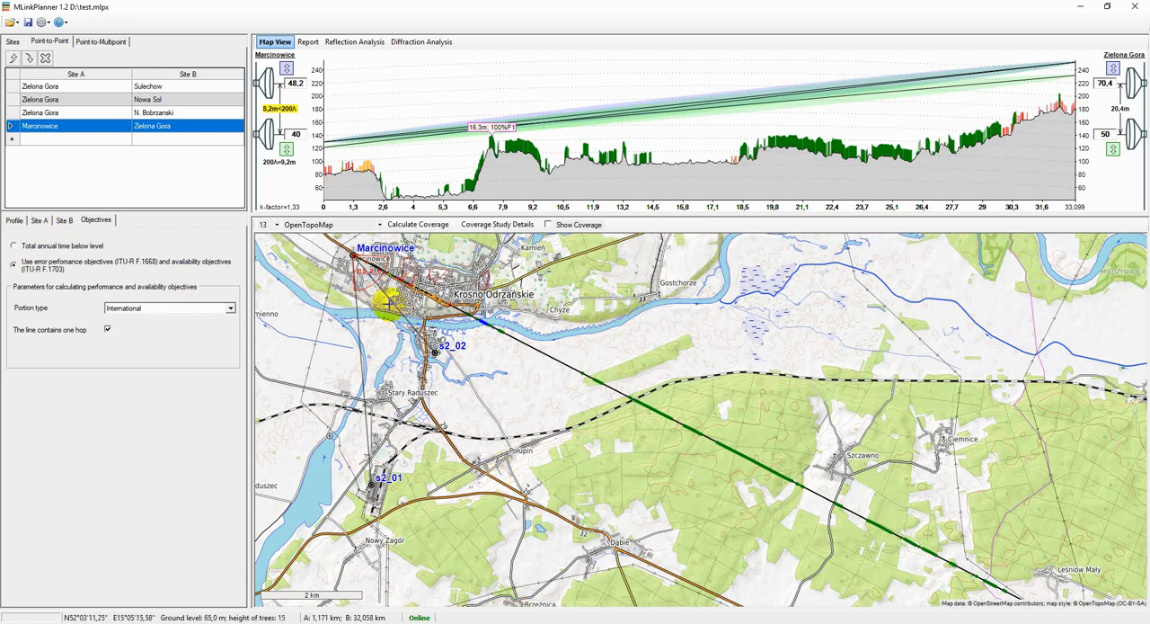
left_click(39, 220)
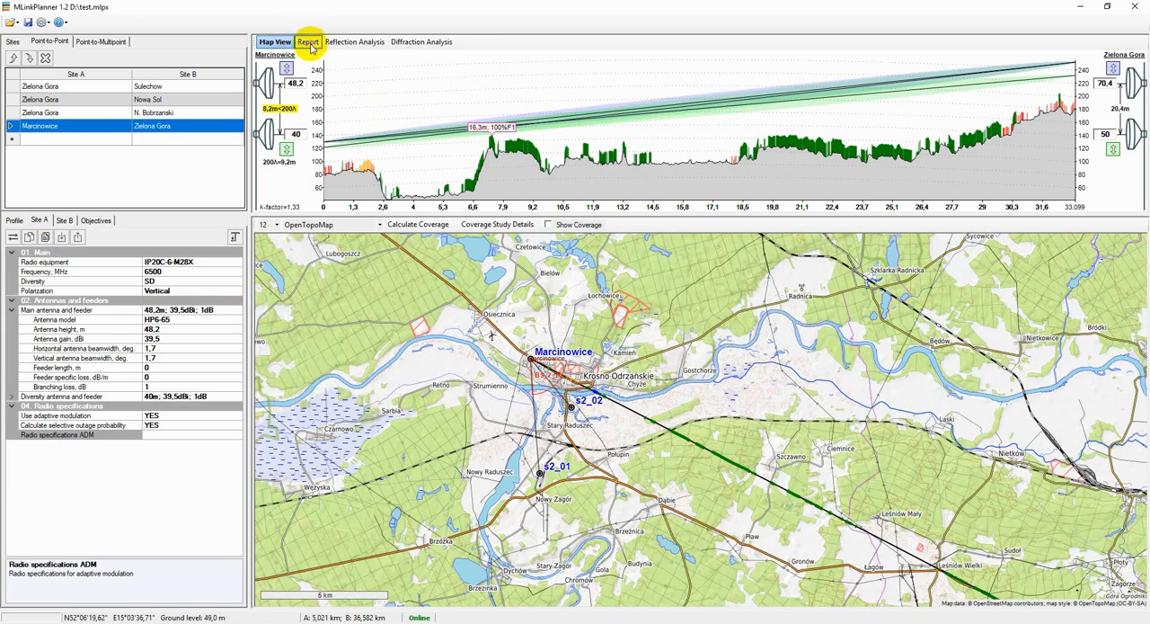
Review the short and full hop reports, then load the reflection.mlpx project
left_click(309, 41)
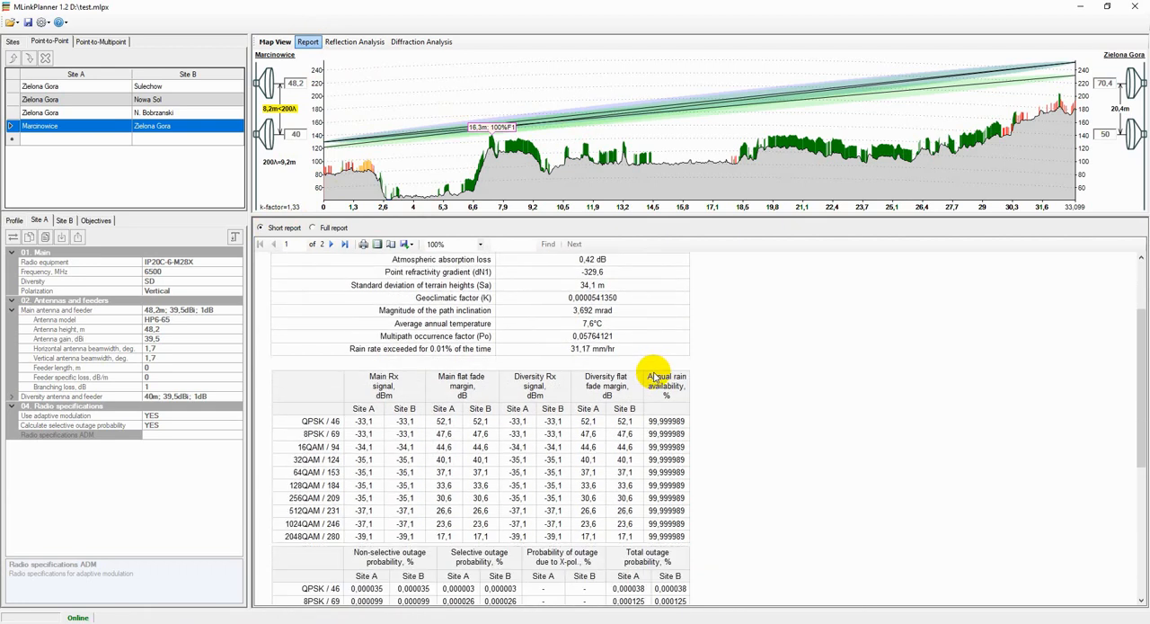
scroll("down", 3)
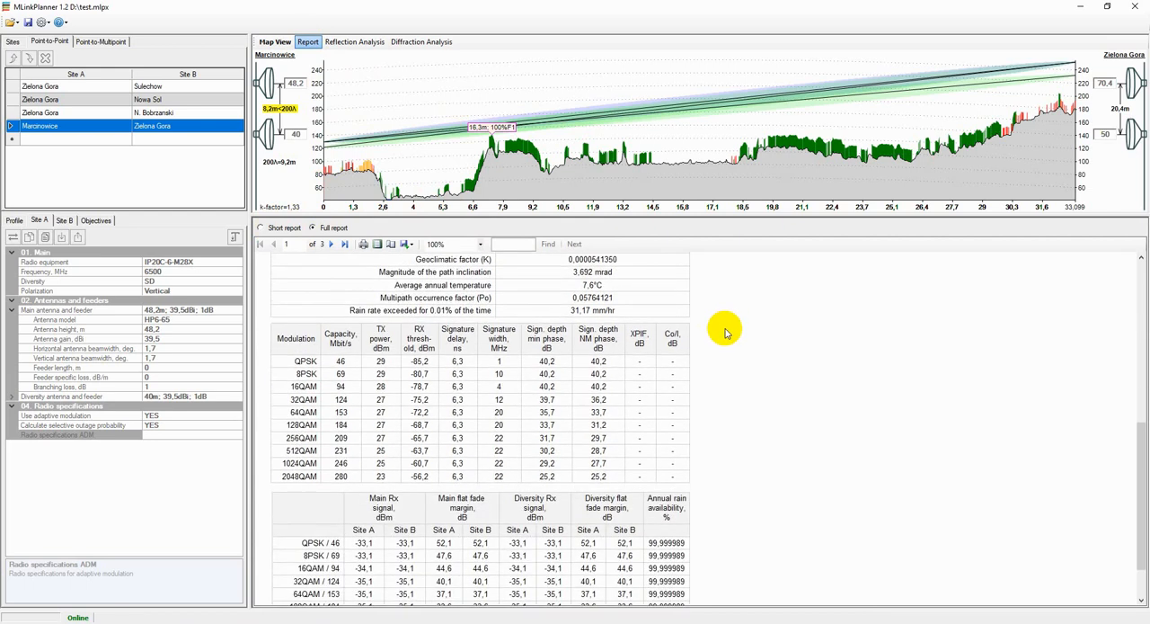
left_click(331, 244)
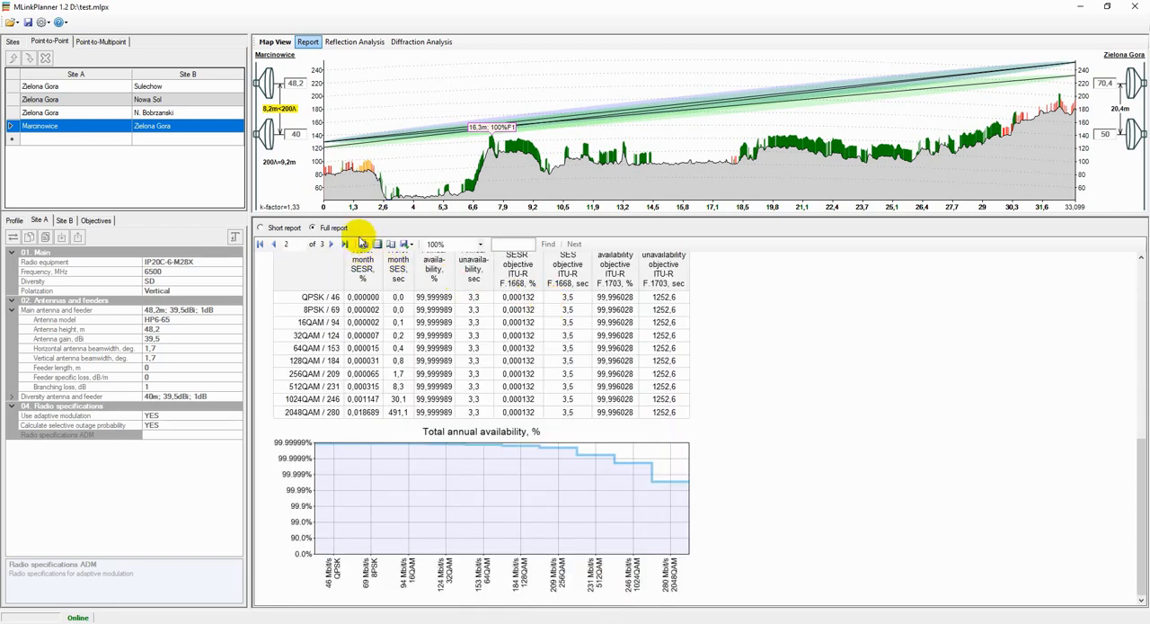
left_click(407, 244)
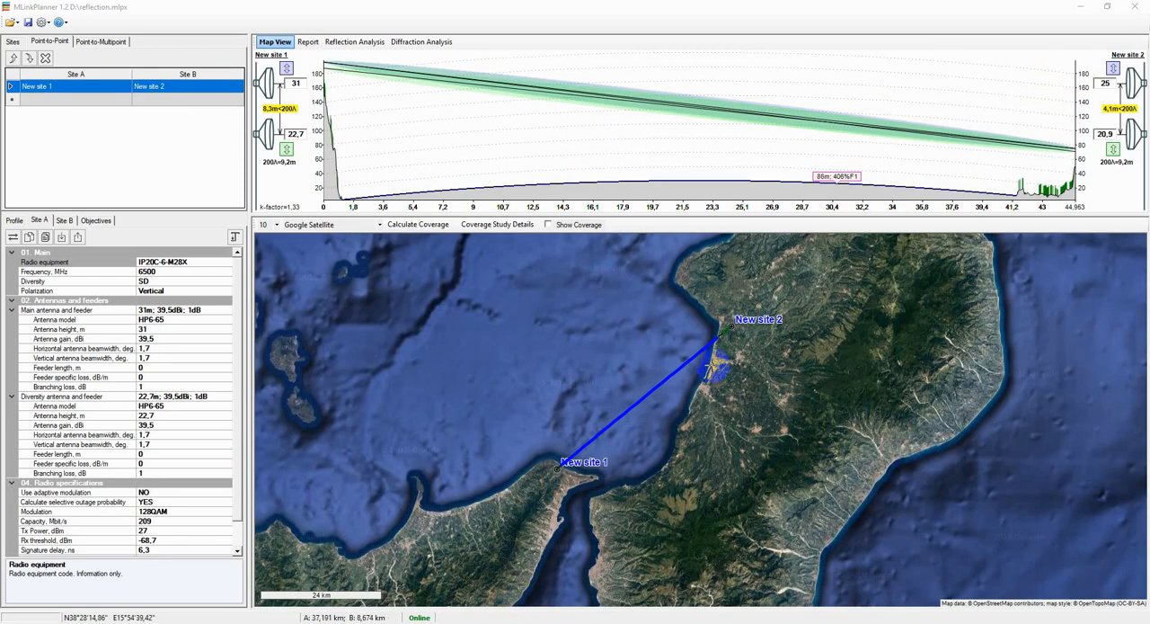
Show the reflection analysis of the sea-link hop with reflection points and received-power curves
left_click(356, 42)
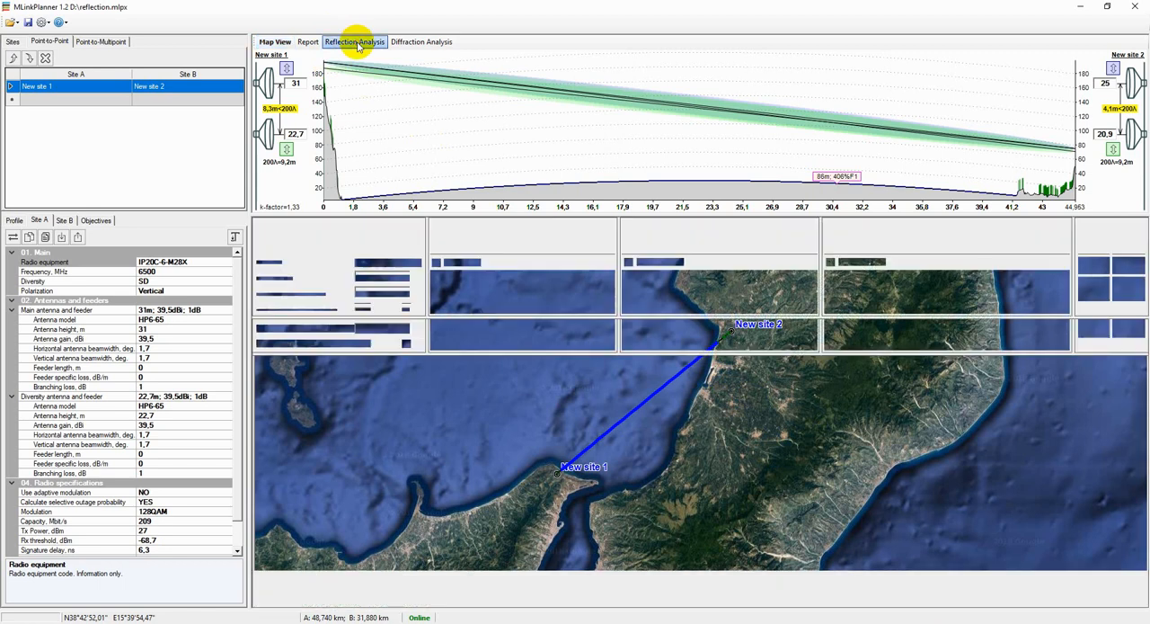
left_click(354, 42)
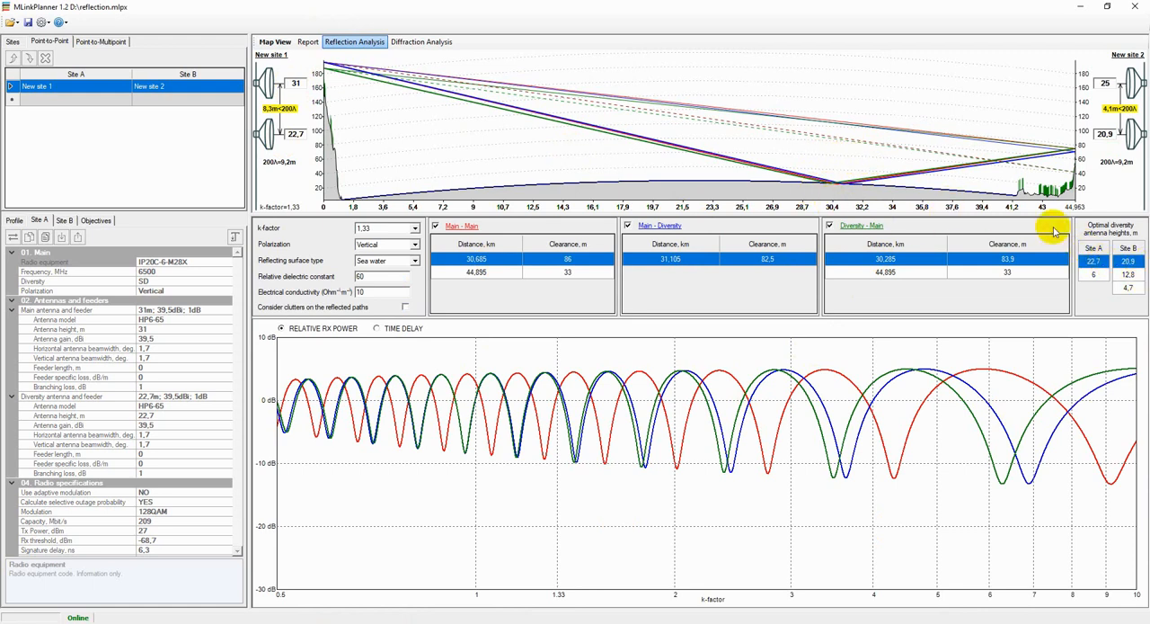
mouse_move(841, 177)
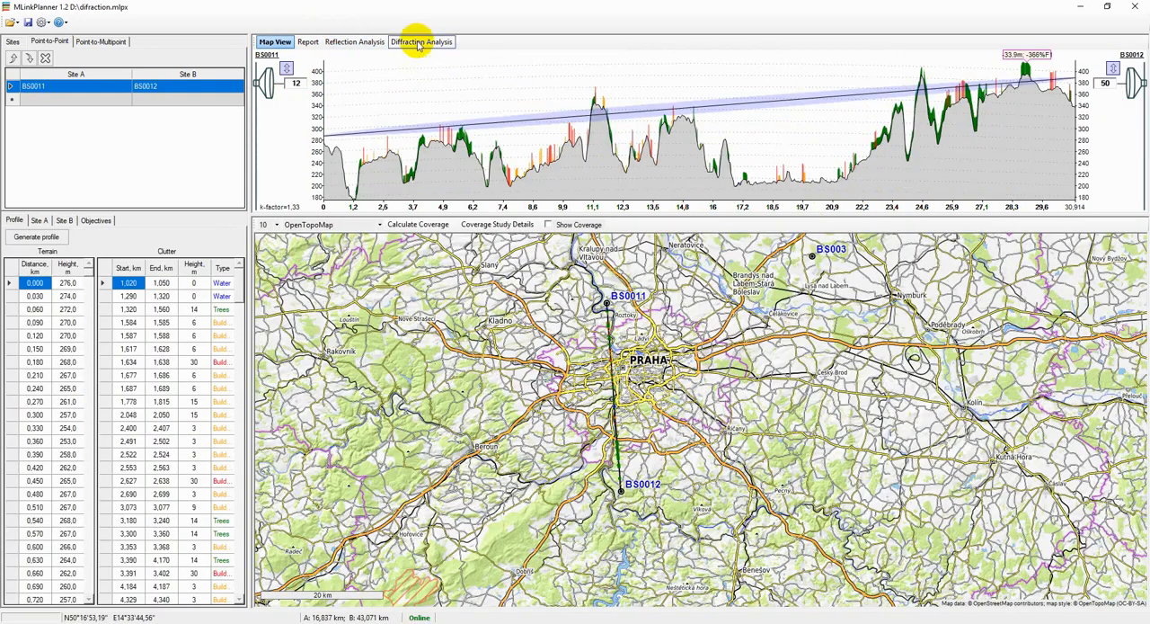
Show the diffraction analysis of the hop across Praha
left_click(420, 41)
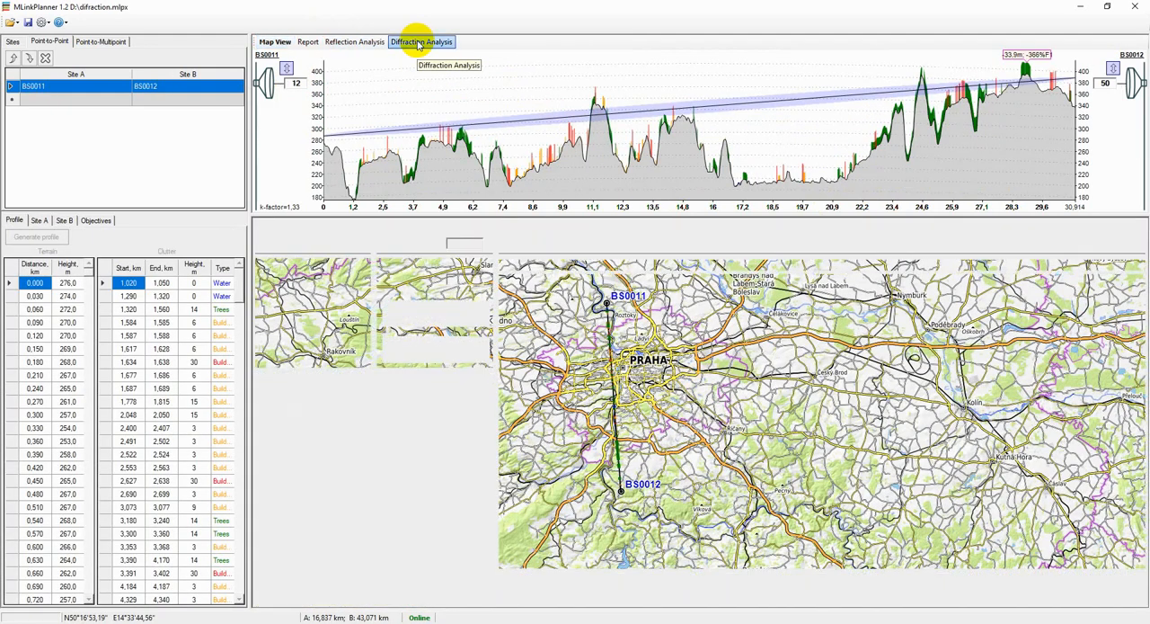
left_click(420, 41)
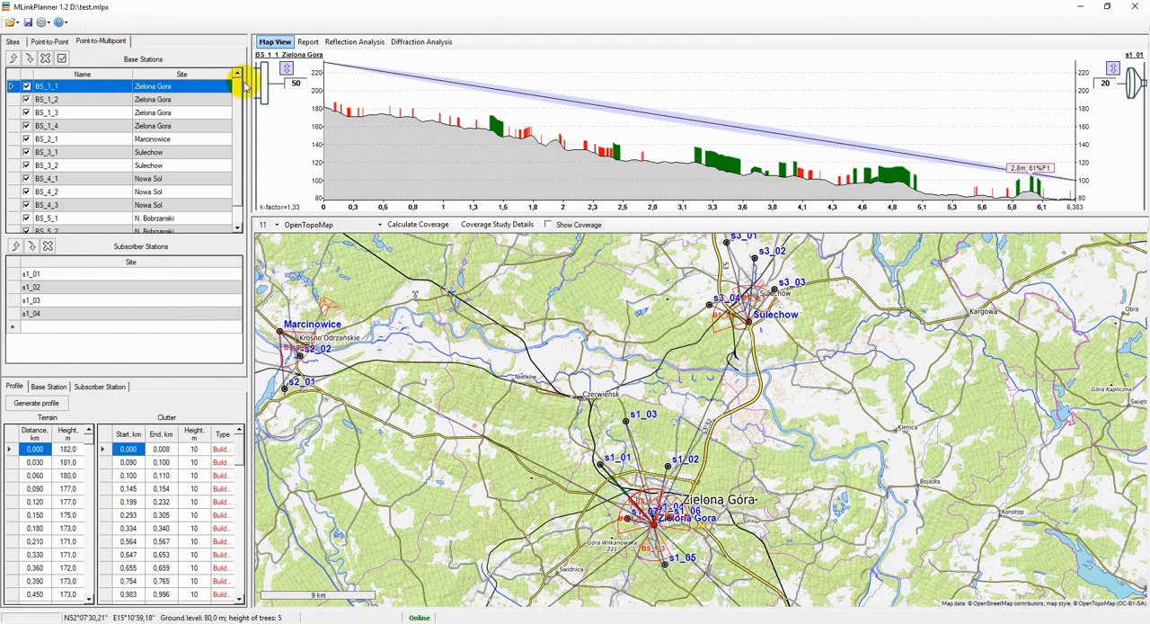
Calculate and display coverage for the base stations, then view the network report
left_click(550, 225)
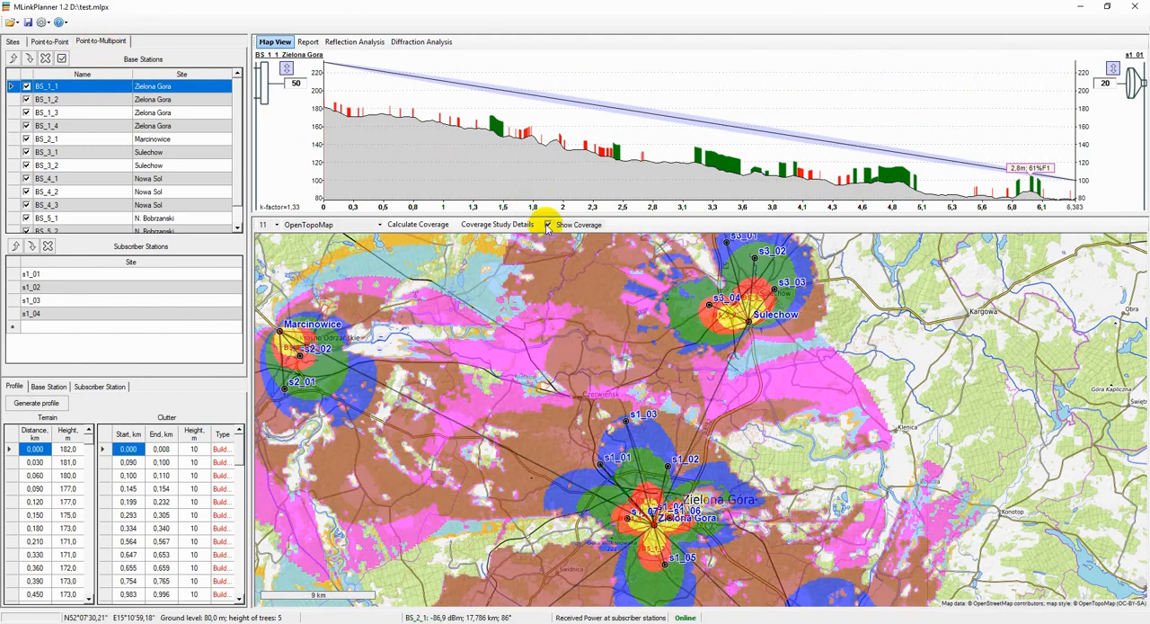
left_click(417, 224)
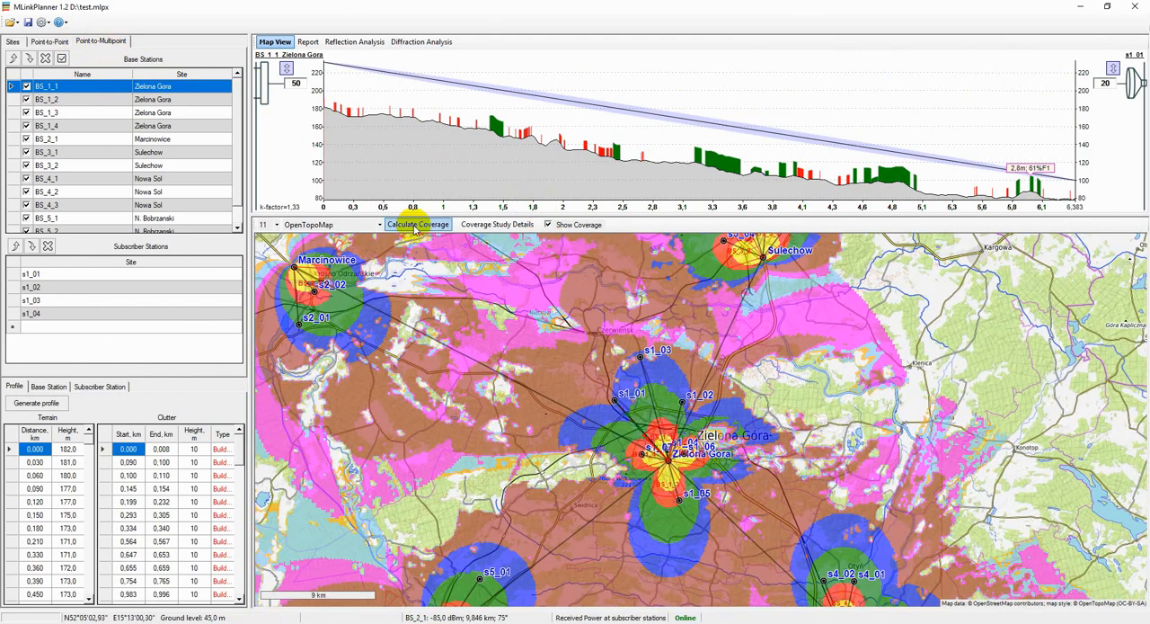
left_click(307, 42)
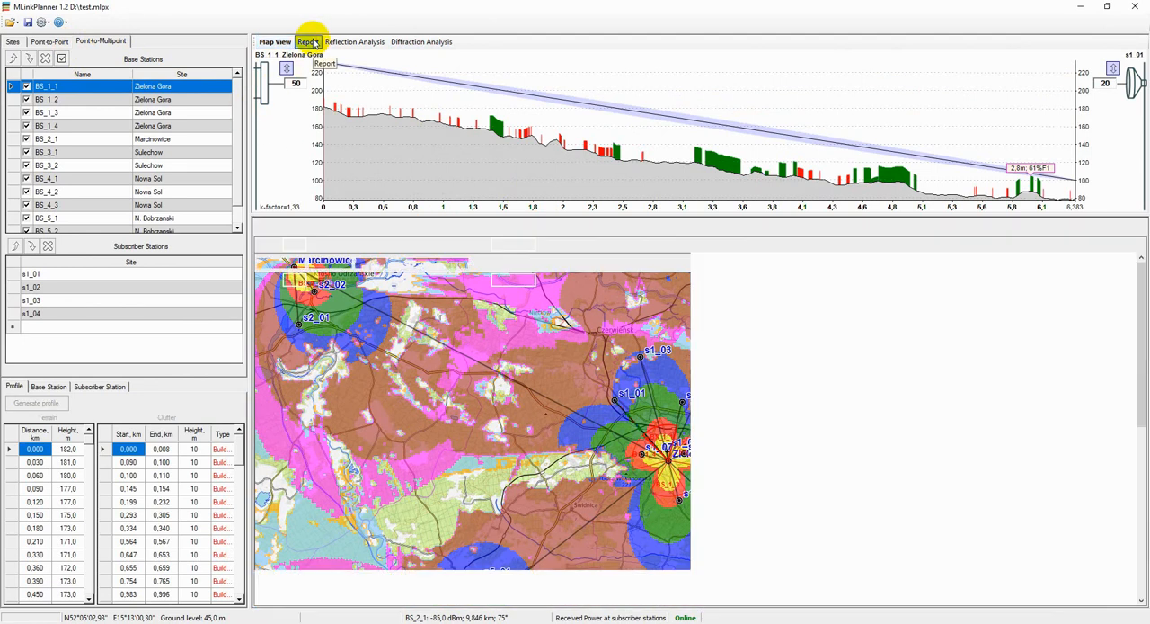
left_click(307, 41)
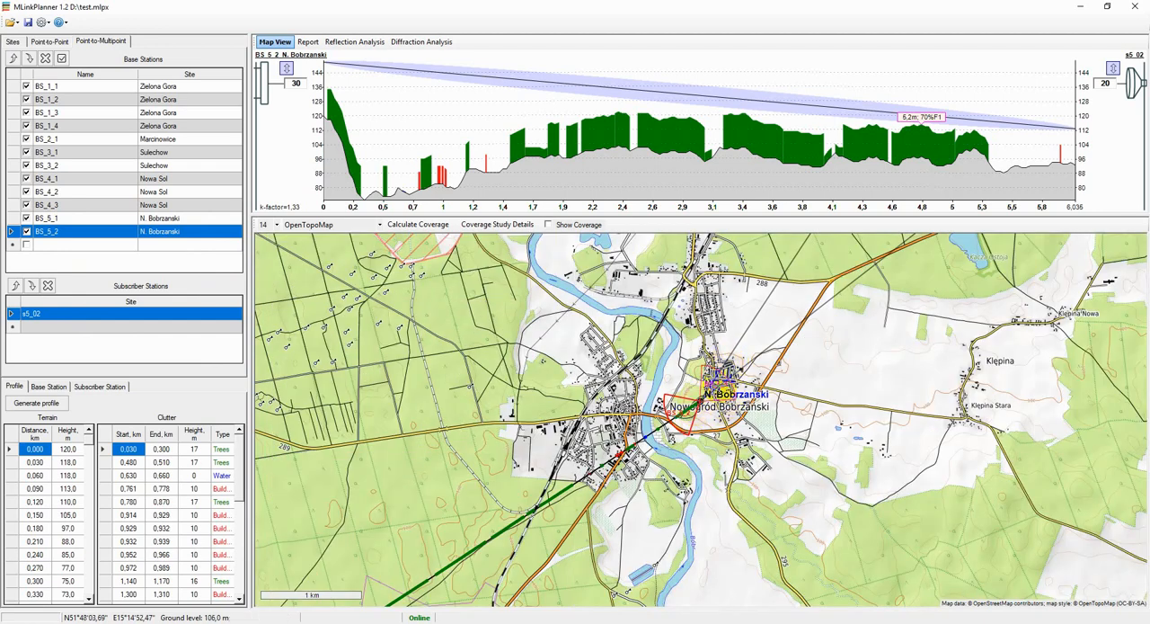
Review base station equipment and antenna settings for BS_1_1 and subscriber s1_01
left_click(48, 385)
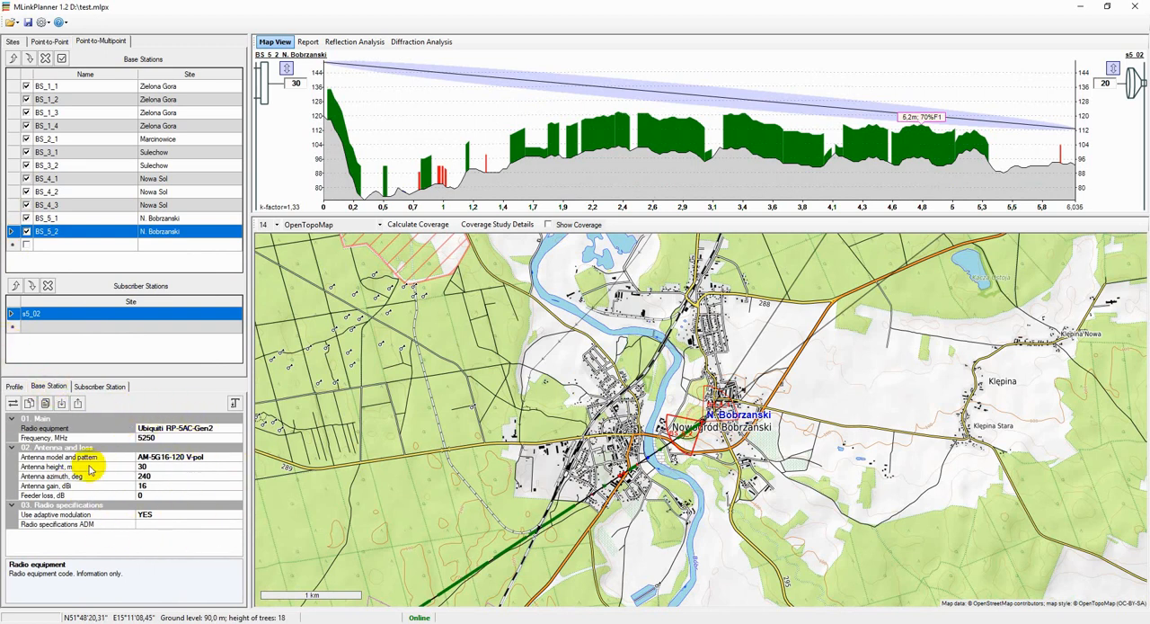
mouse_move(81, 223)
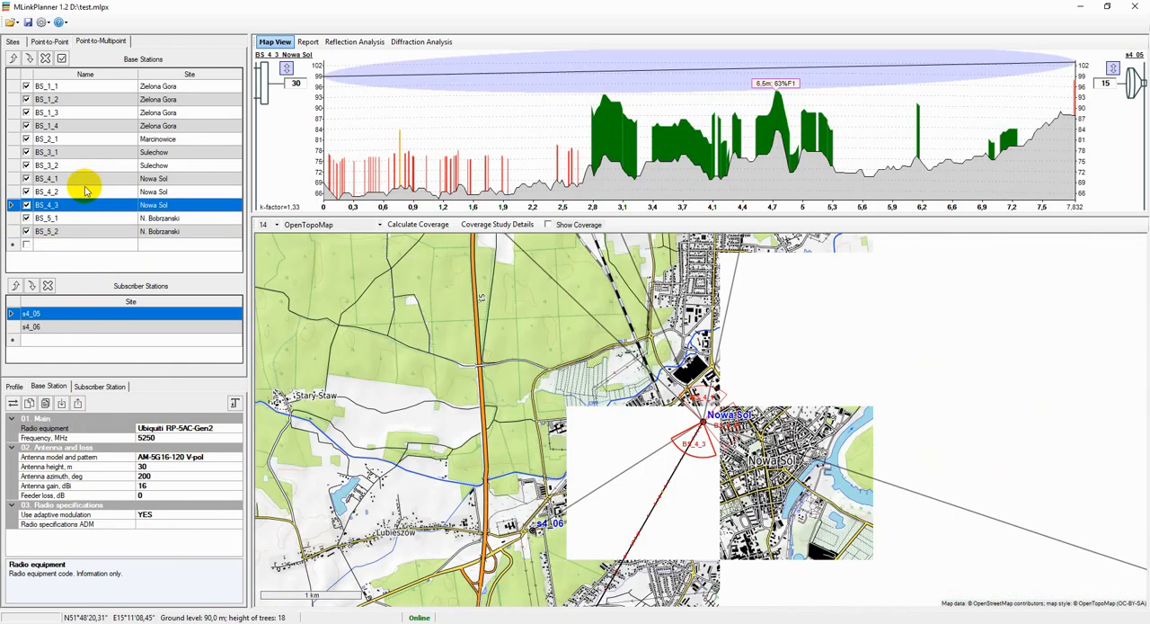
left_click(47, 190)
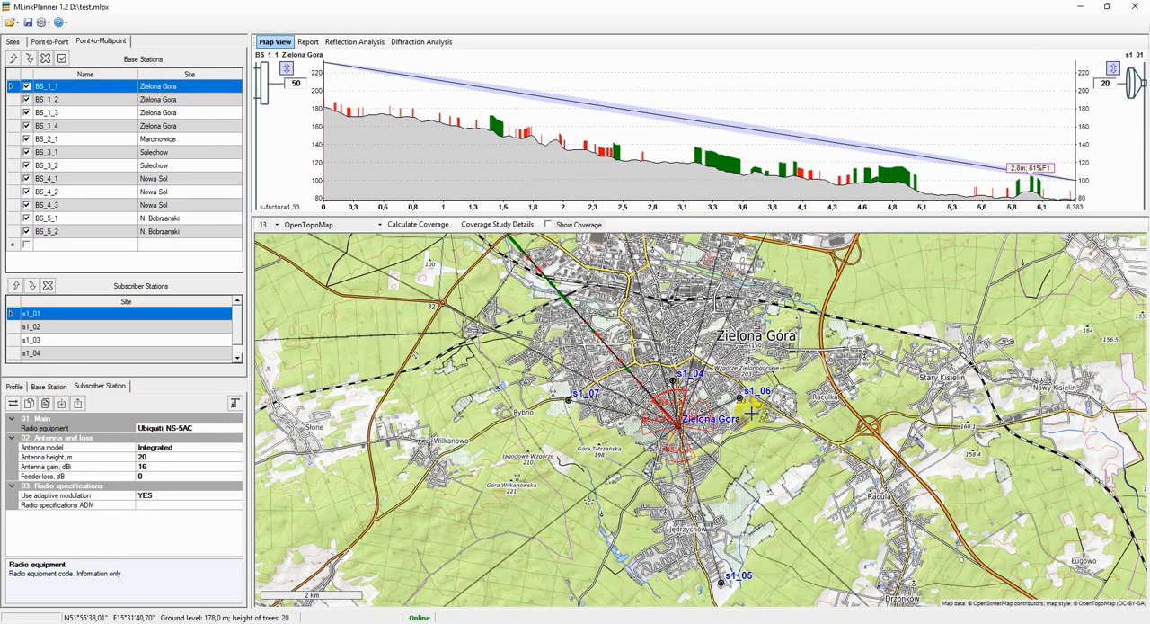
Show the received-power coverage map around Nowa Sol and review the coverage study settings
scroll("down", 3)
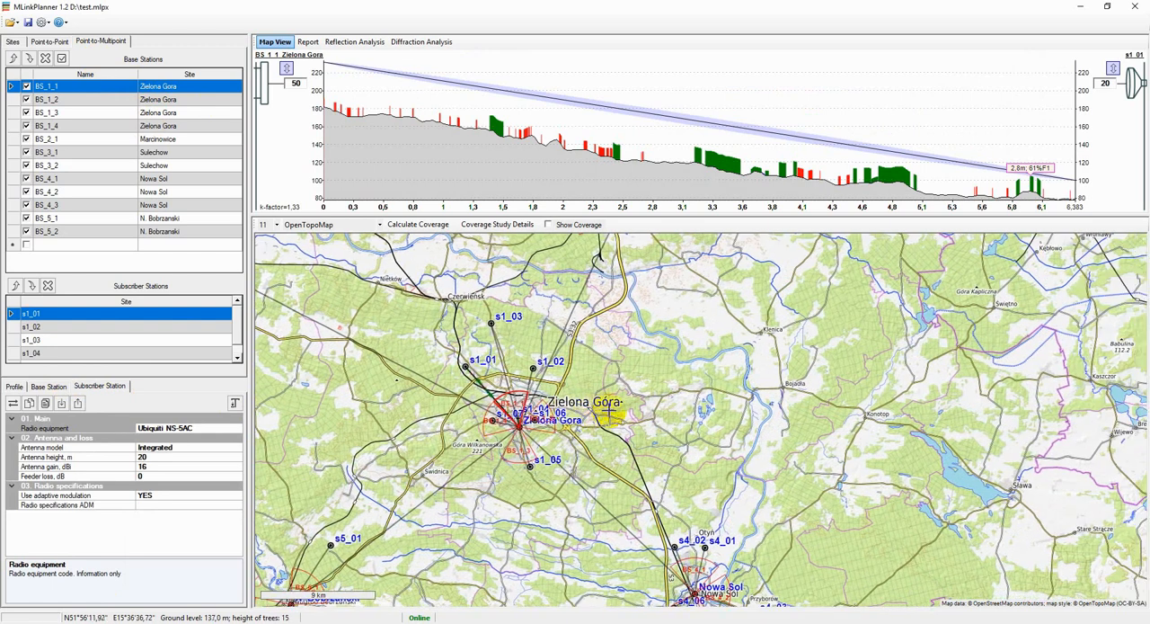
left_click(548, 225)
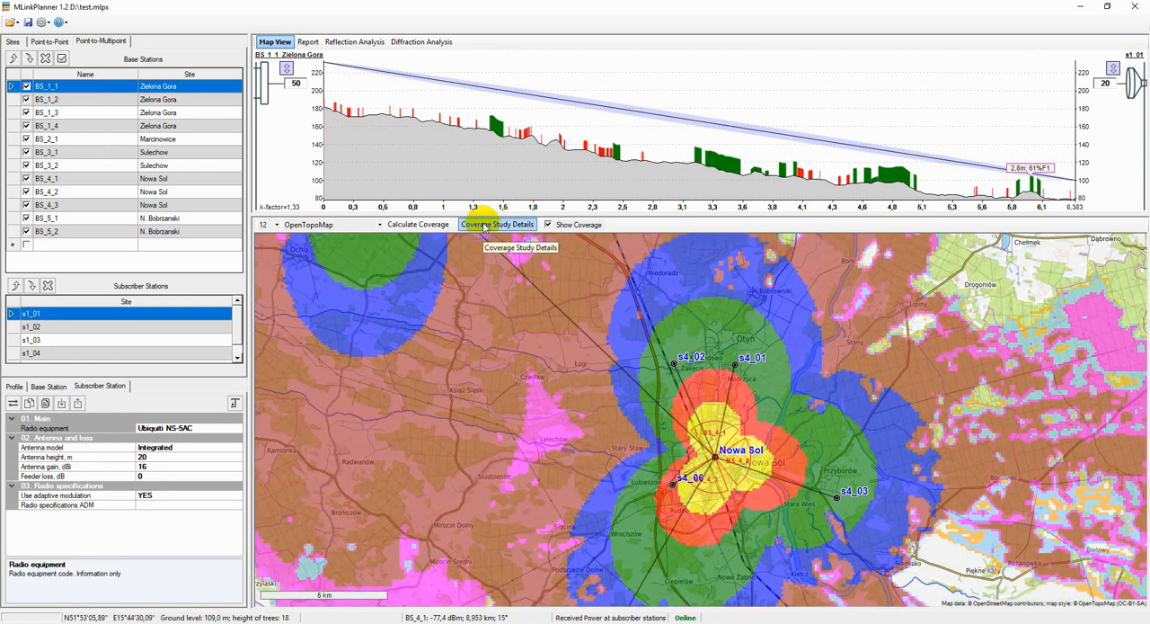
left_click(498, 225)
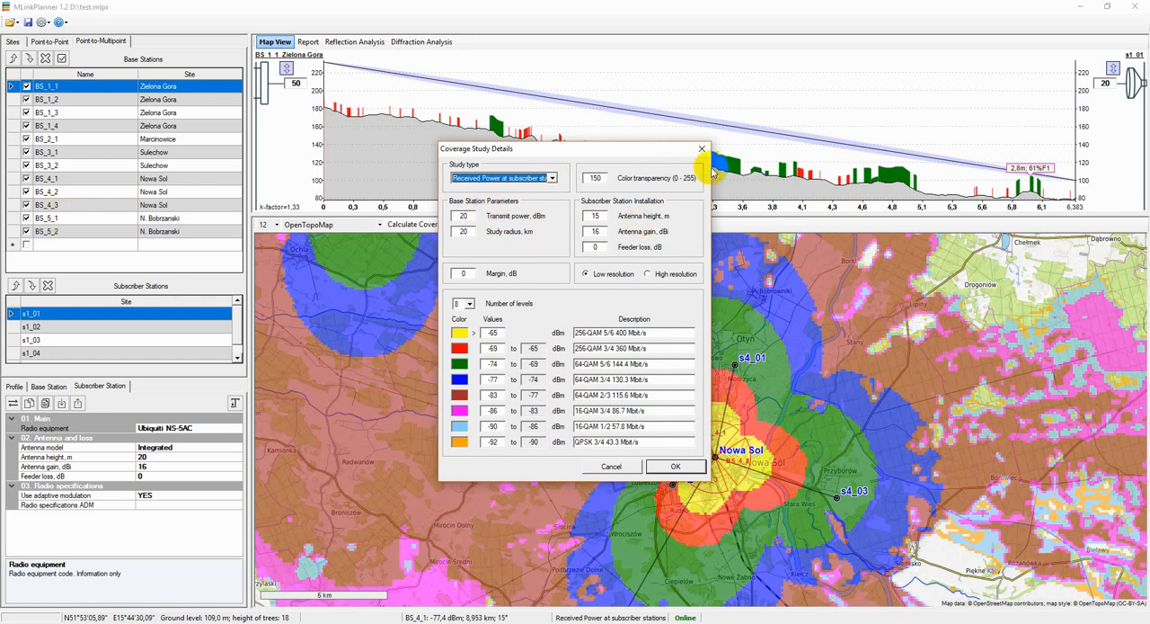
mouse_move(661, 187)
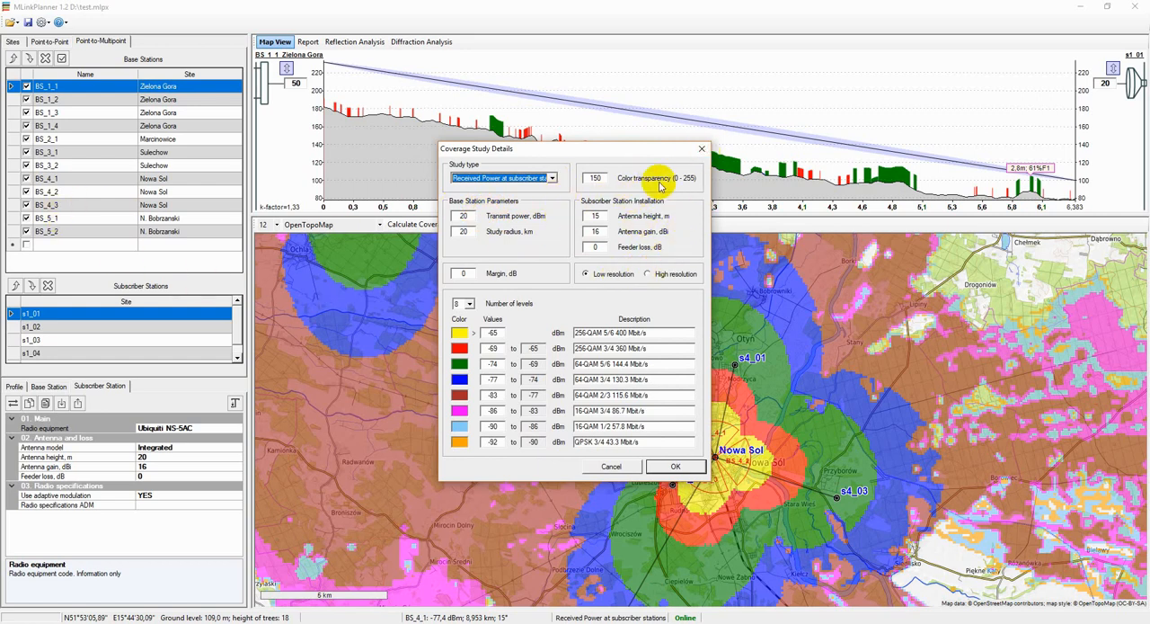
mouse_move(611, 190)
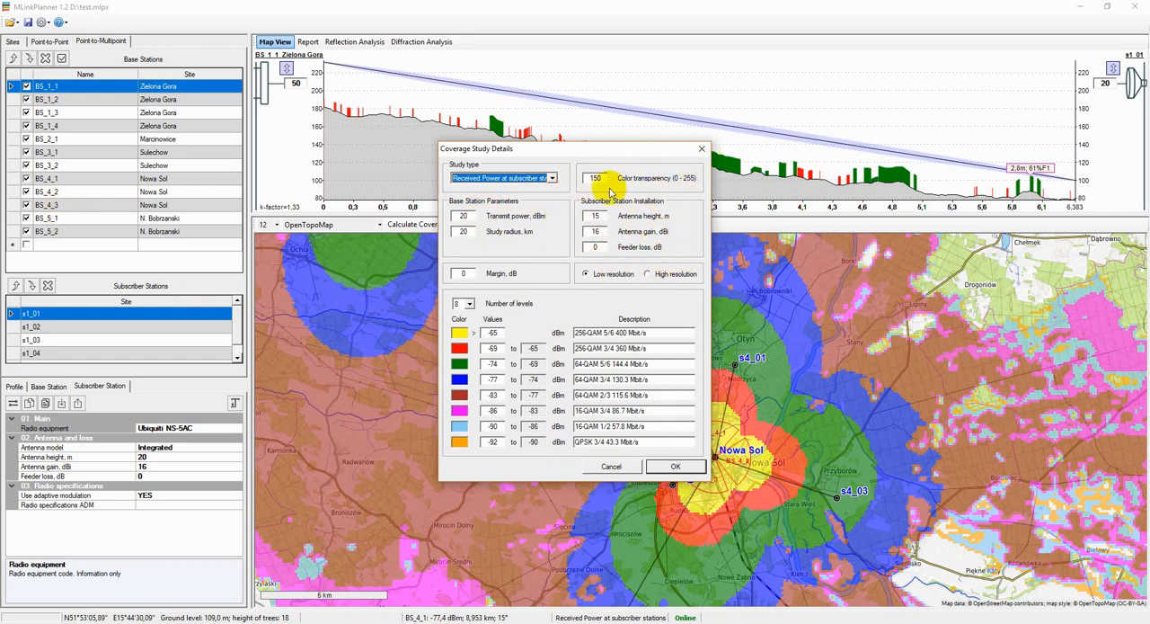
mouse_move(669, 195)
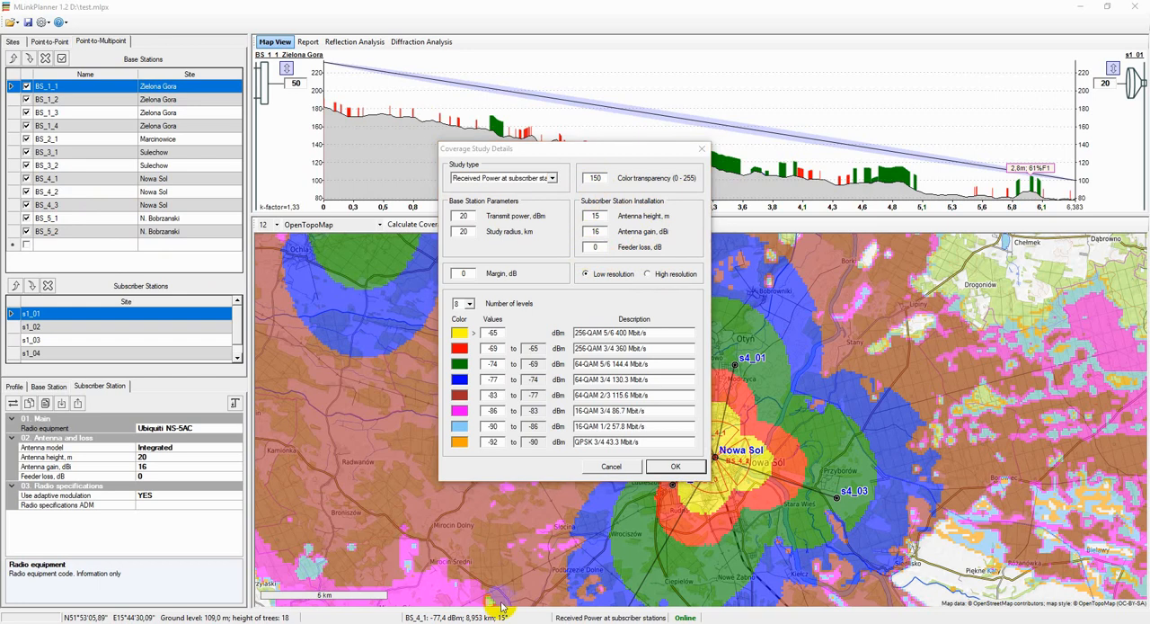
left_click(676, 465)
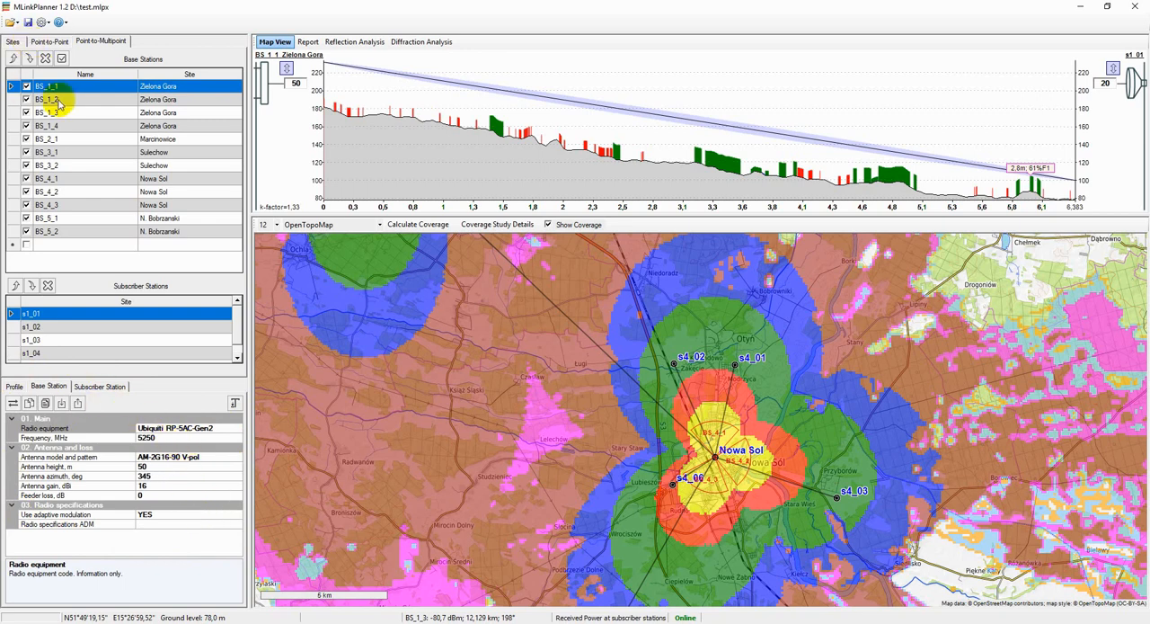
Set a received-power-at-subscriber coverage study for BS_1_2 at Zielona Gora and confirm it
left_click(50, 99)
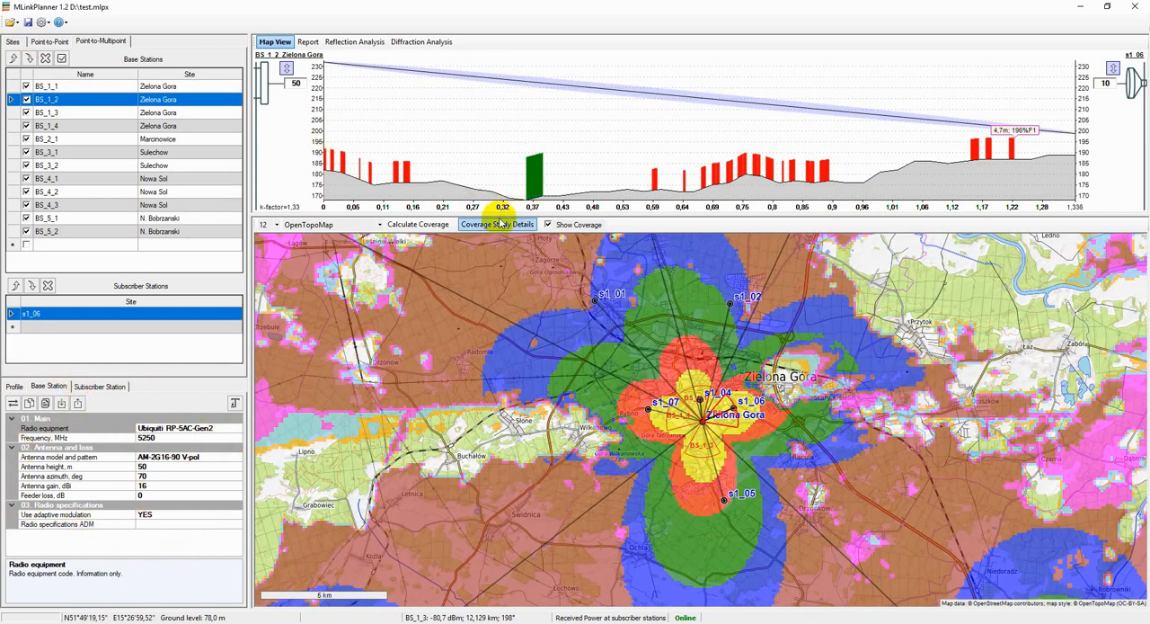
left_click(498, 225)
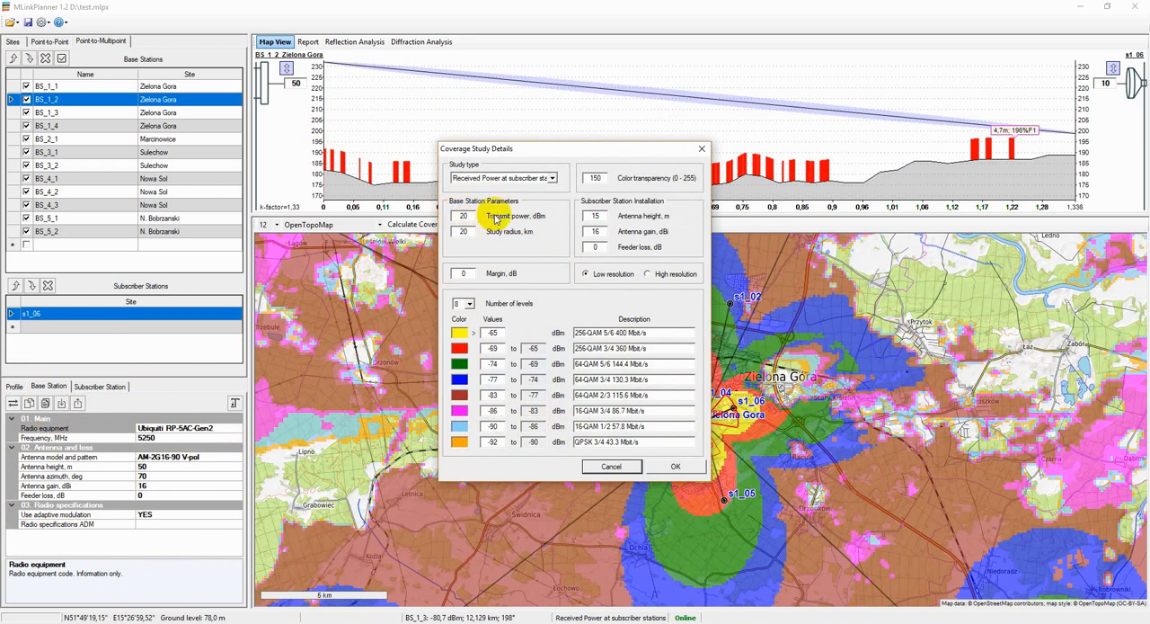
mouse_move(539, 224)
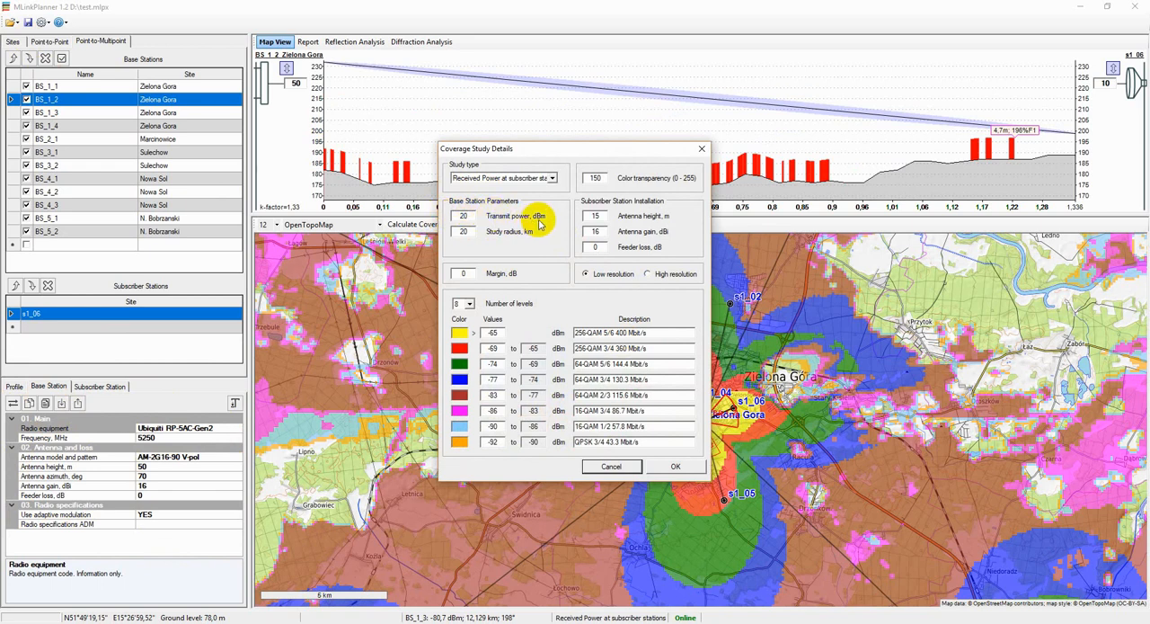
mouse_move(541, 226)
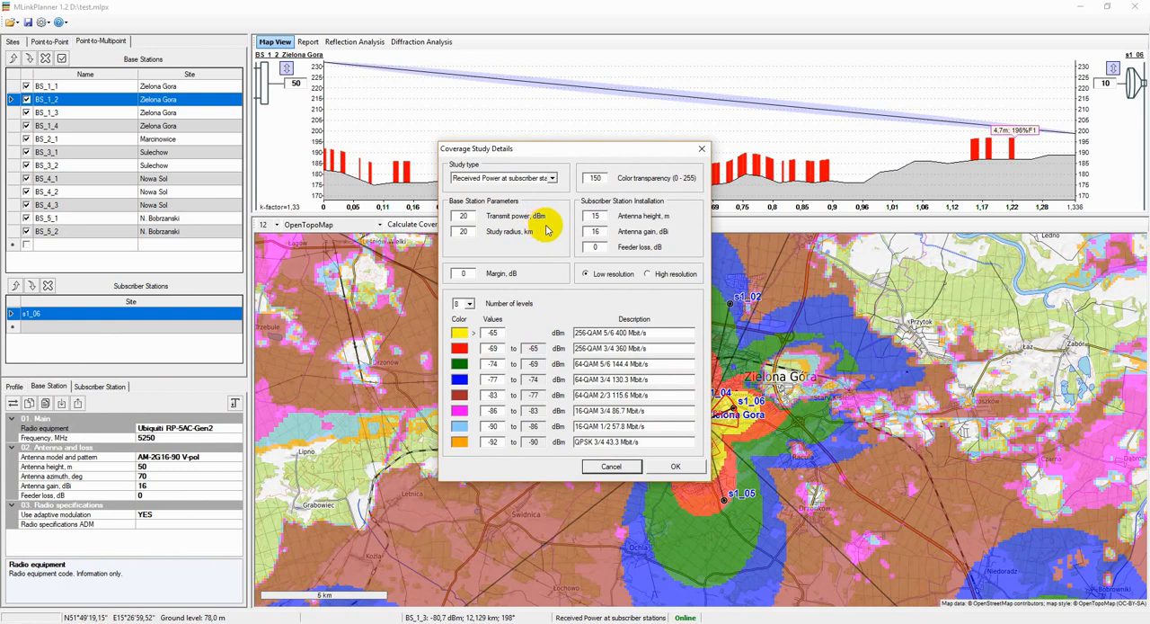
mouse_move(619, 198)
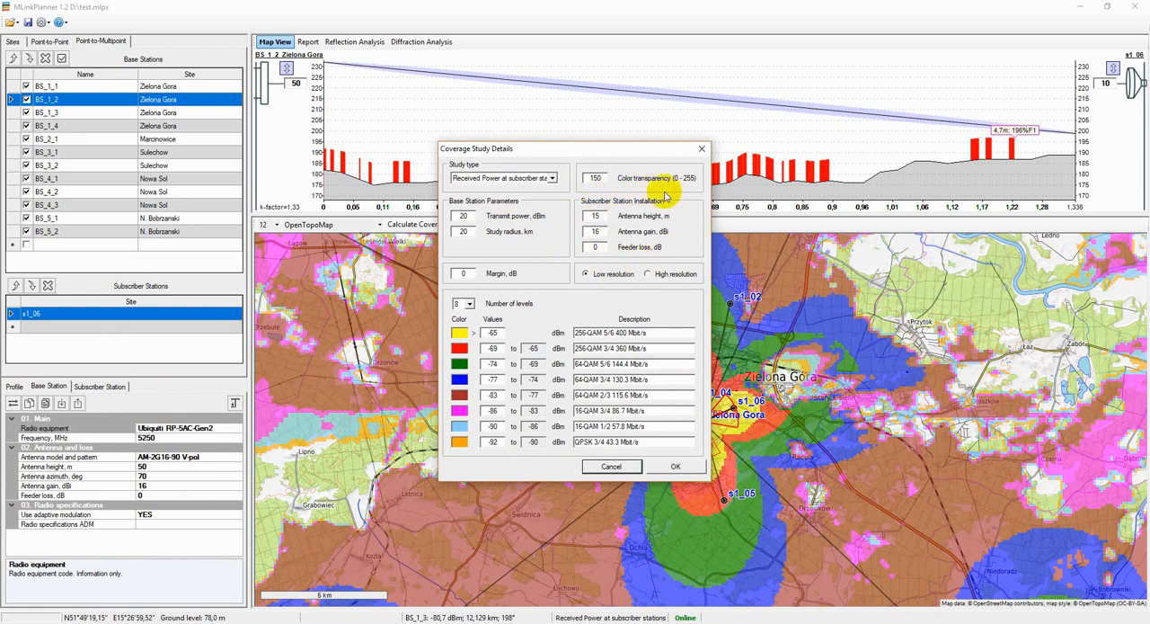
mouse_move(590, 262)
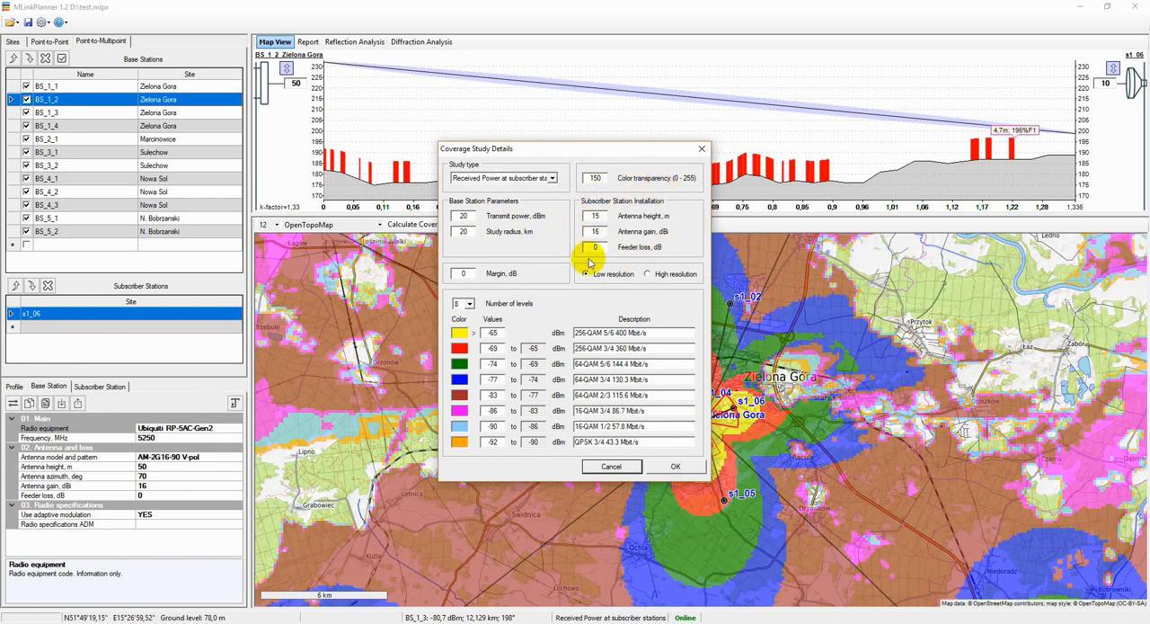
mouse_move(679, 231)
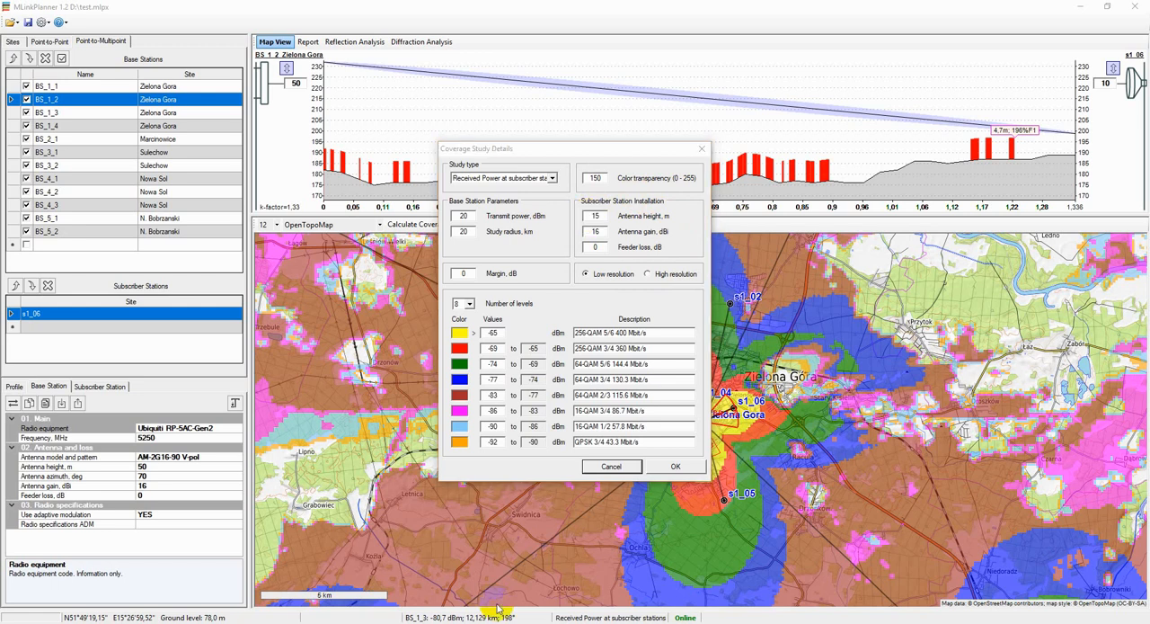
left_click(676, 465)
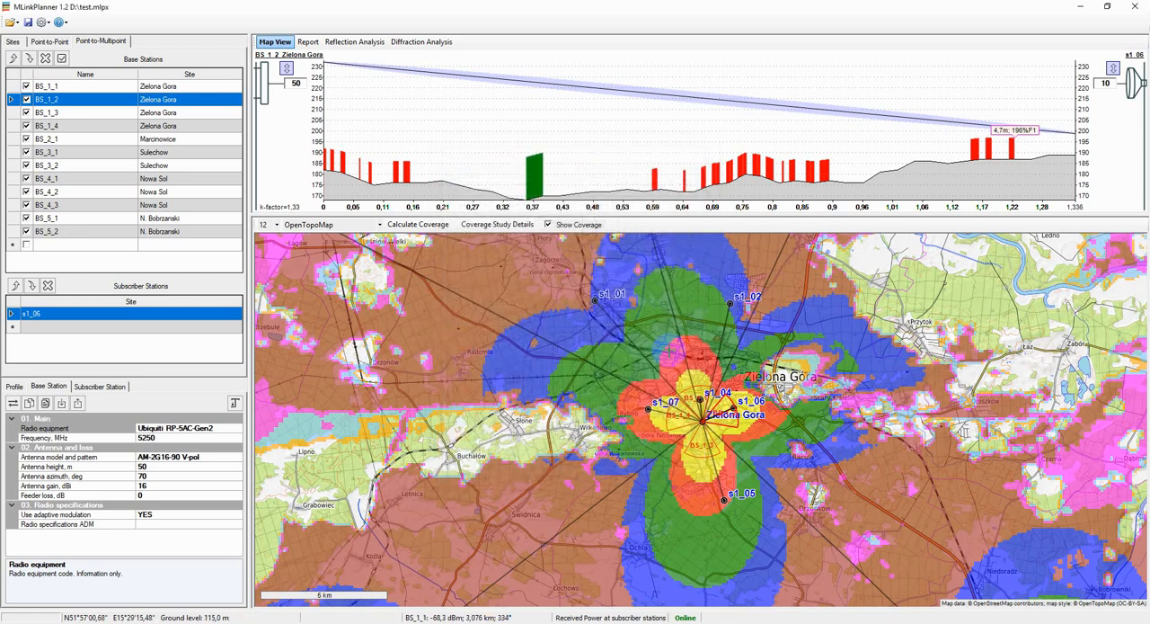
mouse_move(889, 93)
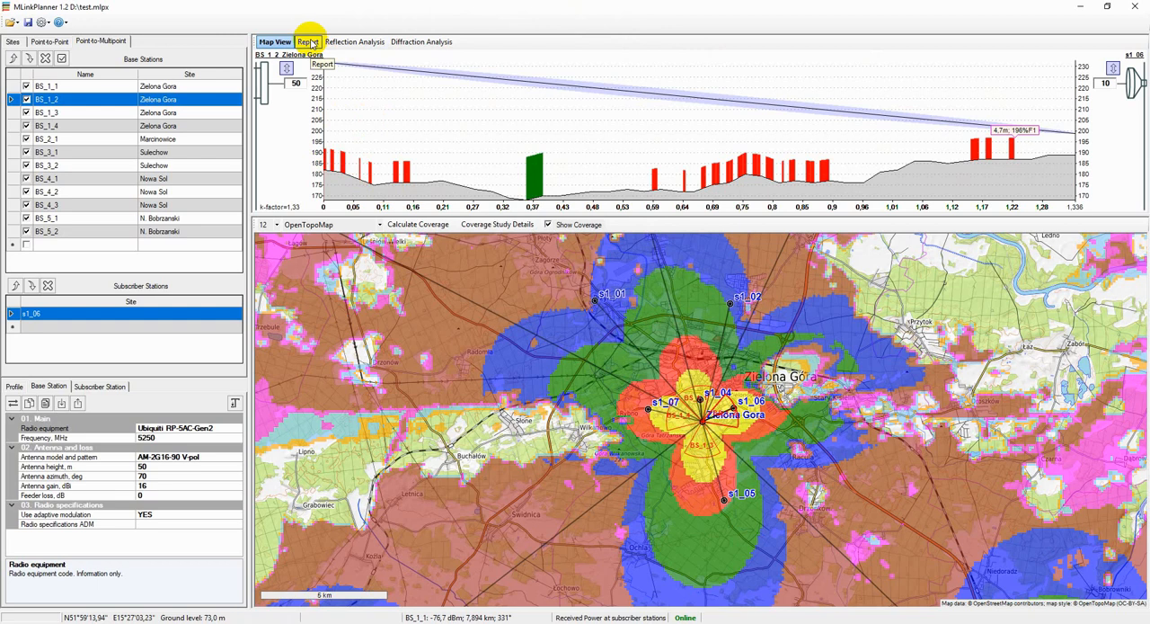
left_click(309, 41)
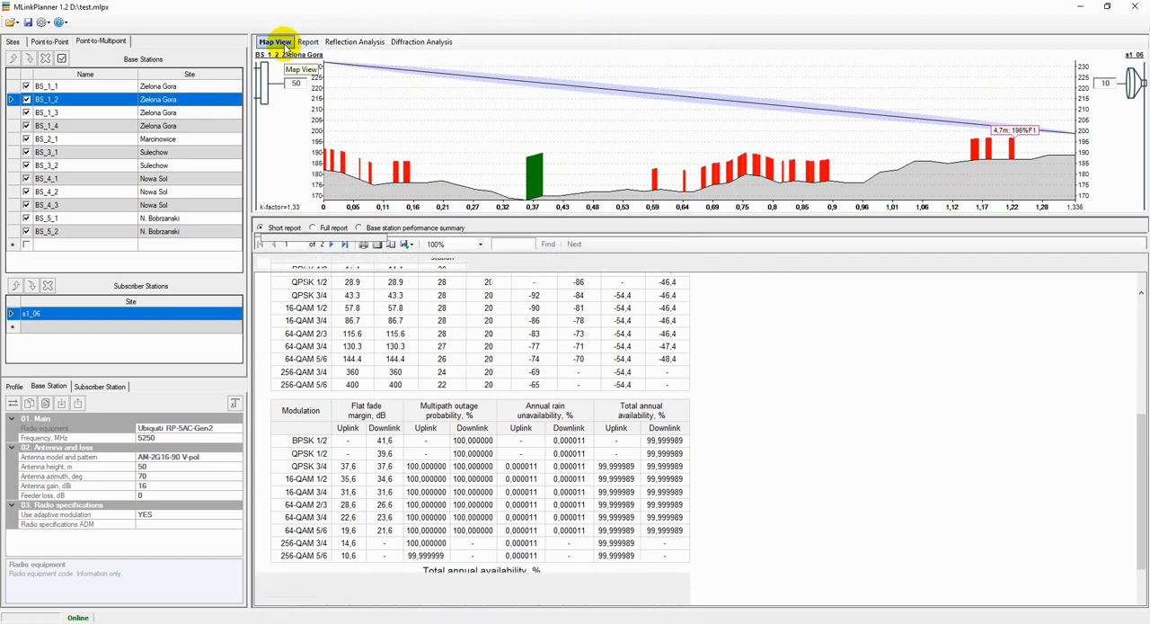
left_click(275, 41)
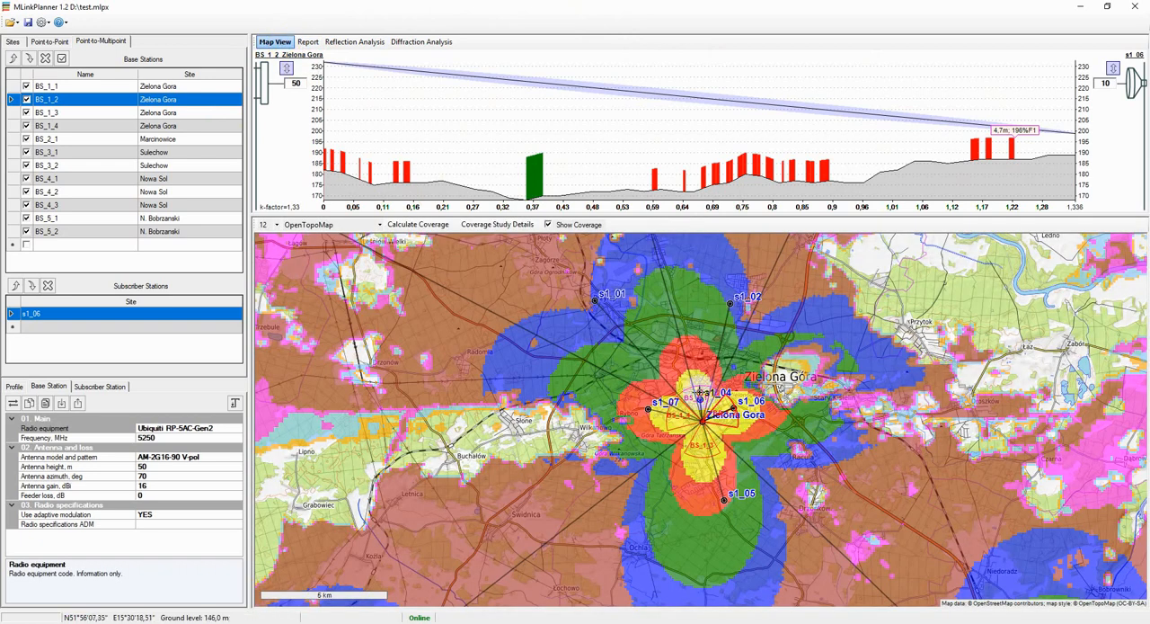
left_click(417, 224)
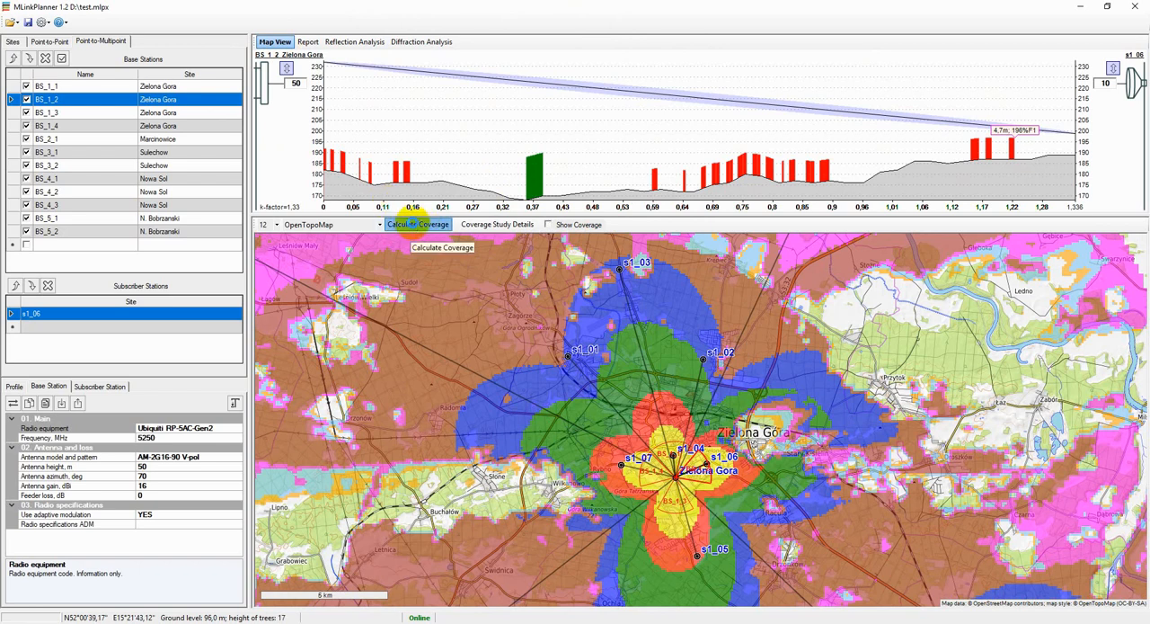
Calculate coverage for all base stations and choose a Strongest (most likely) Server study
left_click(417, 225)
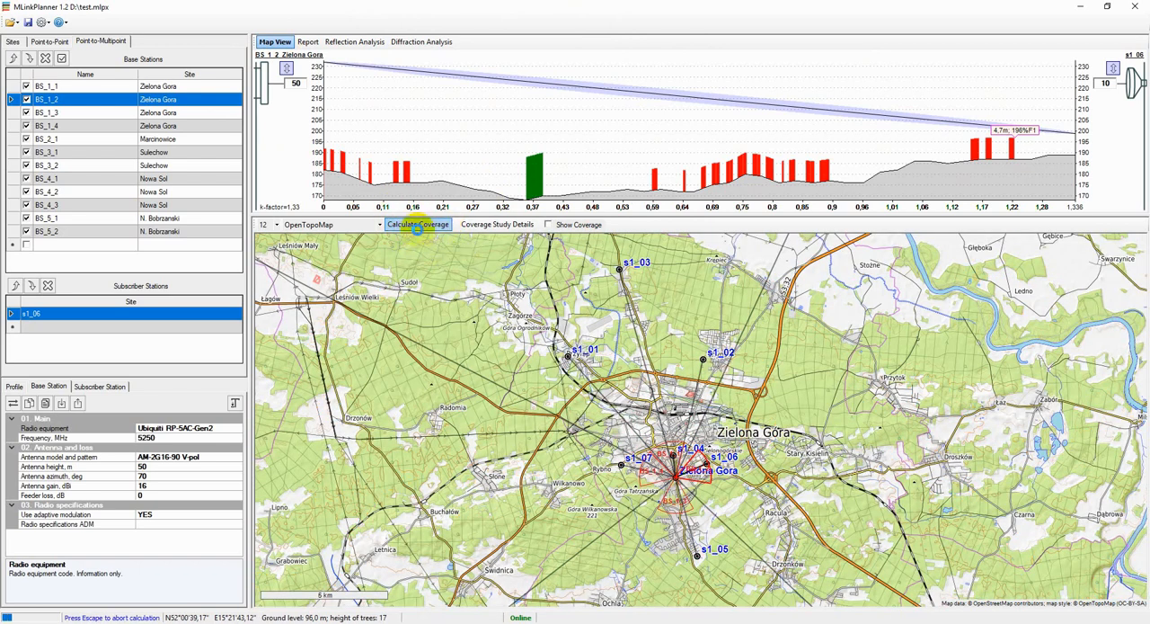
mouse_move(417, 224)
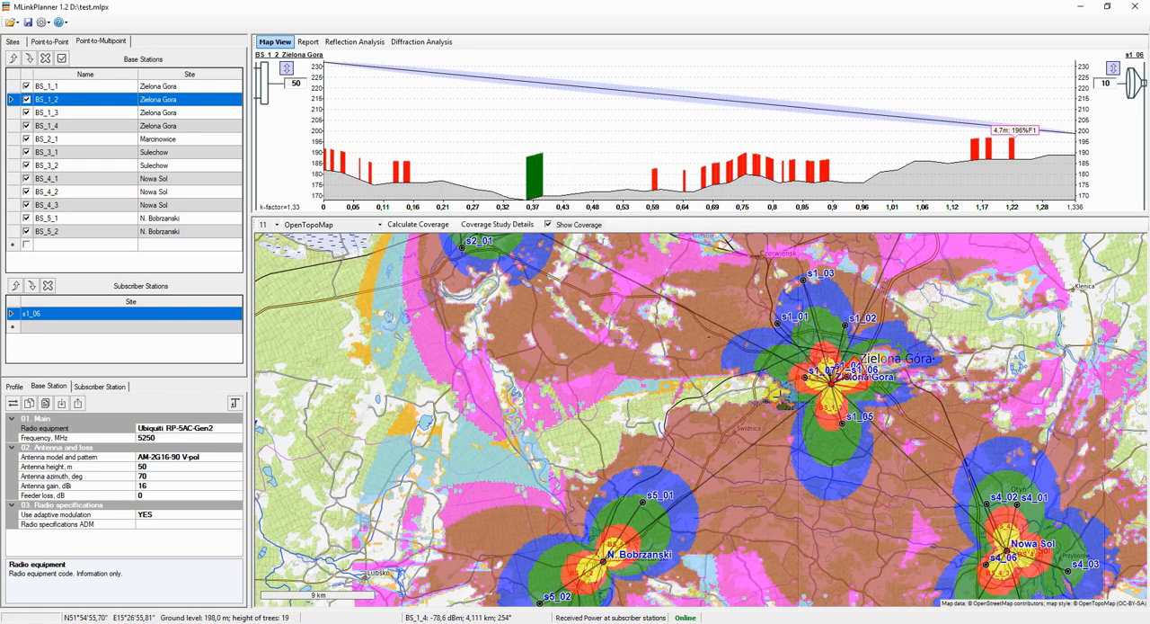
scroll("down", 3)
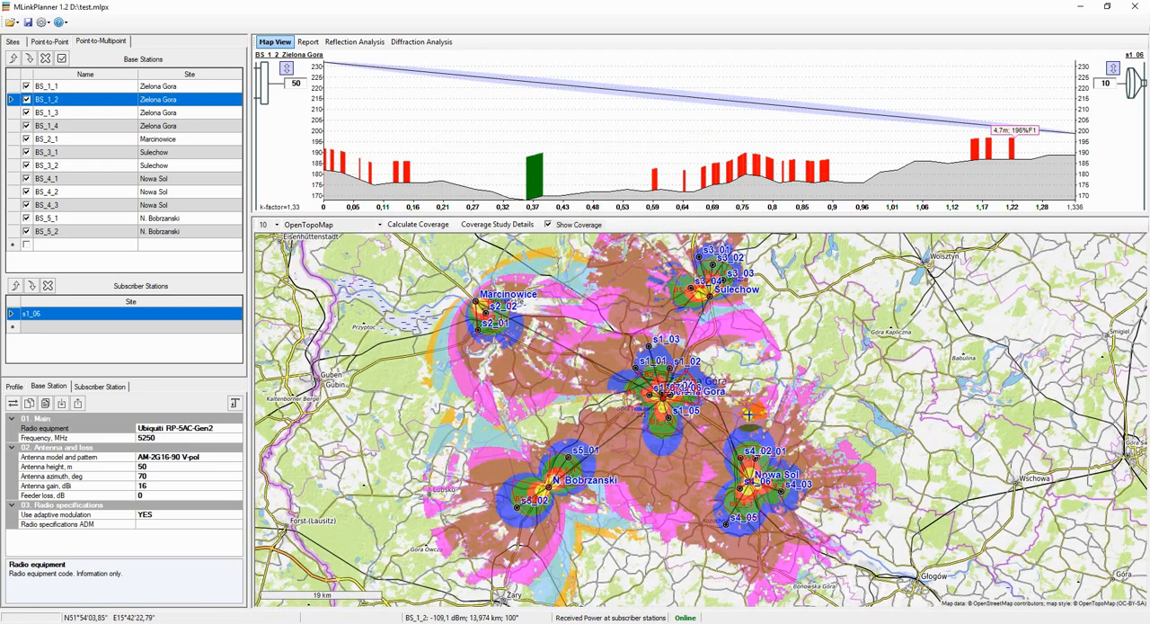
left_click(417, 224)
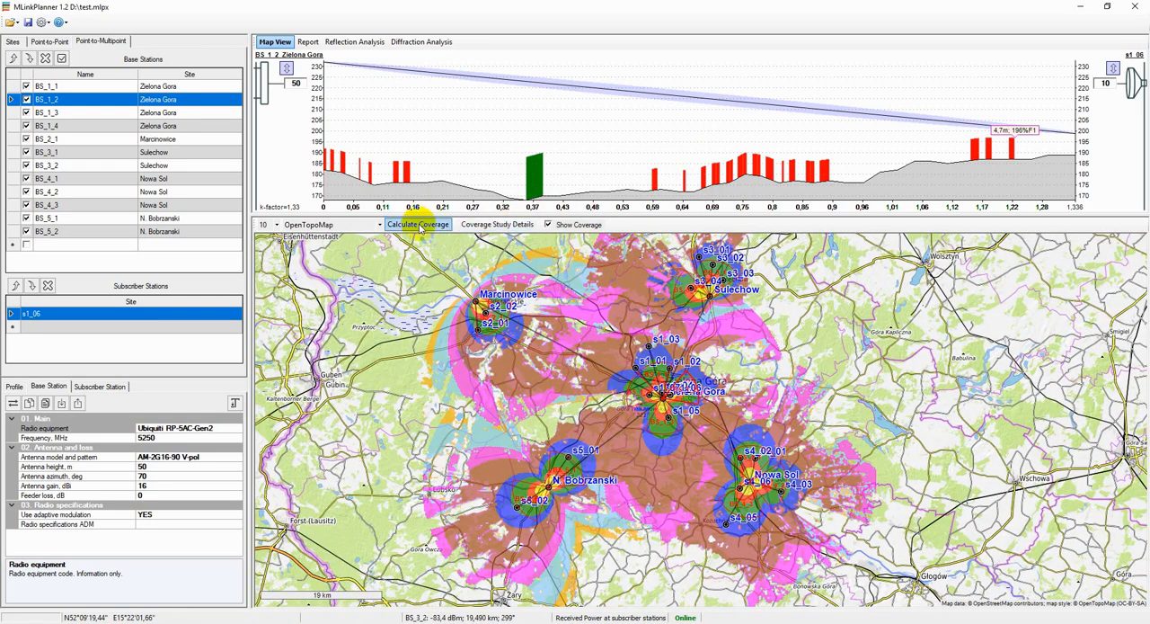
left_click(496, 225)
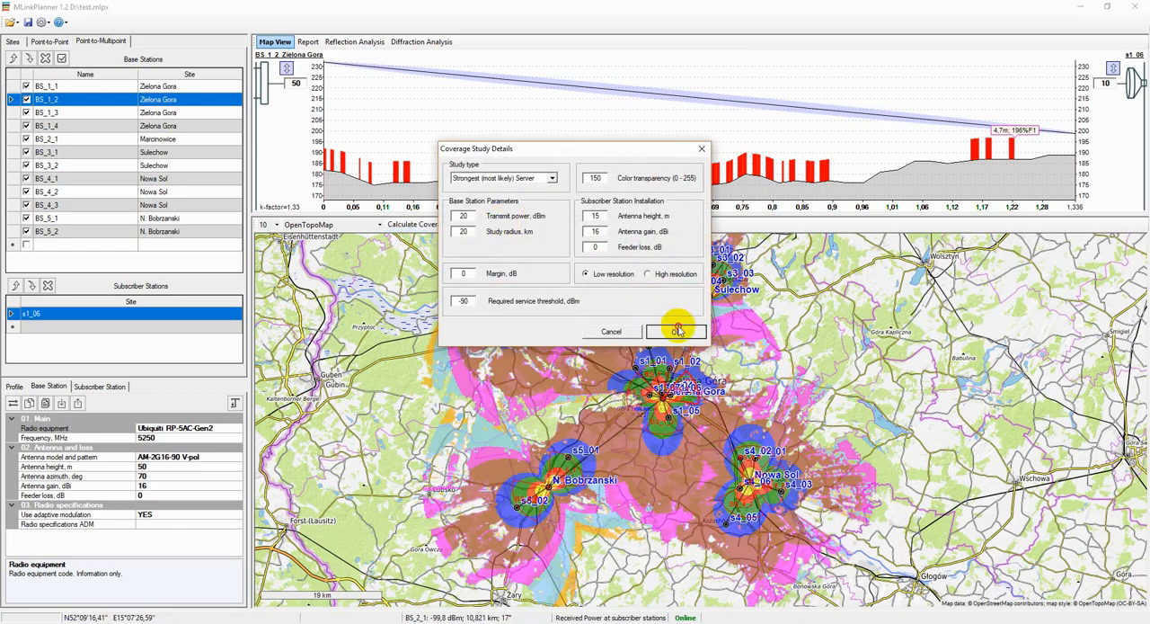
Run the strongest-server study and compare service areas of BS_1_1 and BS_1_2
left_click(676, 331)
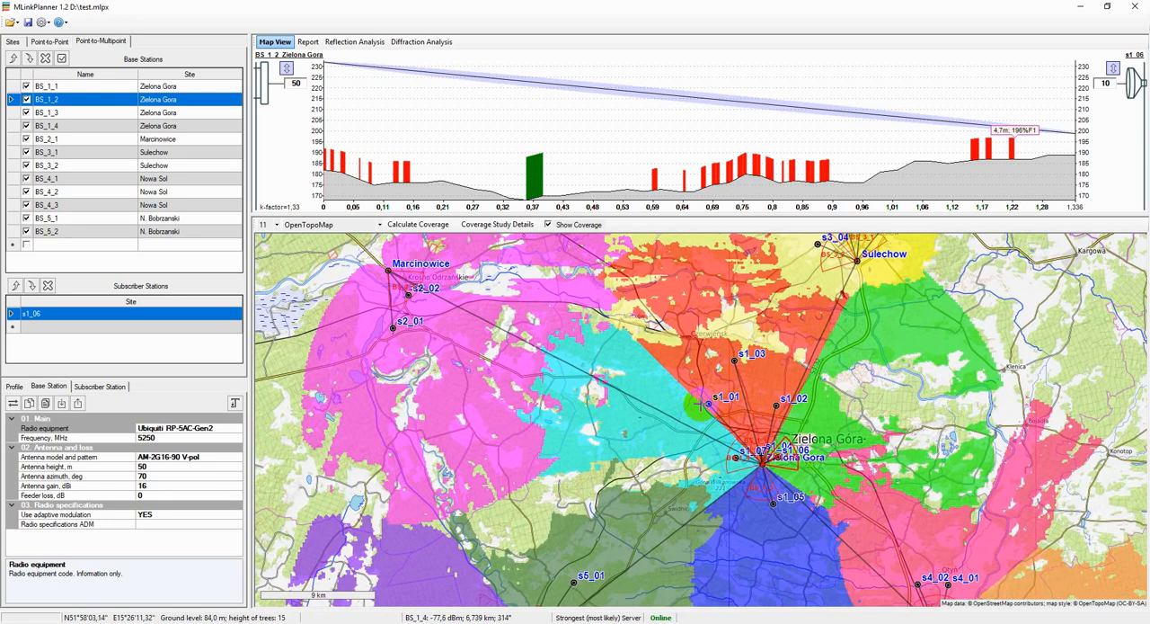
left_click(47, 84)
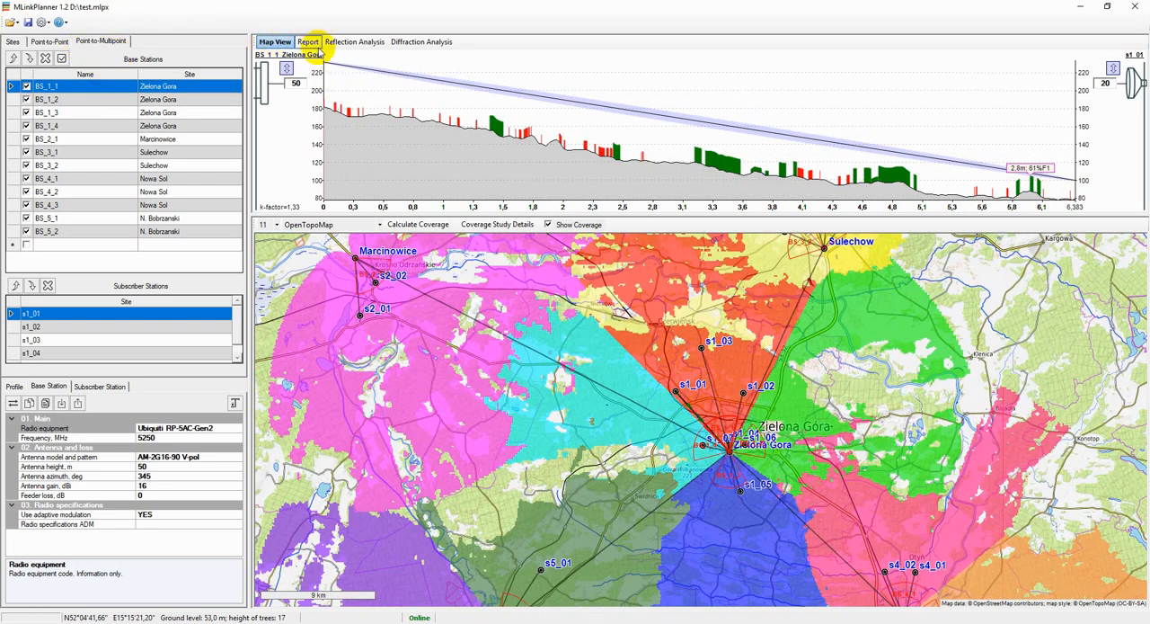
left_click(32, 327)
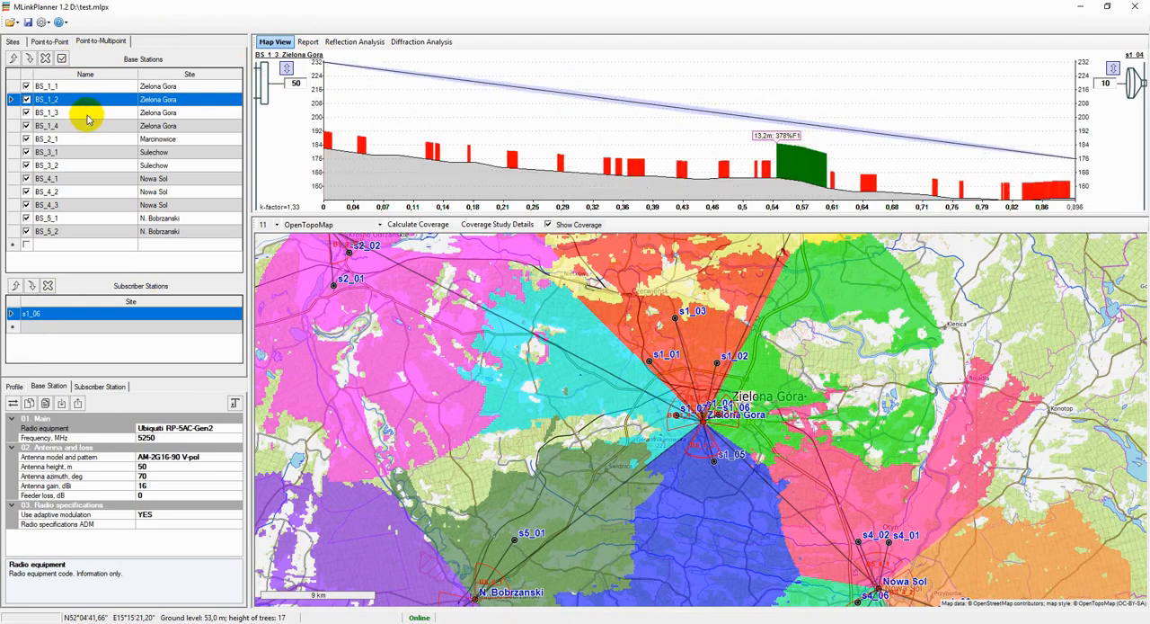
left_click(44, 84)
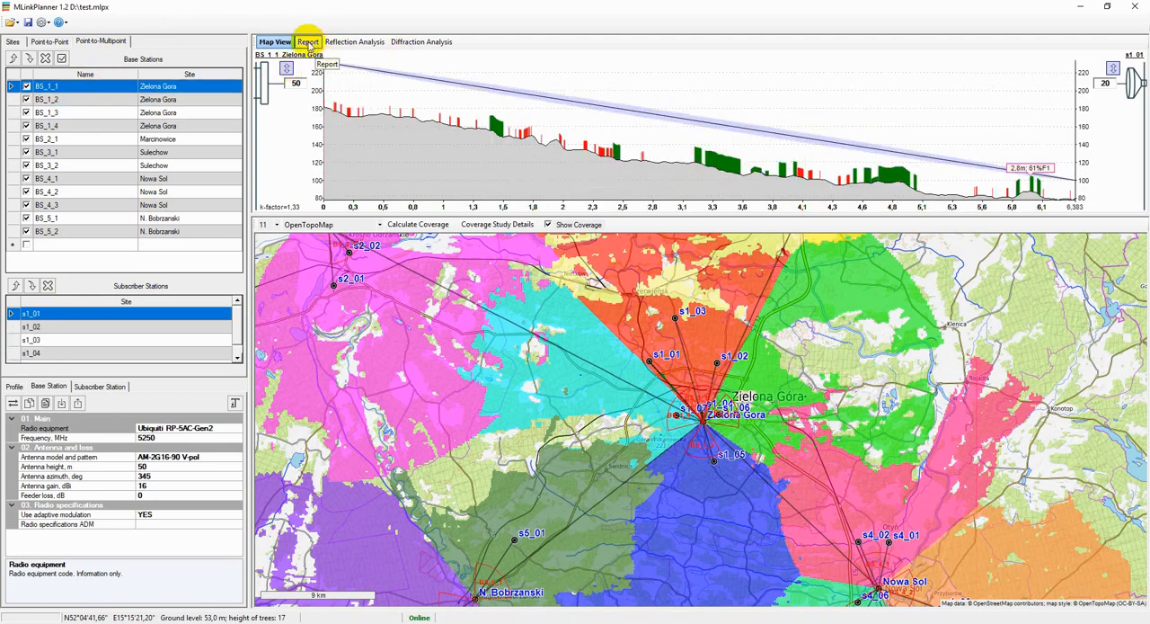
View the BS_1_1 to s1_01 hop report, then show that path's terrain and clutter table
left_click(308, 41)
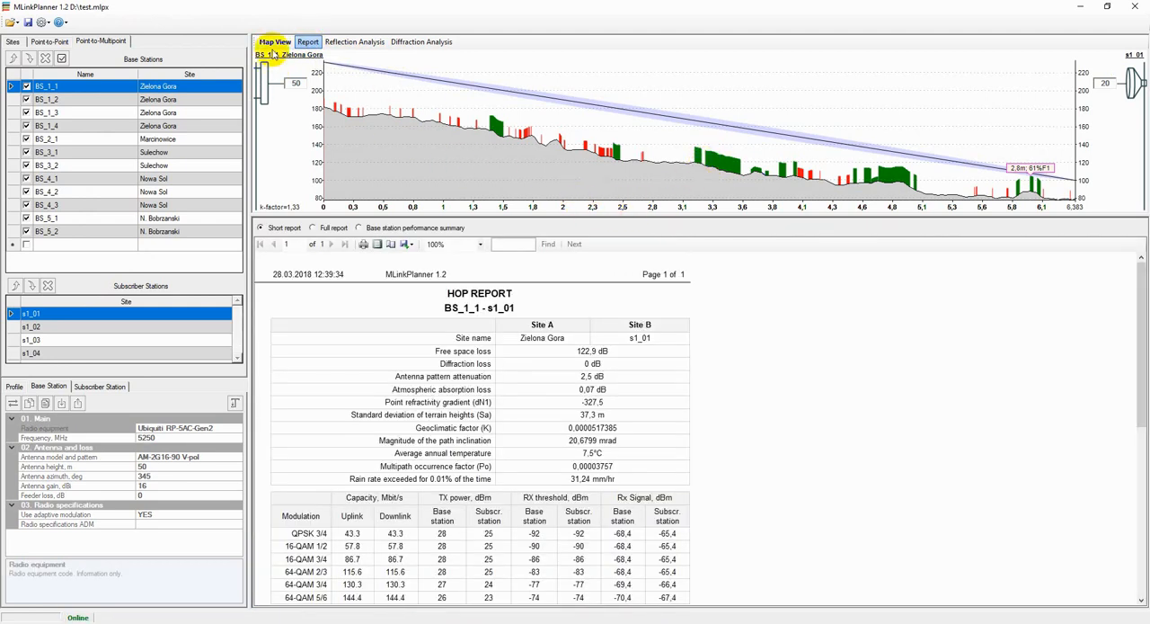
mouse_move(302, 79)
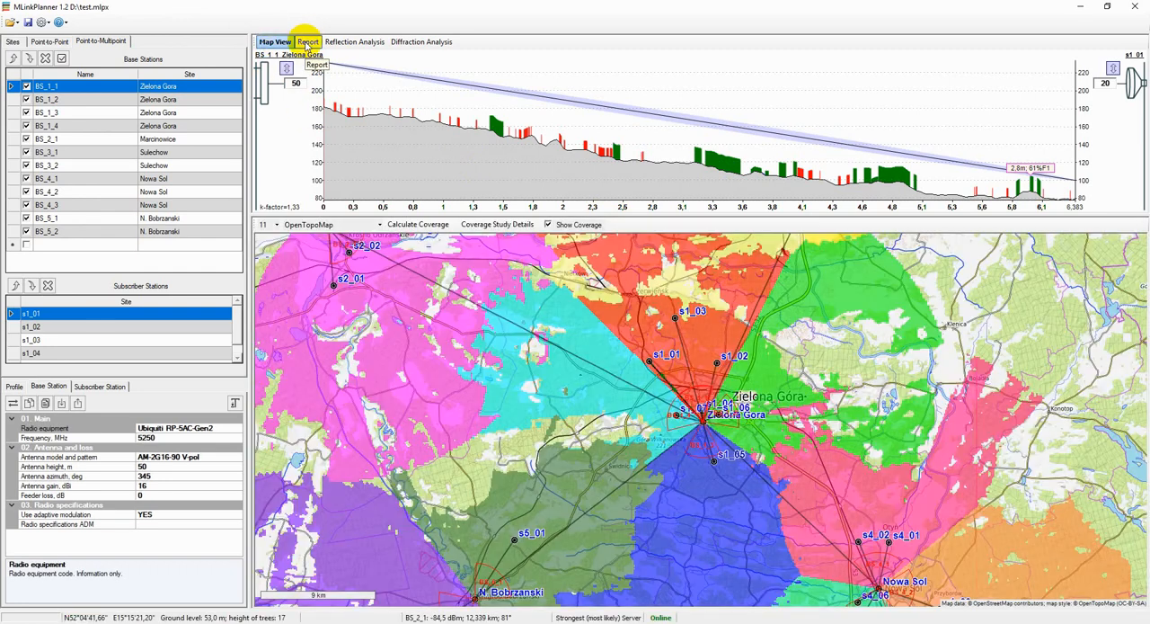
left_click(307, 41)
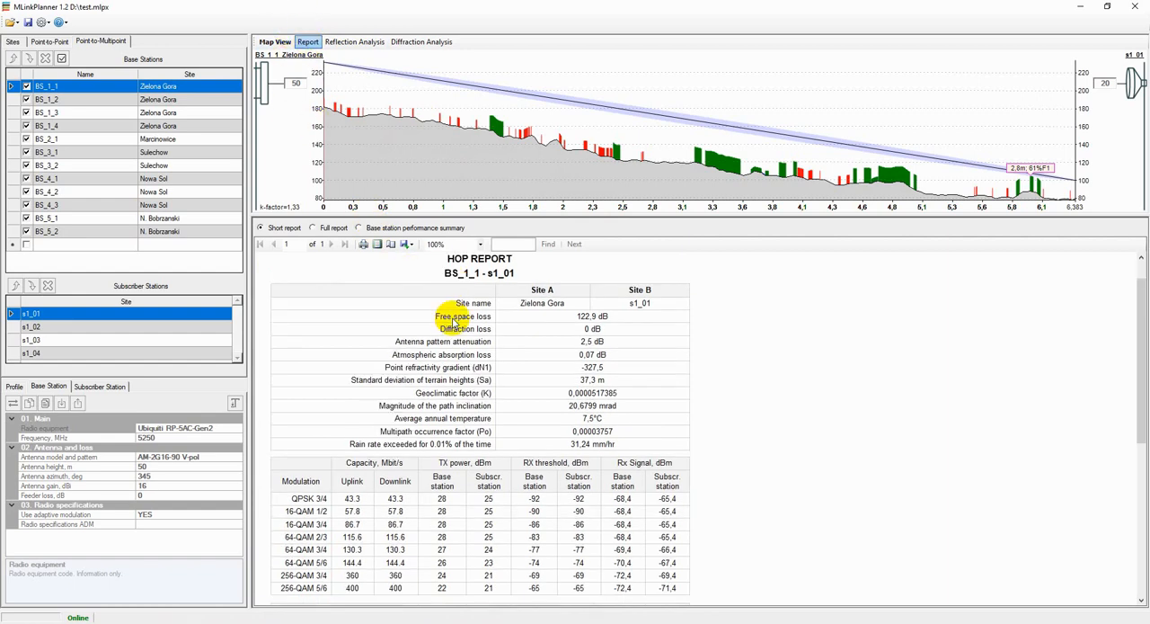
scroll("down", 3)
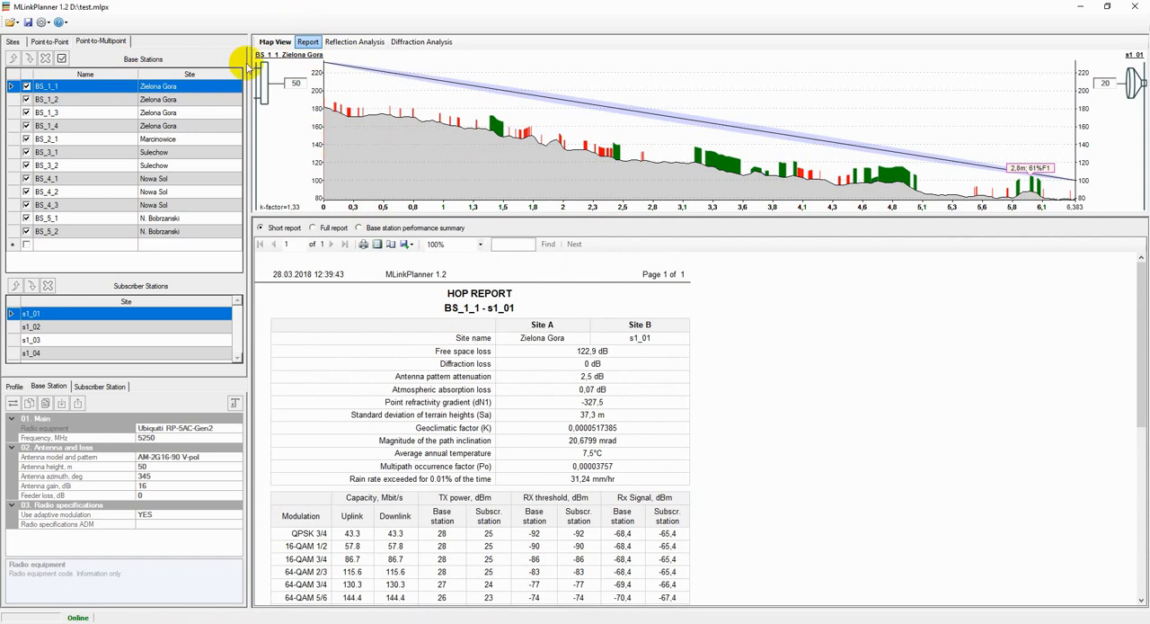
left_click(275, 41)
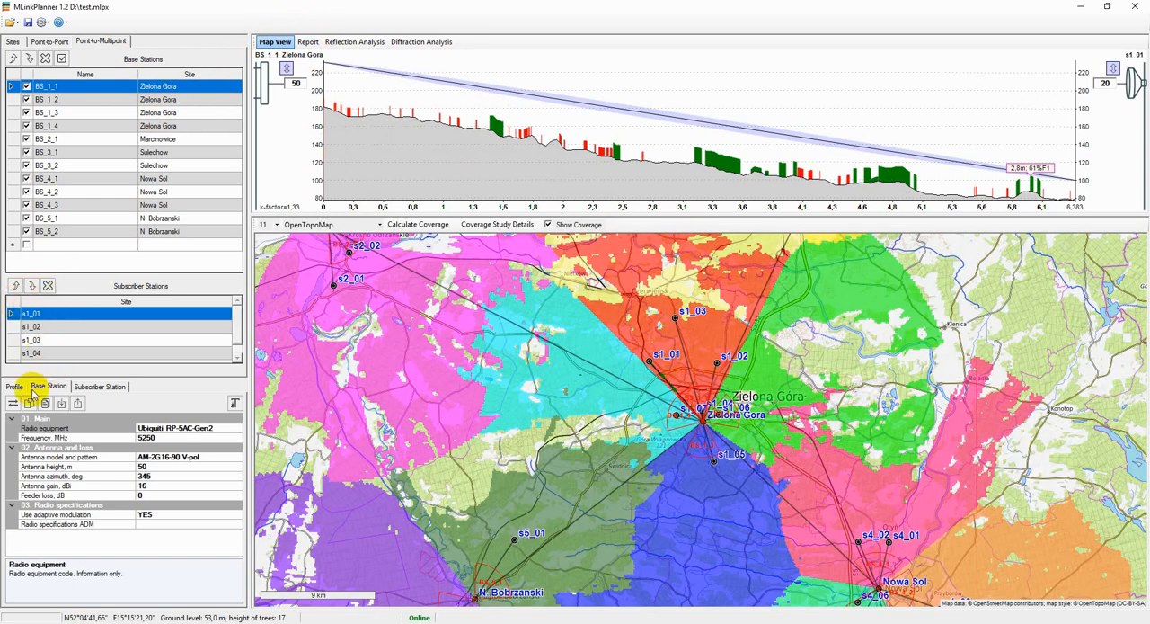
left_click(14, 386)
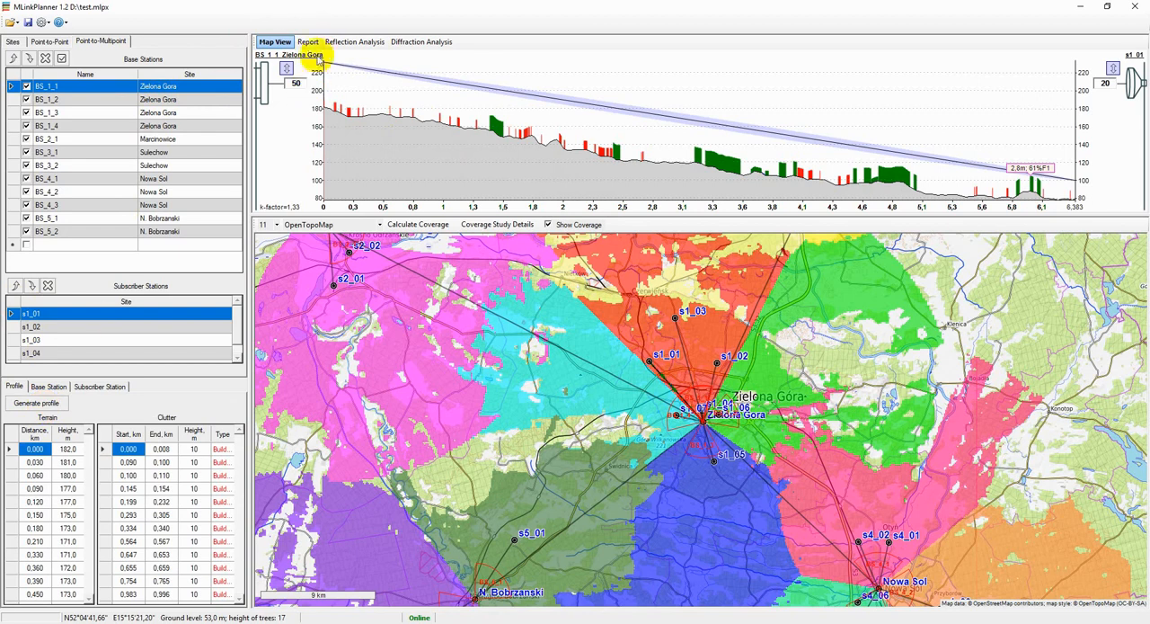
View the full hop report and BS_1_1 performance summary, then the link's reflection analysis
left_click(308, 41)
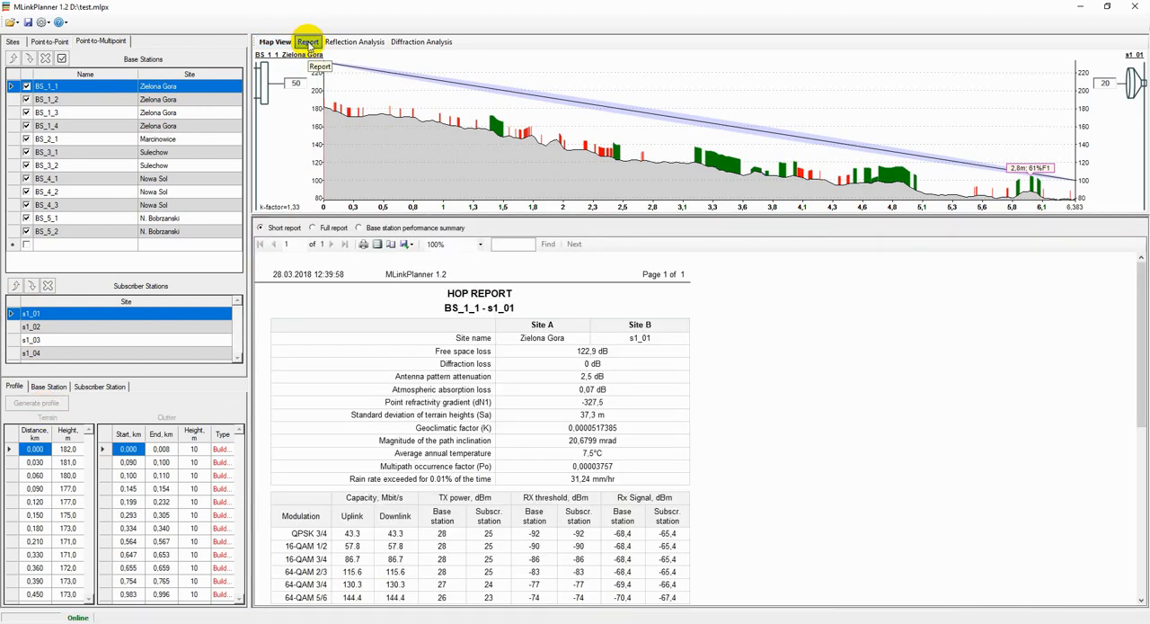
mouse_move(72, 328)
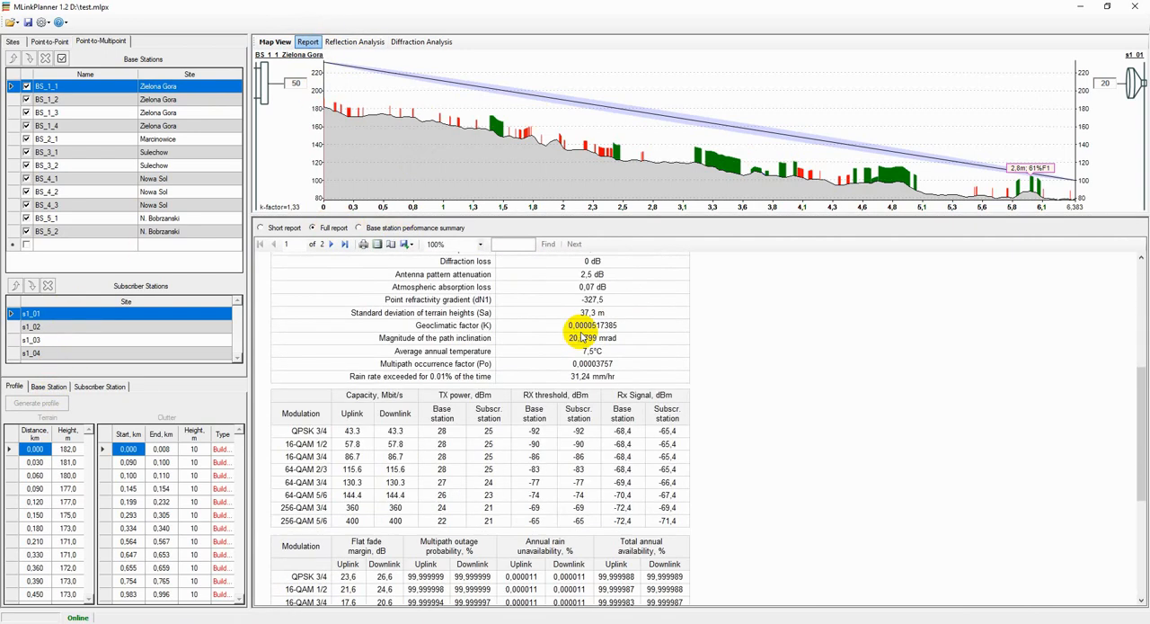
left_click(360, 226)
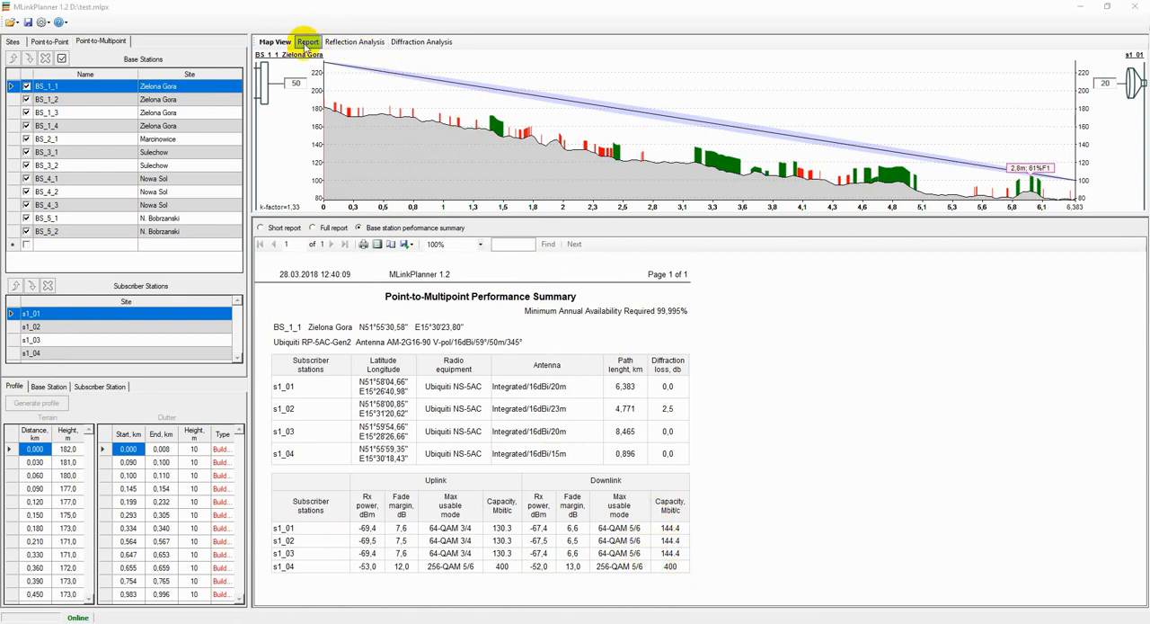
left_click(354, 41)
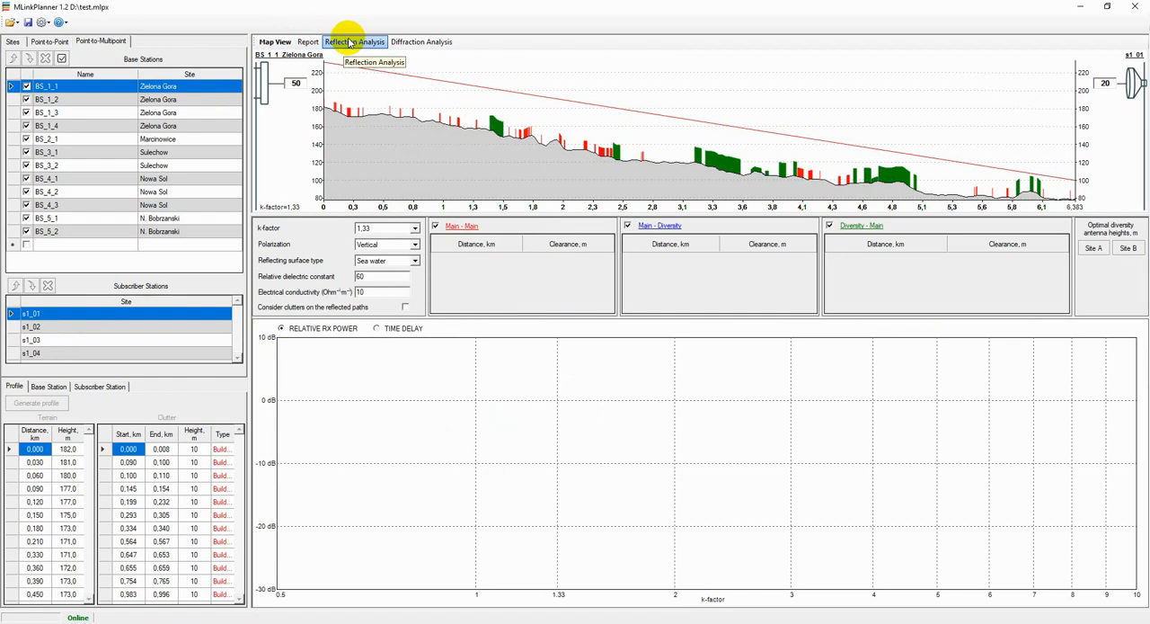
View the diffraction analysis for the BS_1_1–s1_01 hop, then start the main antenna height calculation
left_click(420, 41)
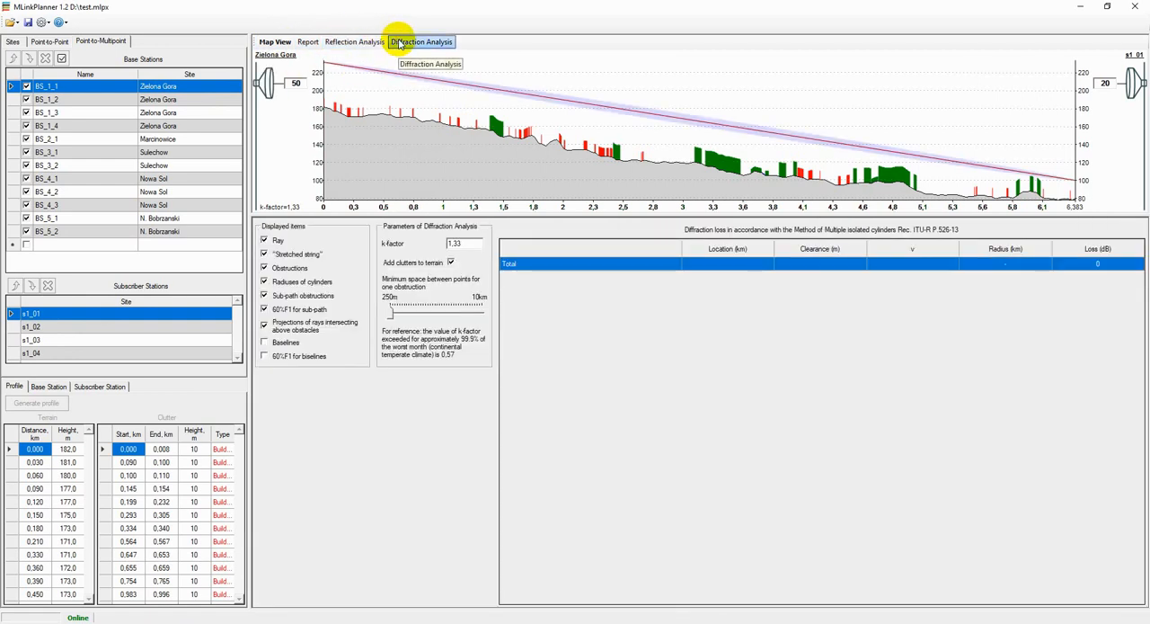
mouse_move(309, 41)
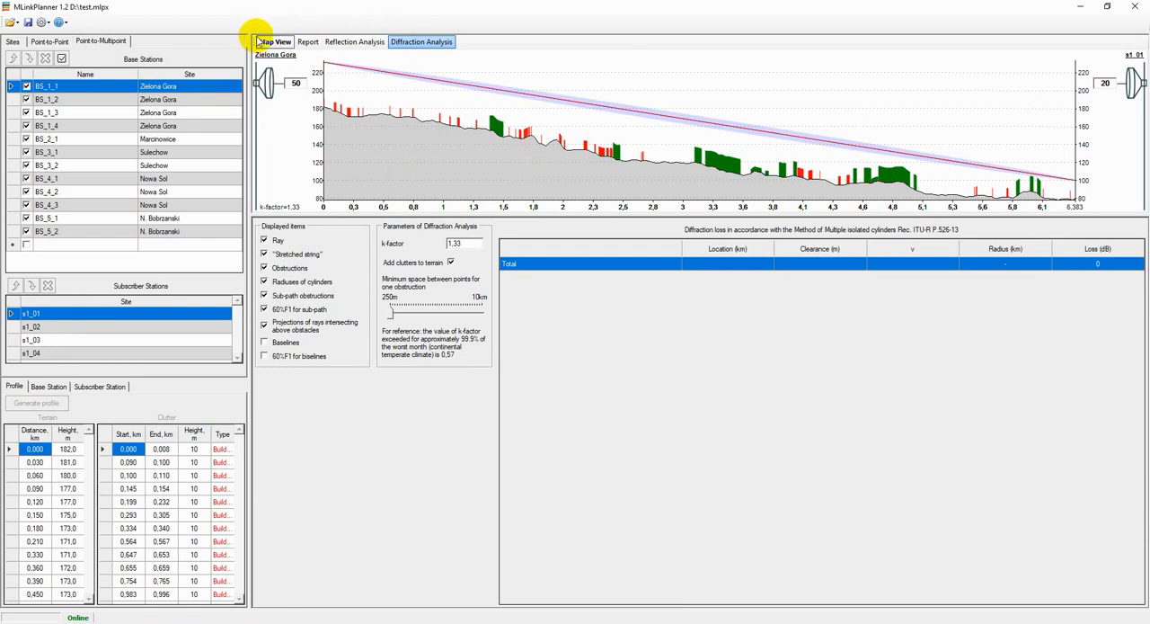
left_click(273, 42)
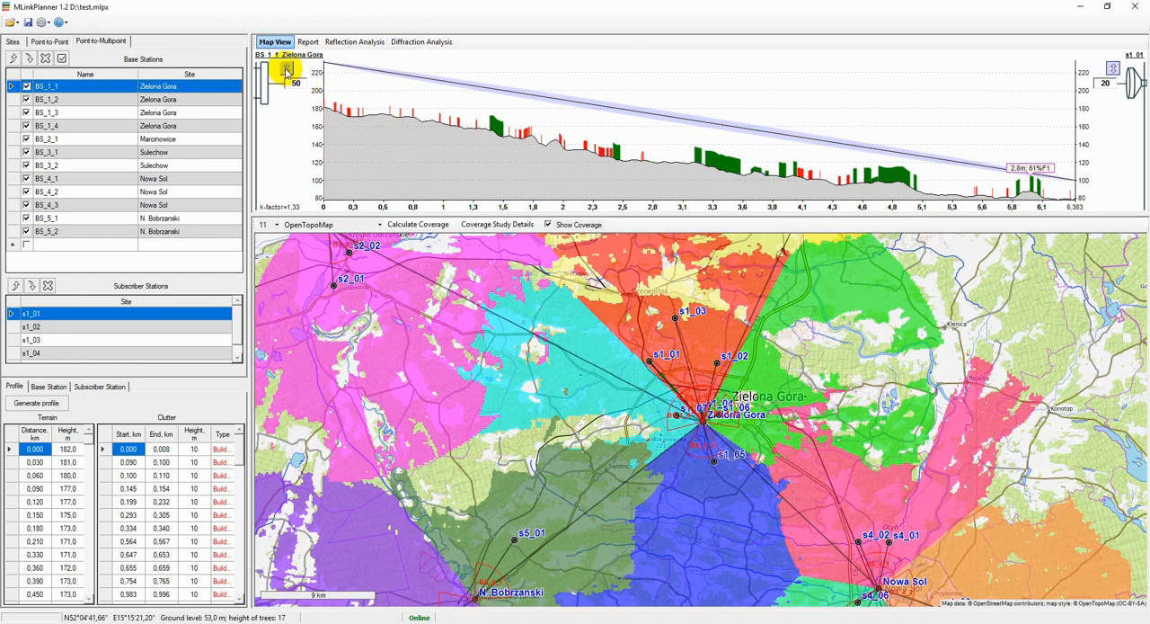
left_click(287, 70)
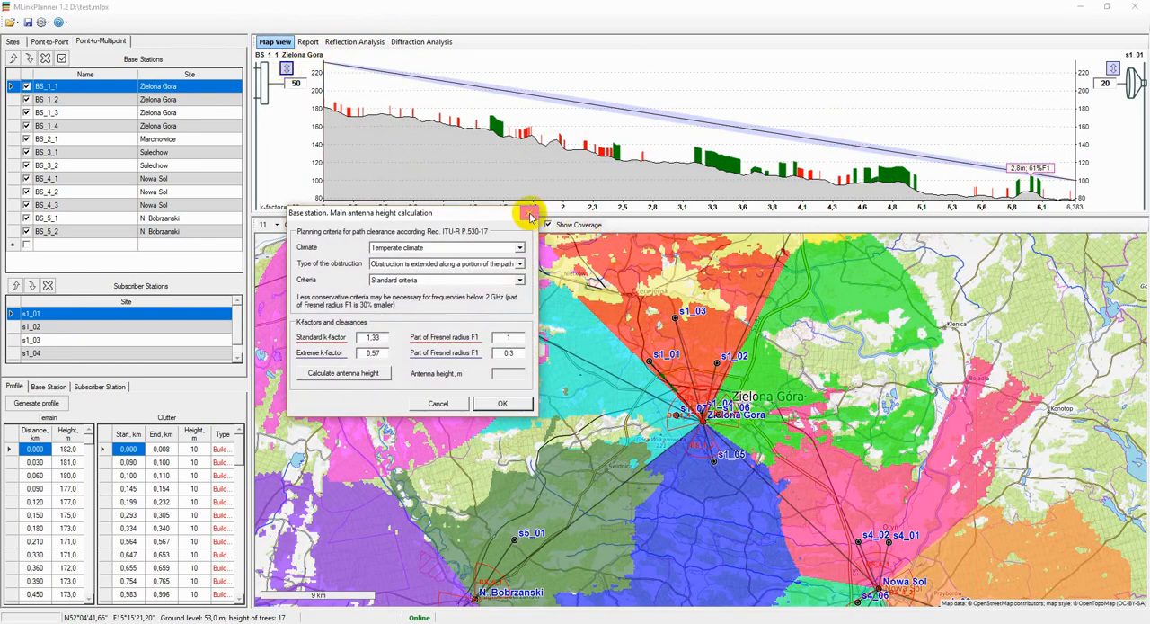